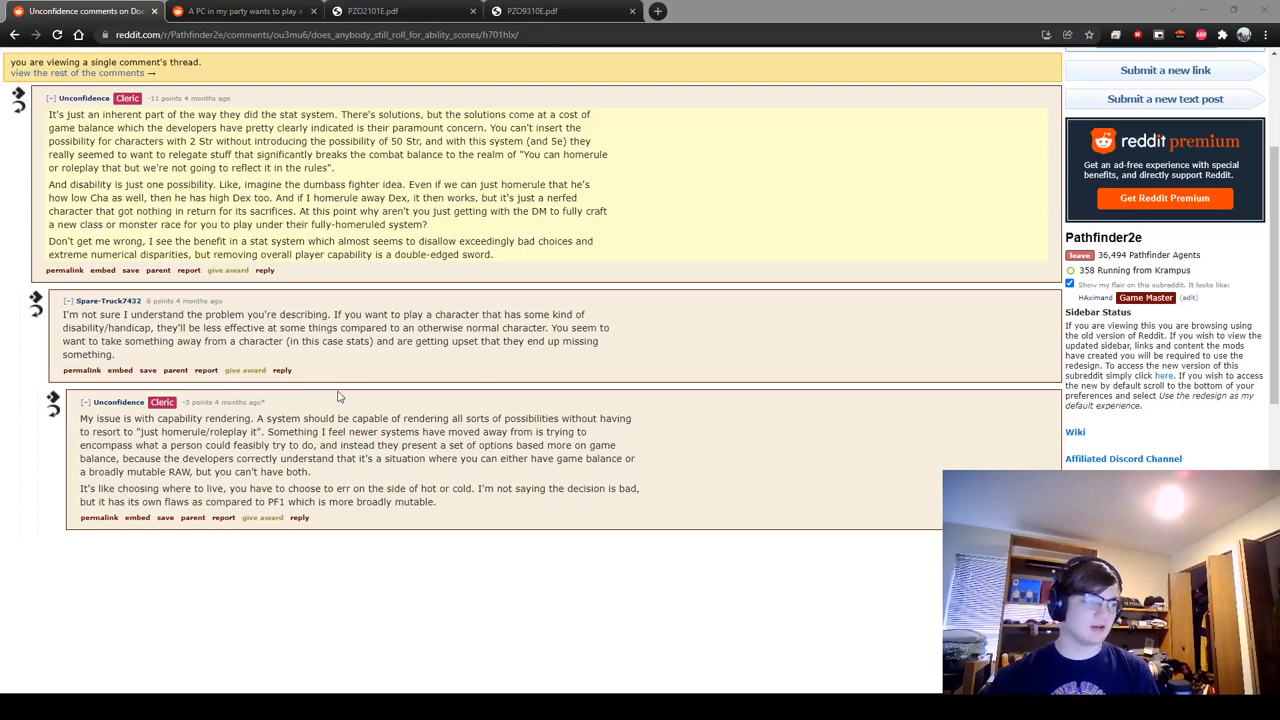
Step: Select the words "capability rendering" in the thread's last reply for emphasis
double_click(198, 418)
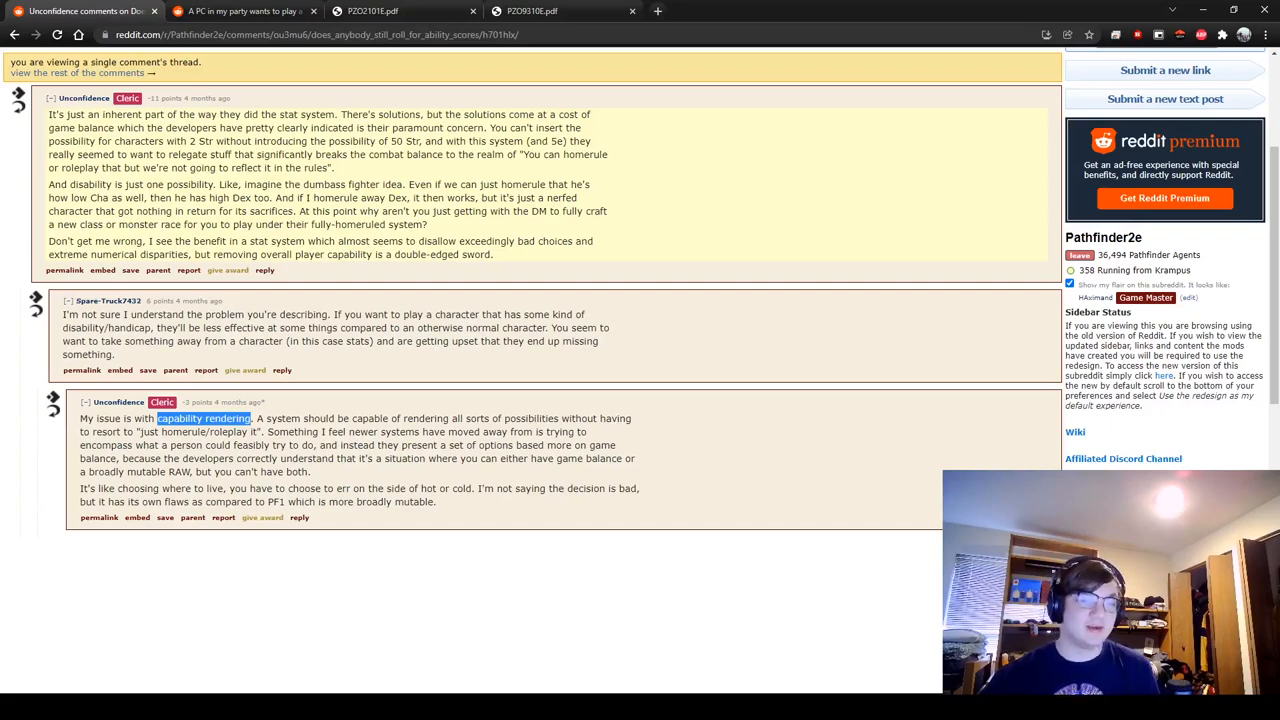
mouse_move(545, 205)
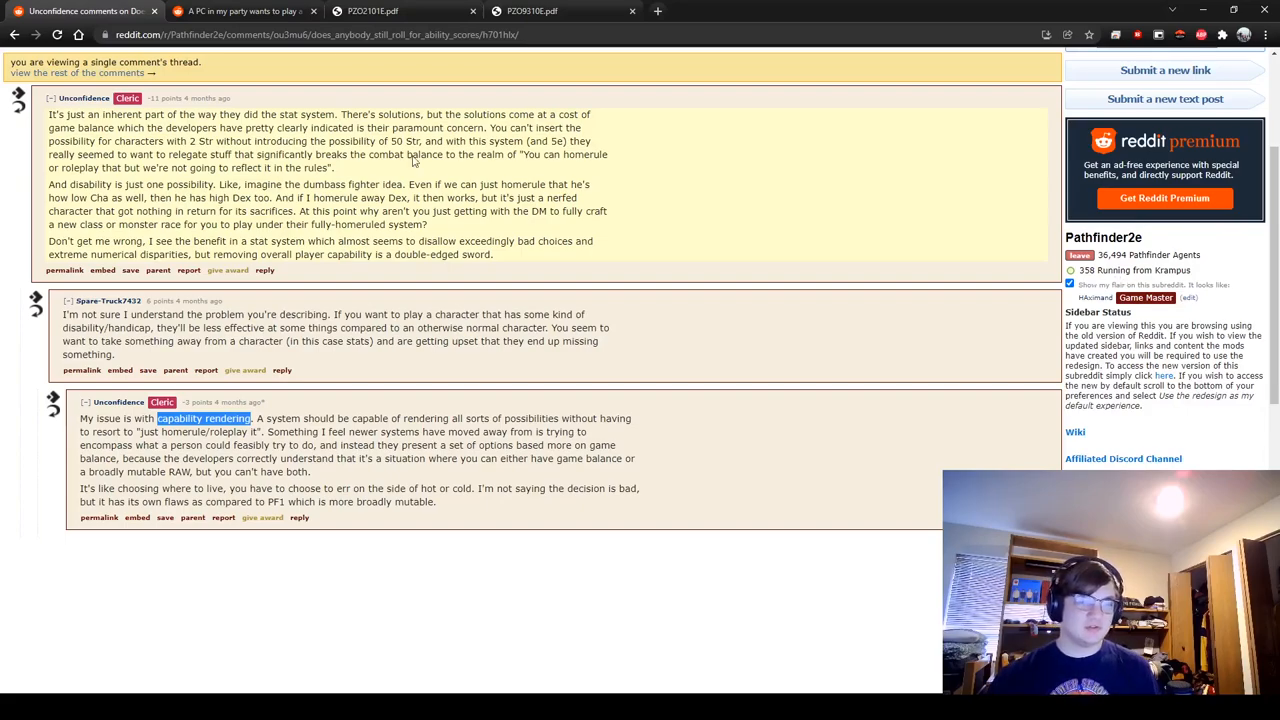
Step: Switch to the Reddit thread about a PC wanting to play a blind monk
left_click(245, 11)
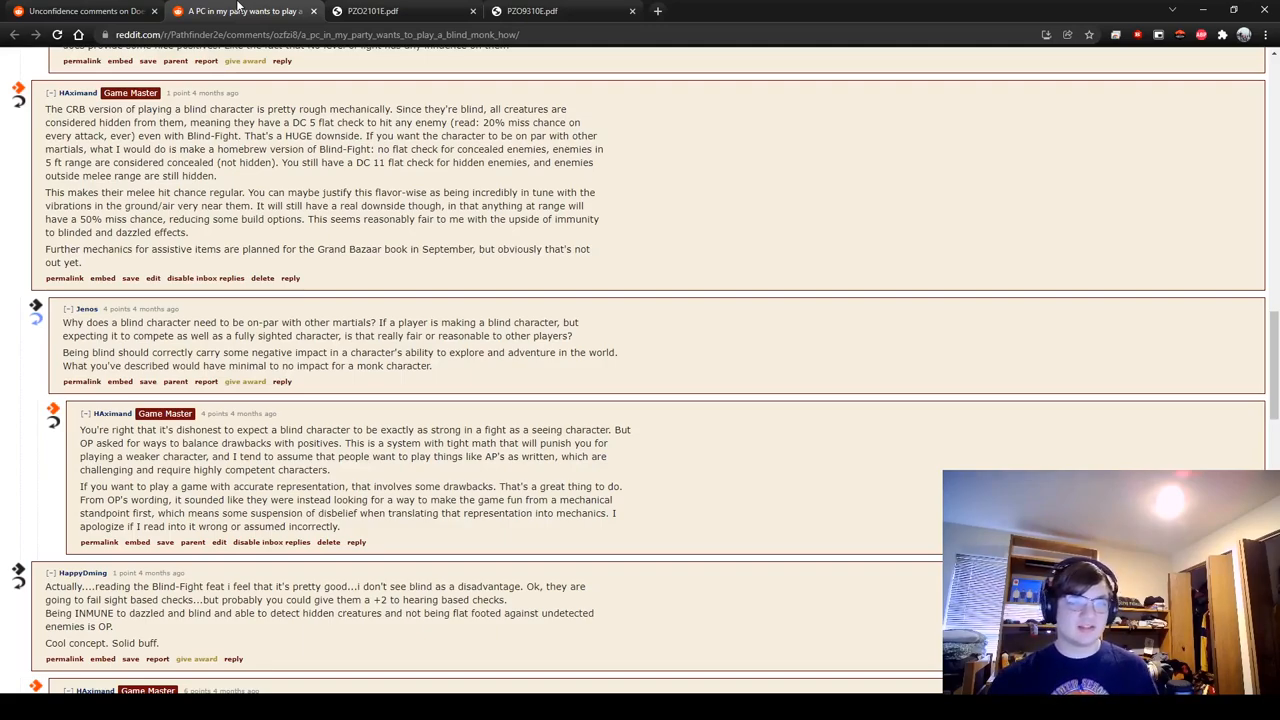
mouse_move(1186, 175)
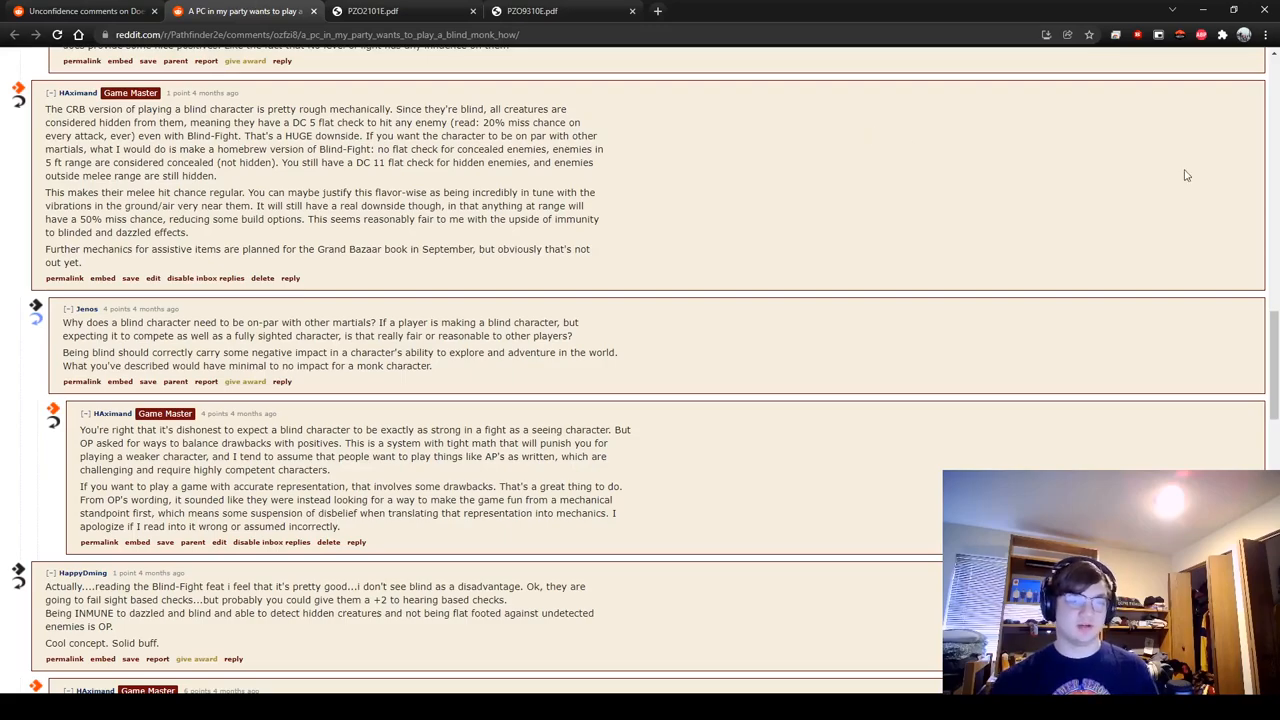
mouse_move(840, 365)
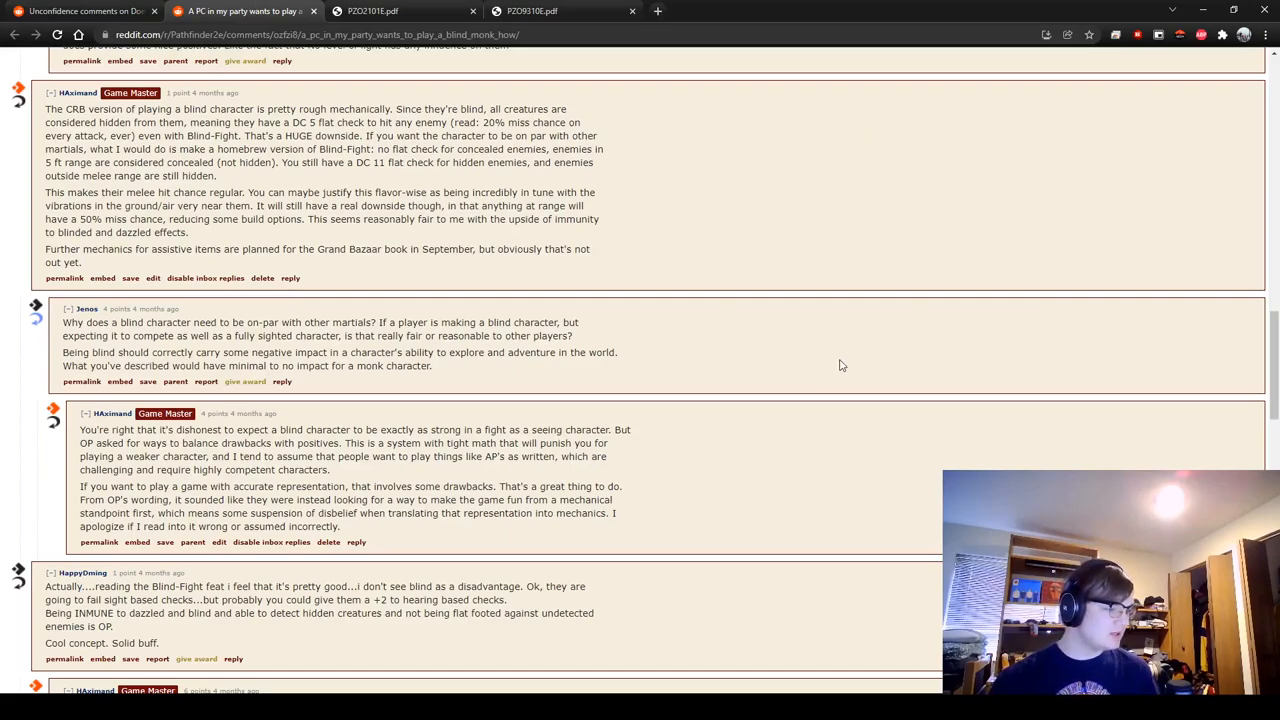
mouse_move(795, 247)
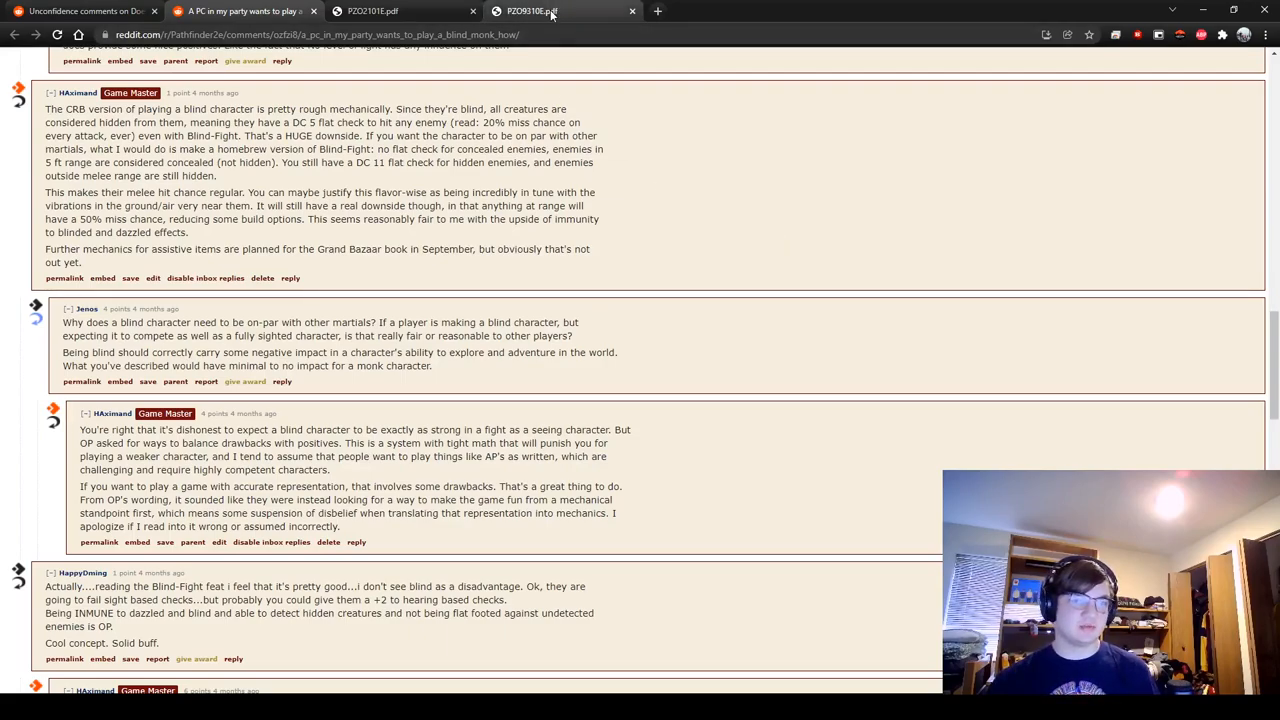
Step: Switch to the PZO9310E.pdf Grand Bazaar rulebook at the Morhen's Mobility Apparel page
left_click(530, 11)
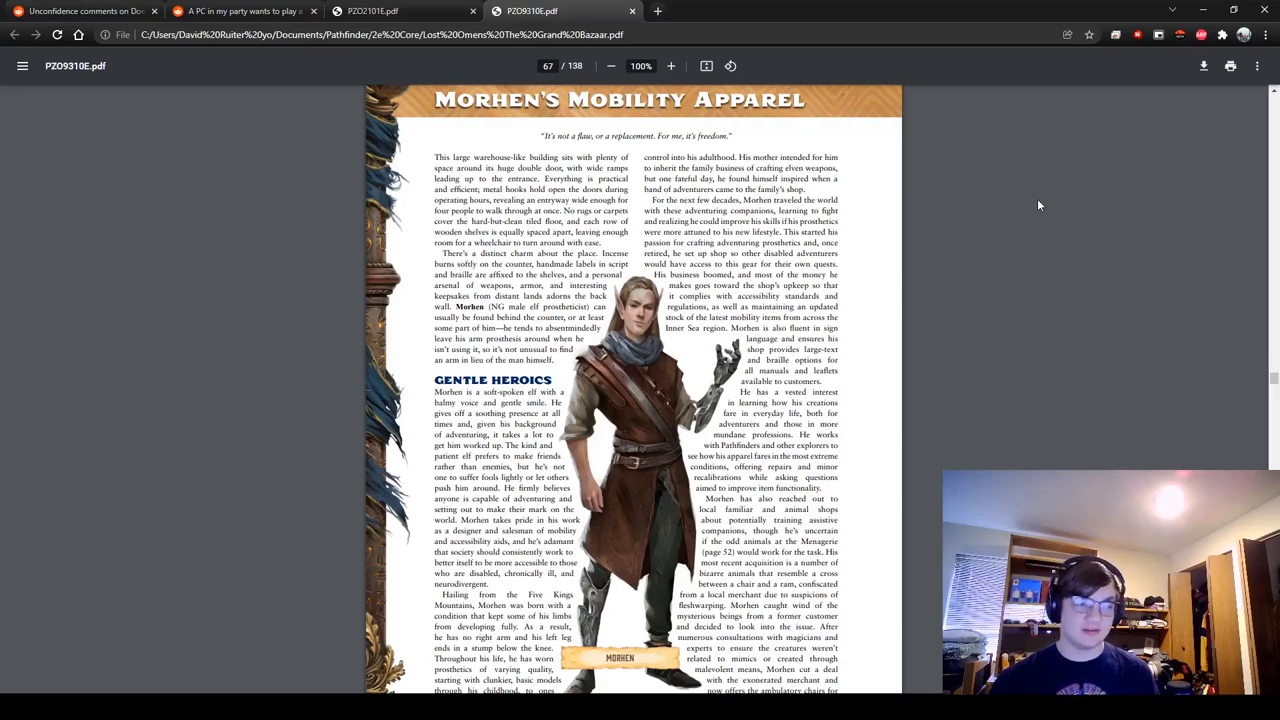
mouse_move(912, 161)
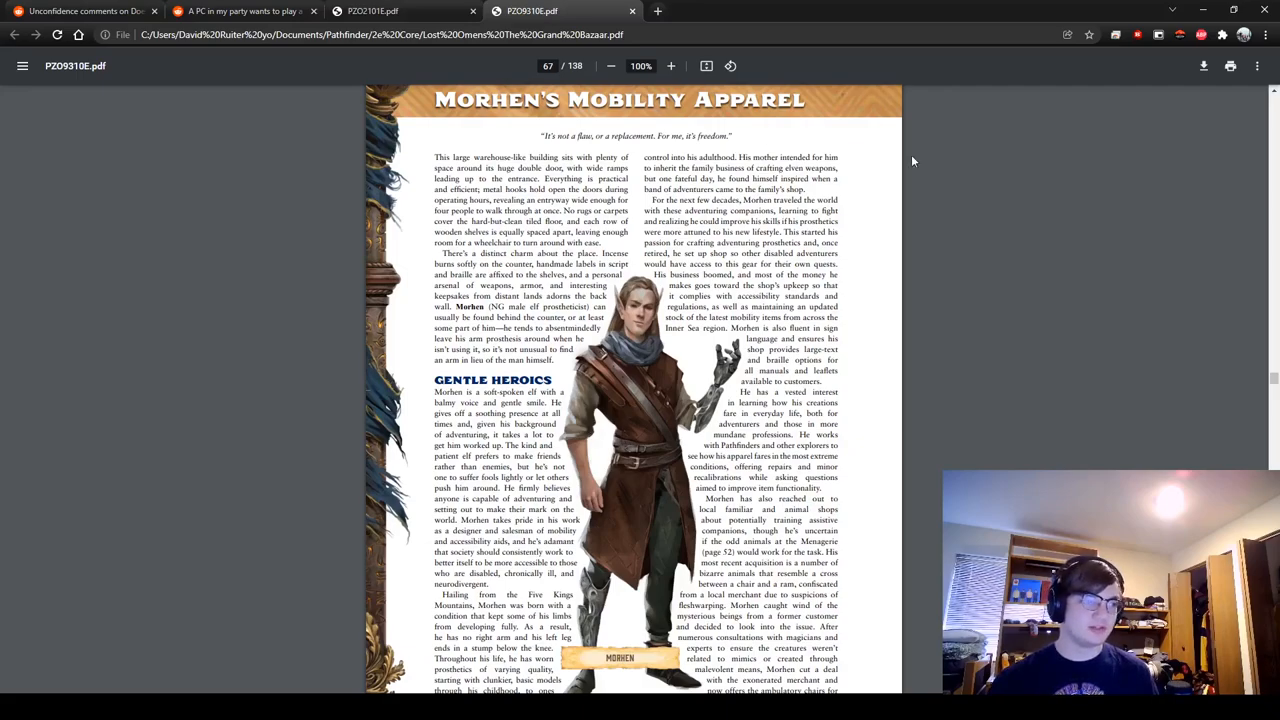
mouse_move(975, 367)
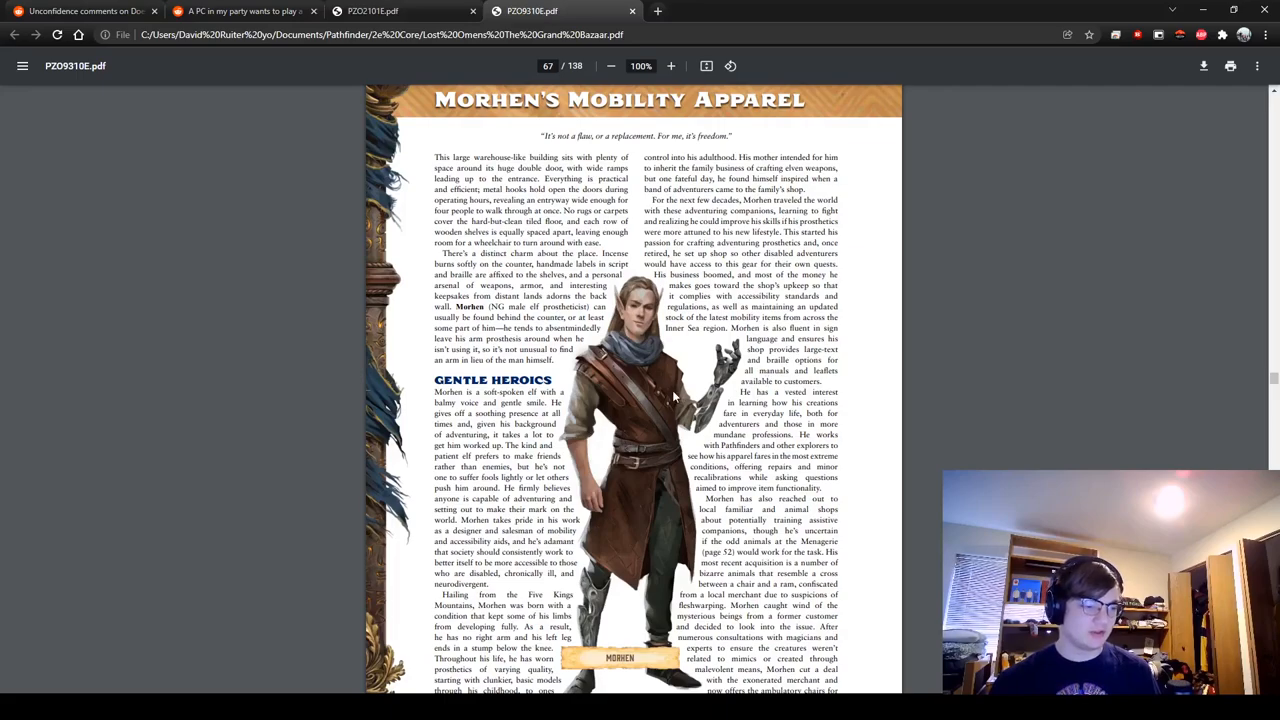
Step: Scroll from page 67 to the Assistive Items list of canes, crutches and hearing aids on page 68
scroll("down", 3)
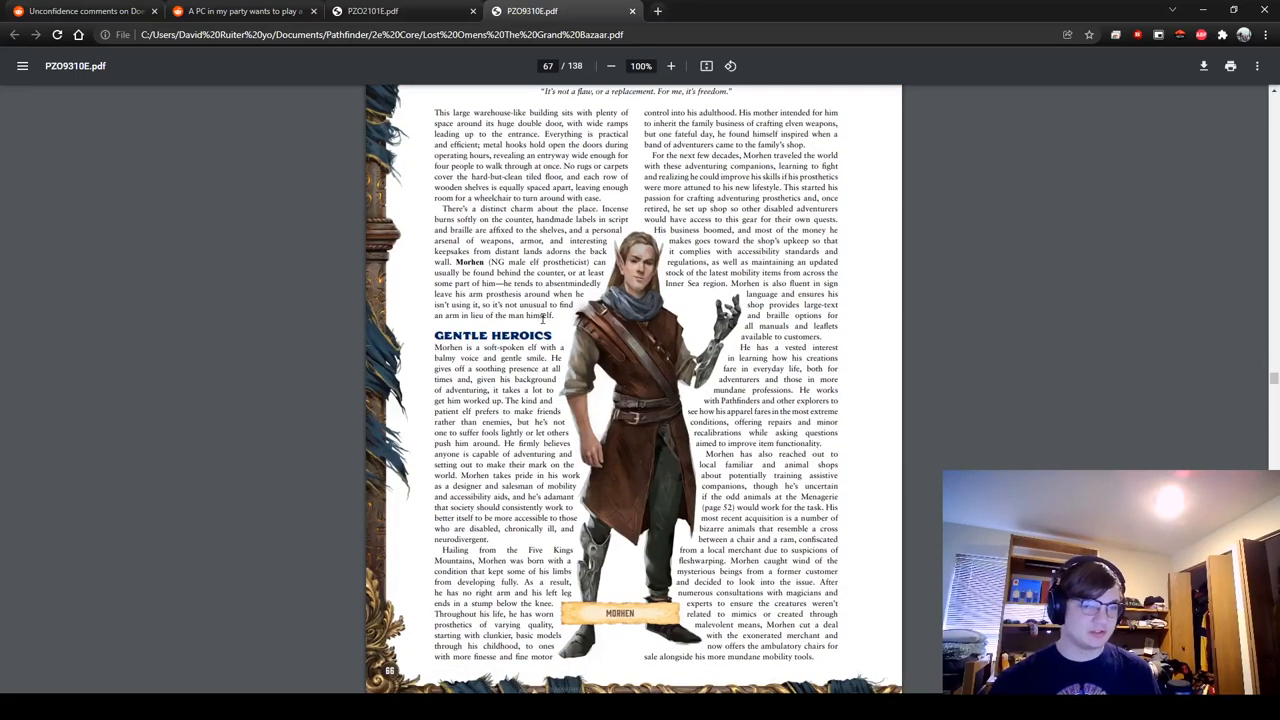
scroll("down", 3)
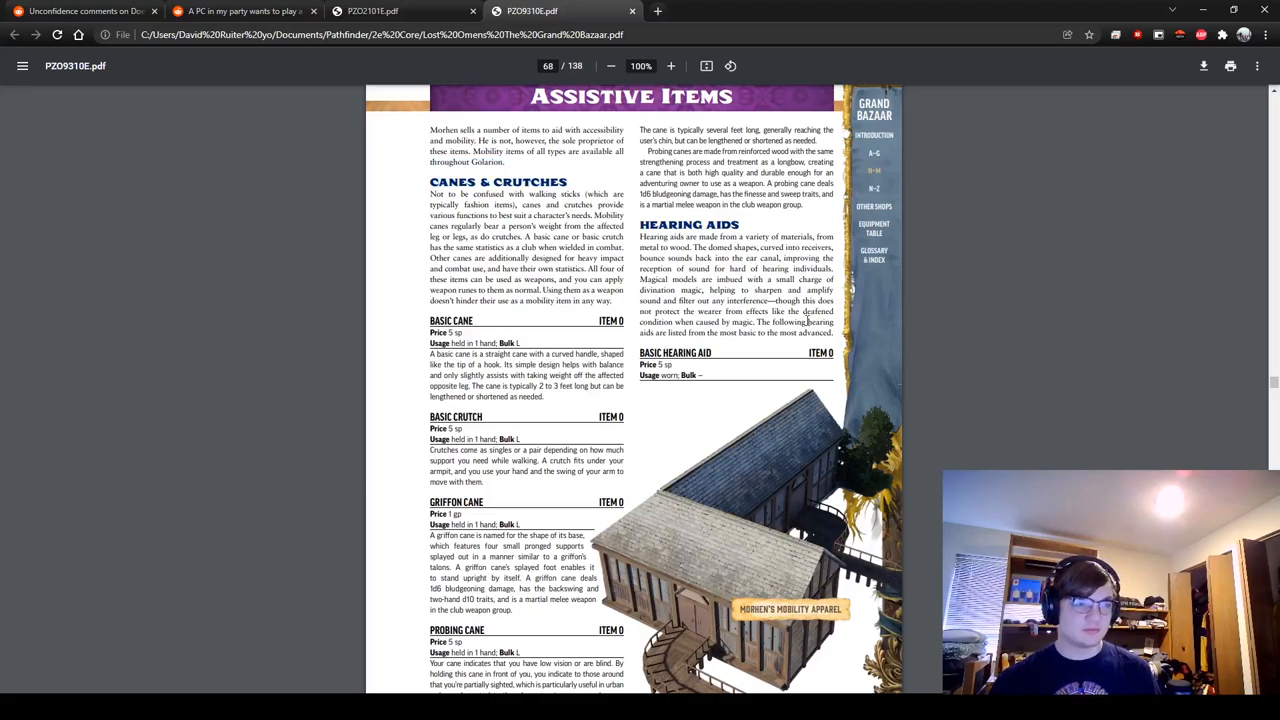
mouse_move(1035, 296)
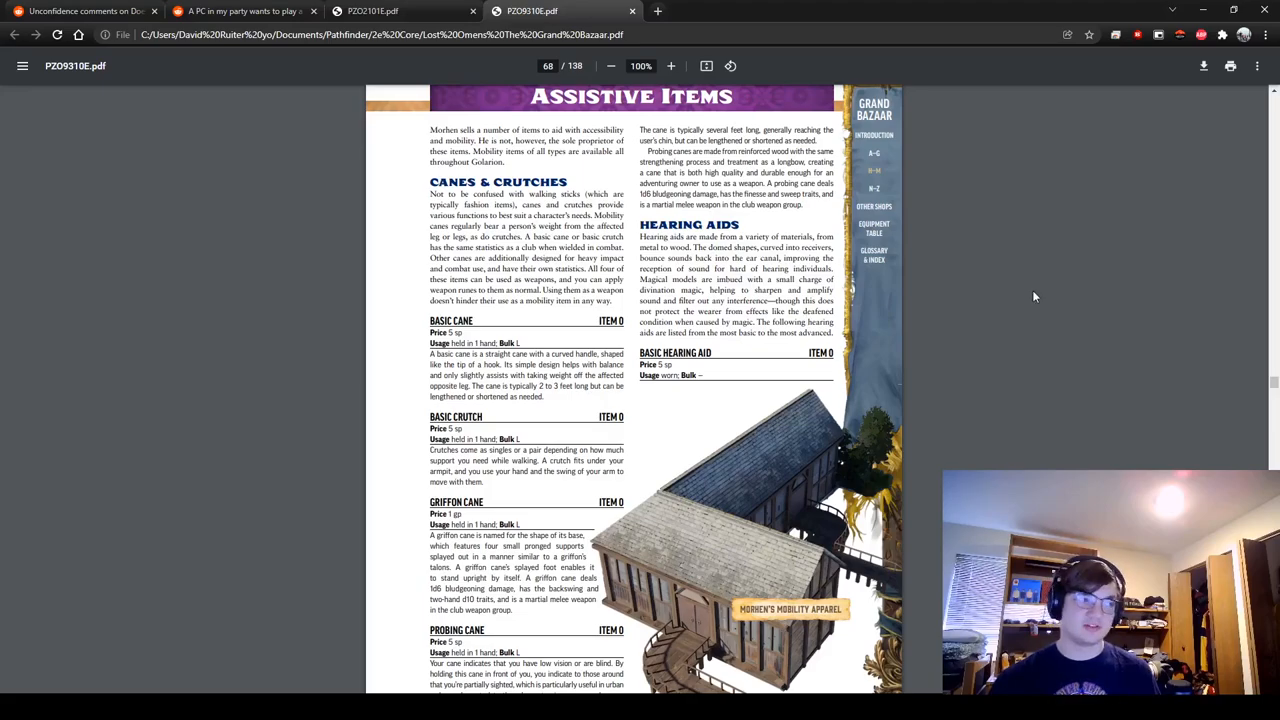
scroll("down", 3)
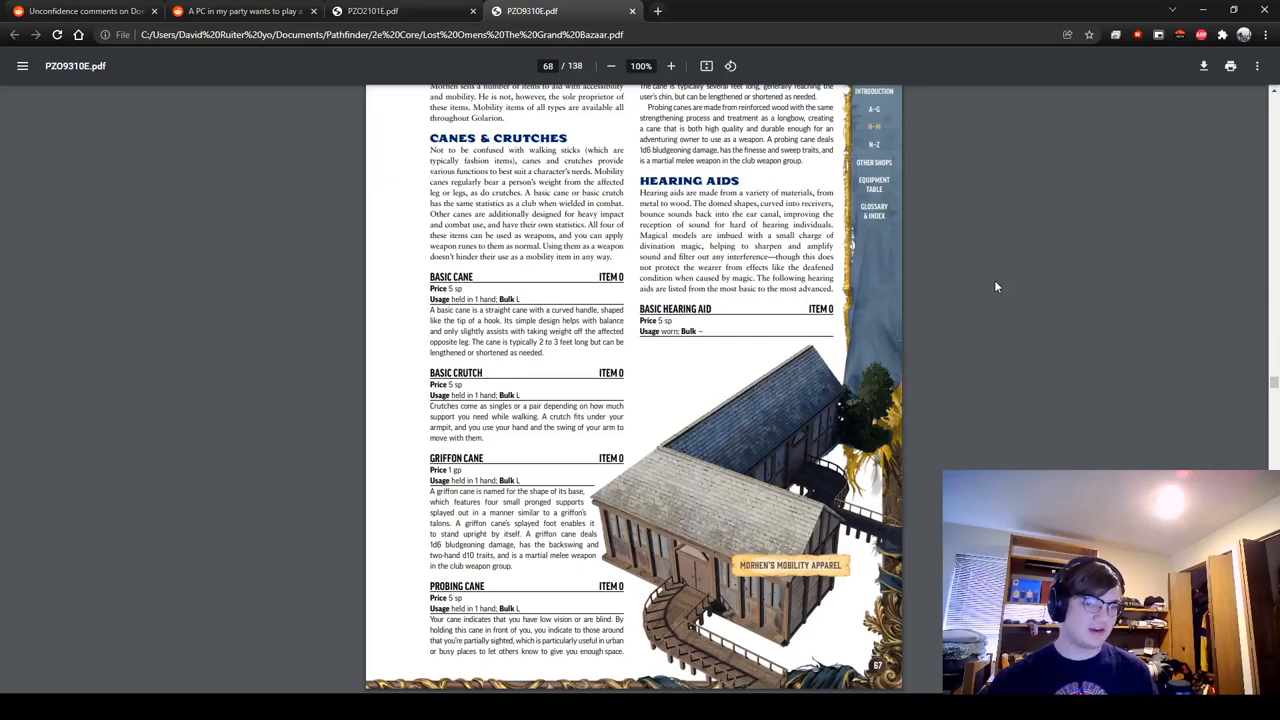
mouse_move(897, 502)
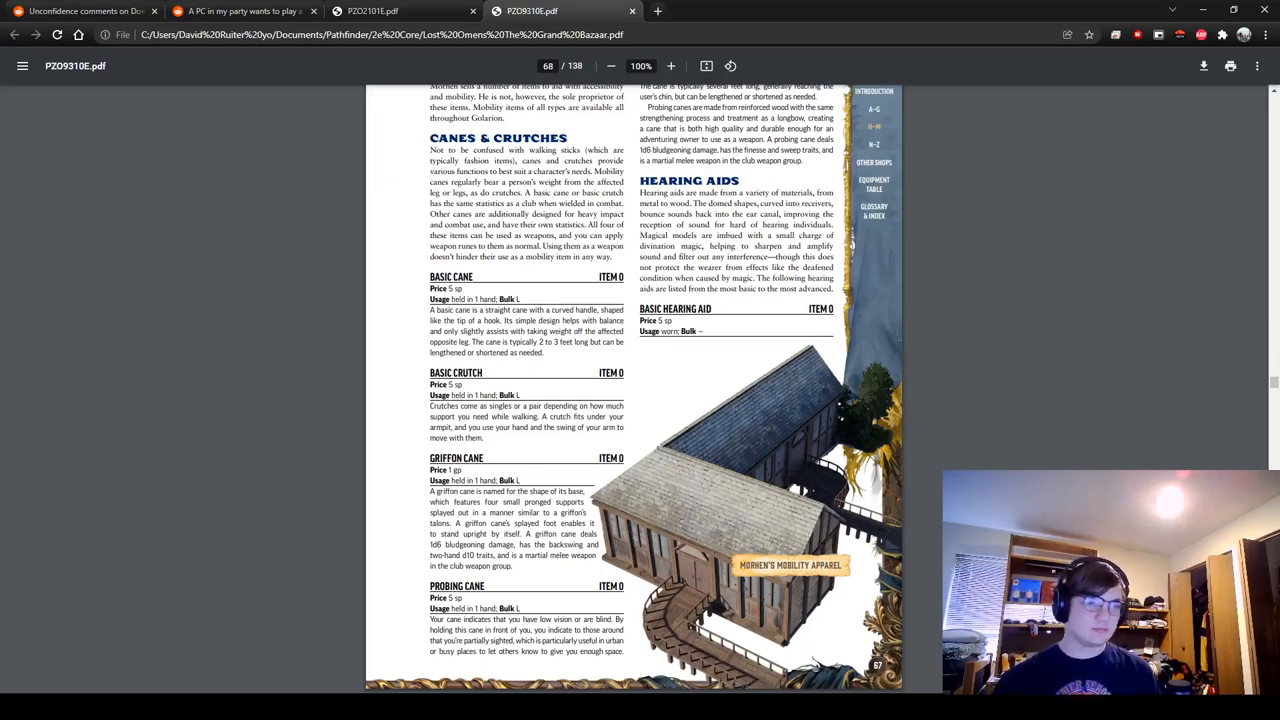
Step: Scroll through the hearing aids and joint supports entries on page 69
scroll("down", 3)
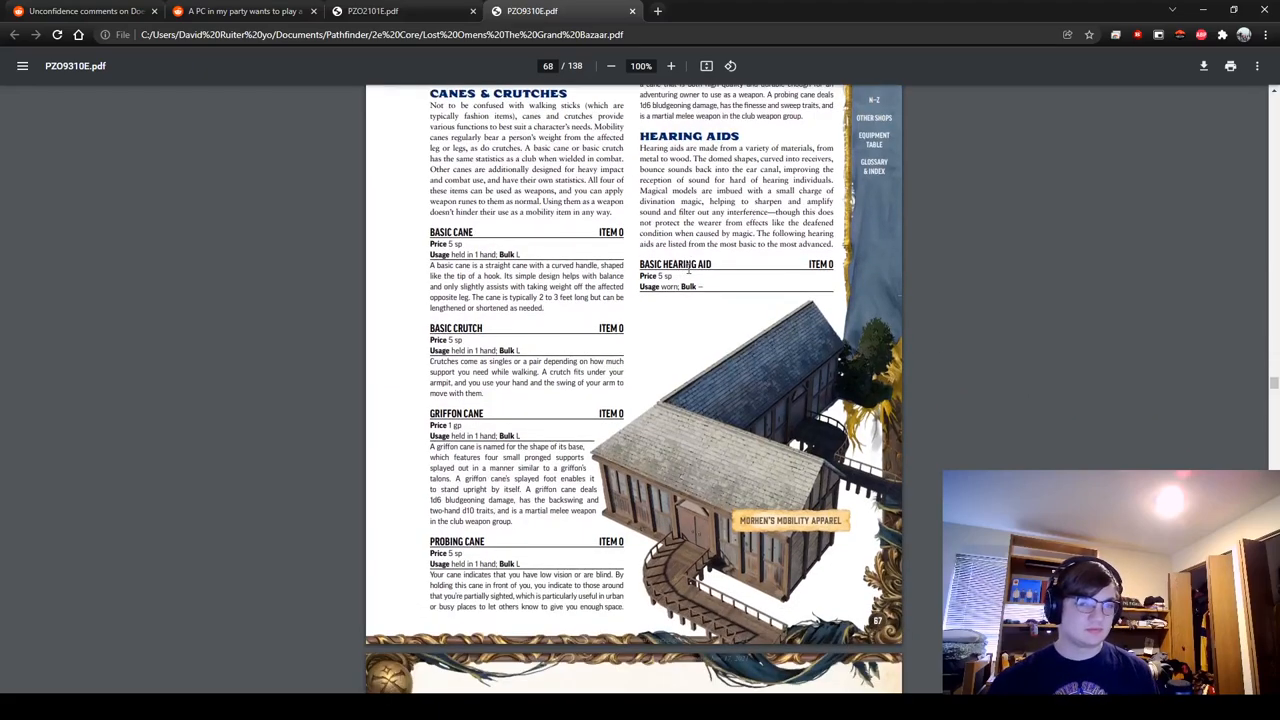
scroll("down", 3)
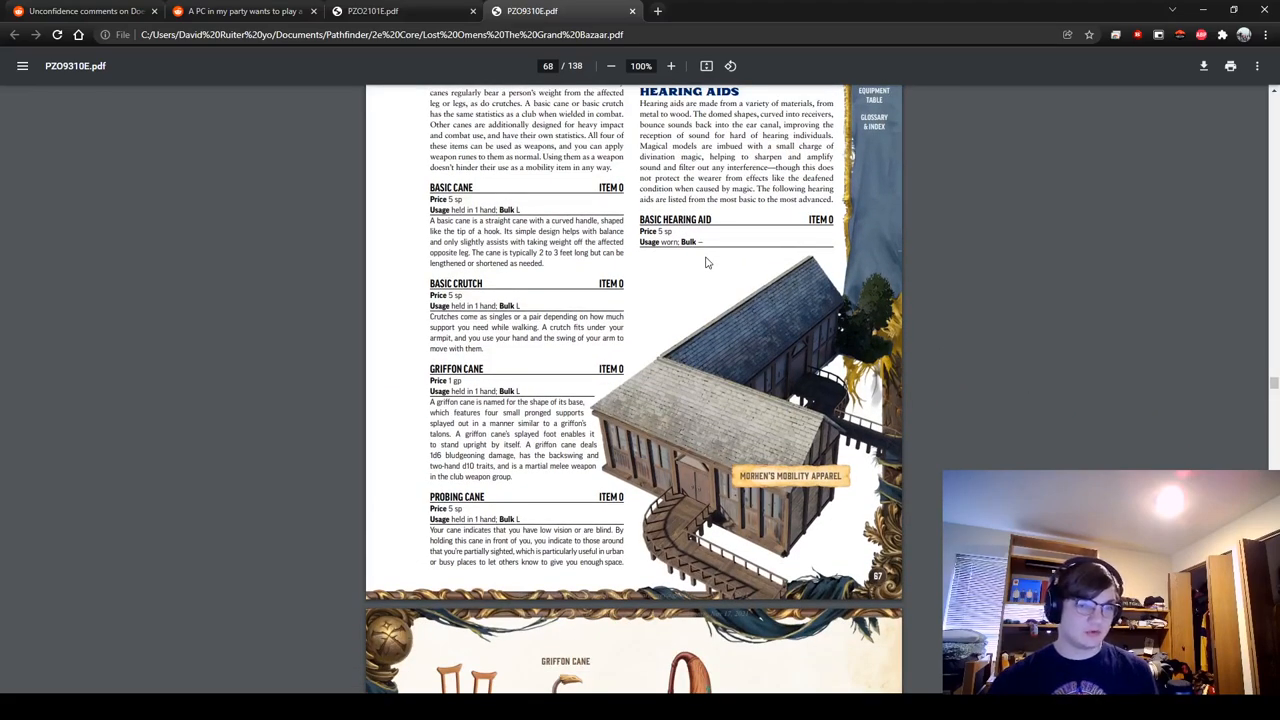
scroll("down", 3)
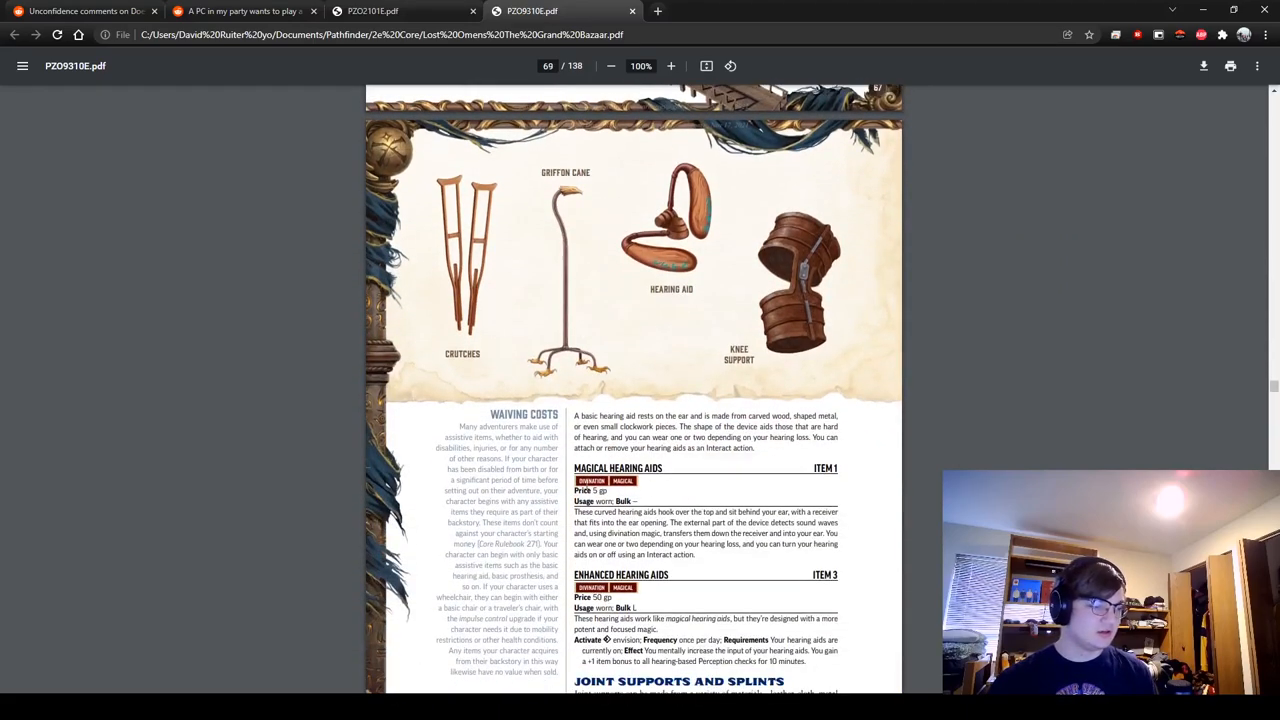
scroll("down", 3)
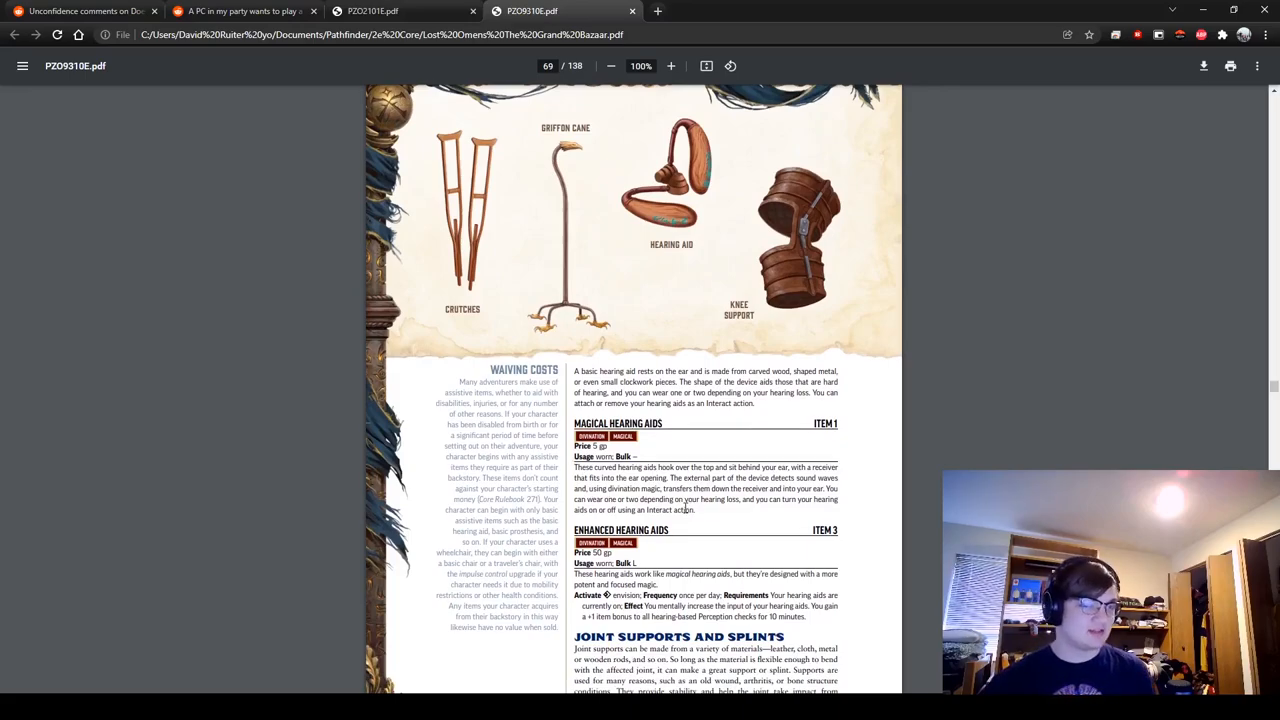
scroll("down", 3)
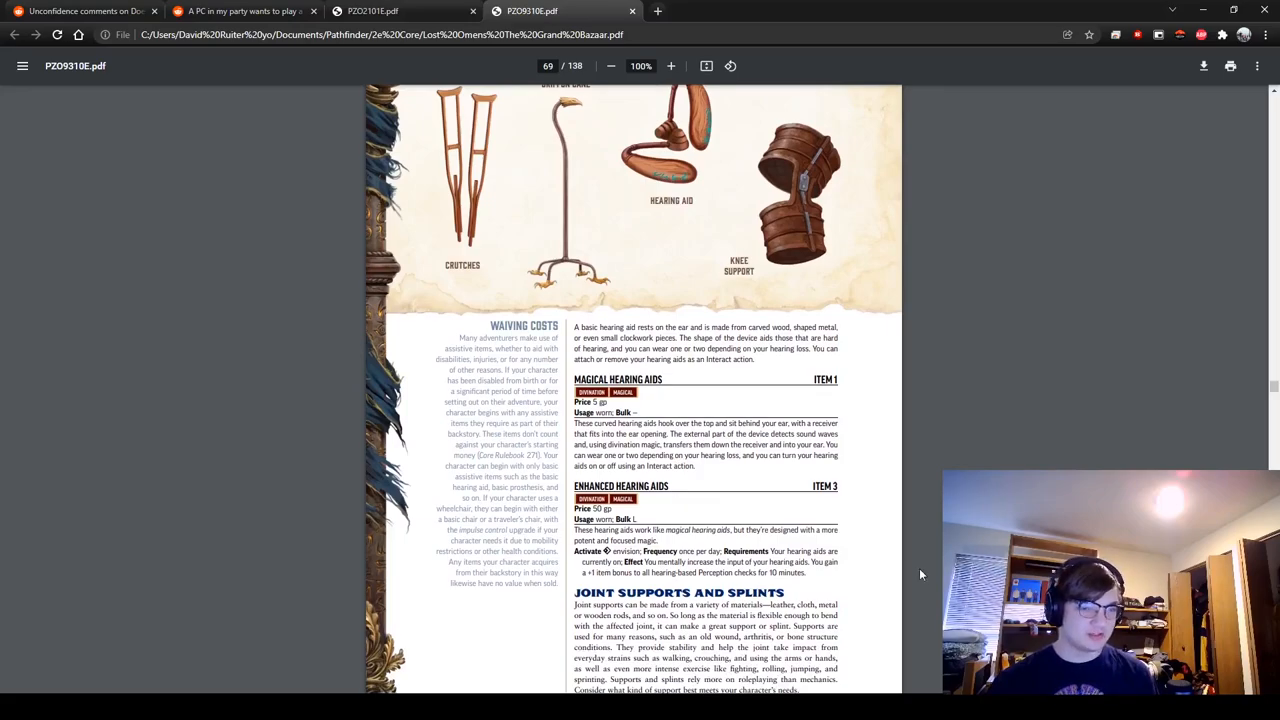
scroll("down", 3)
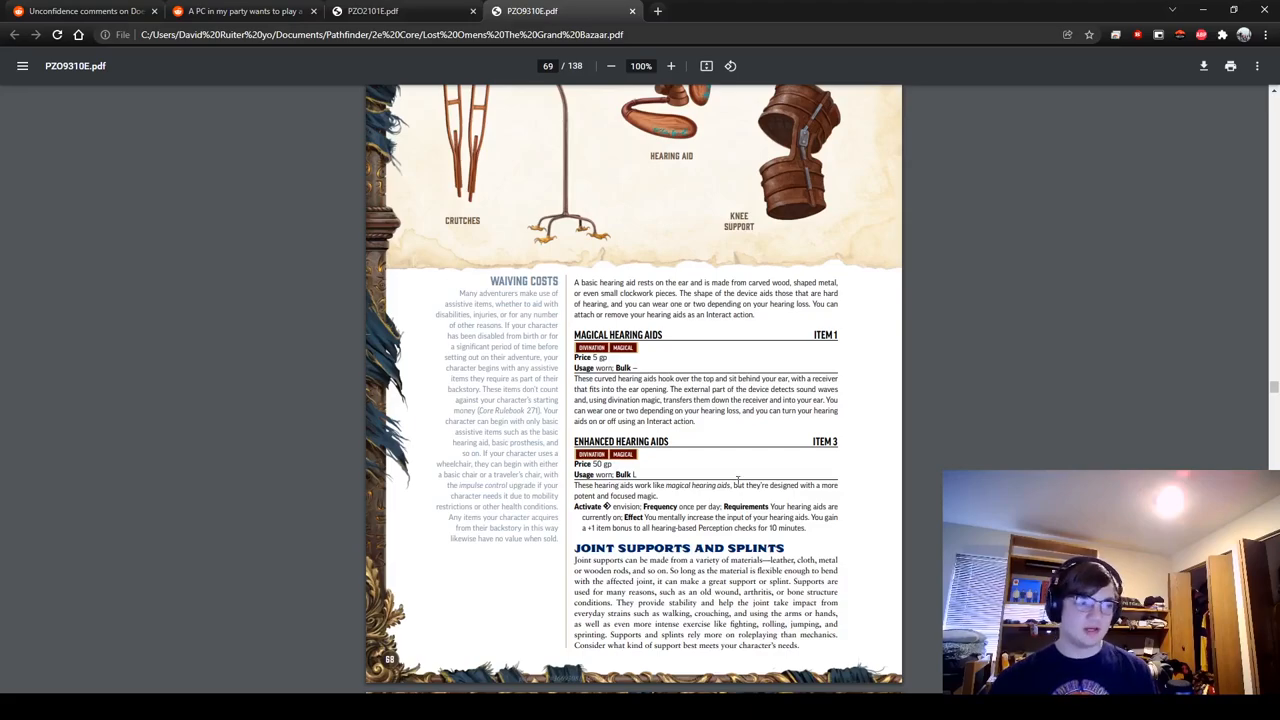
mouse_move(782, 474)
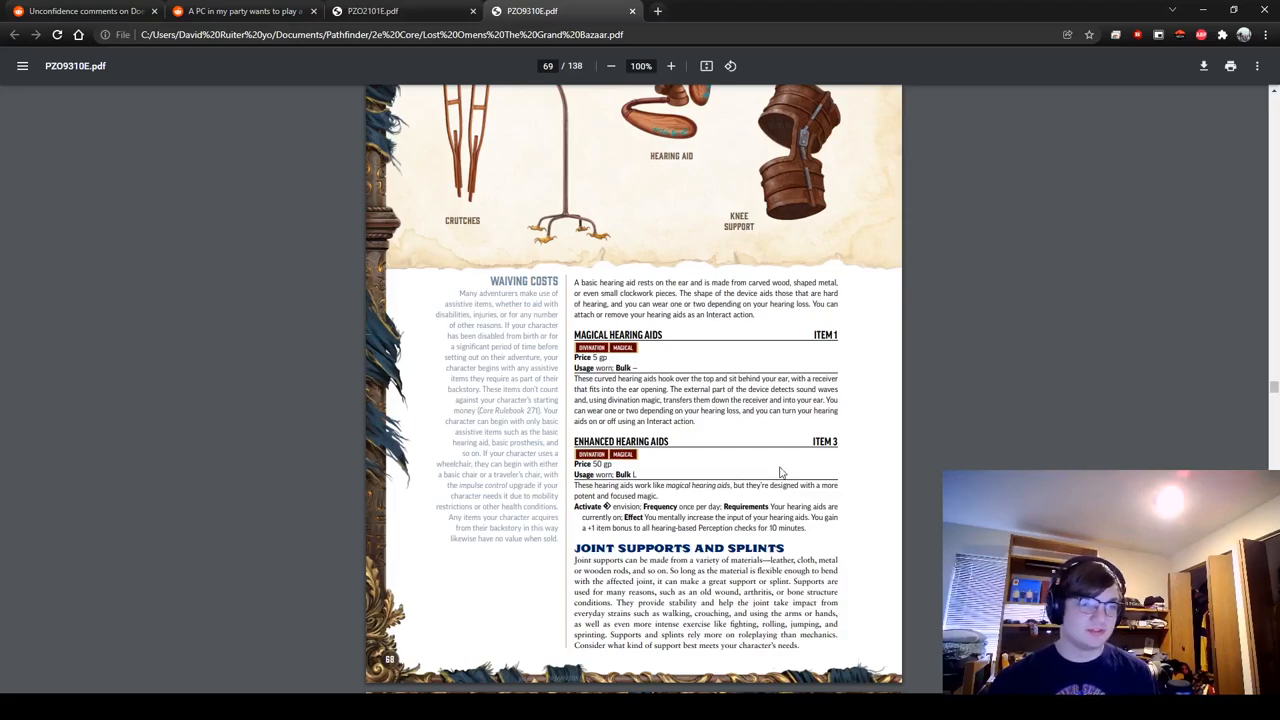
Step: Settle on page 70's Splint, Support and Prostheses entries beside the Disabilities in Your Game sidebar
scroll("down", 3)
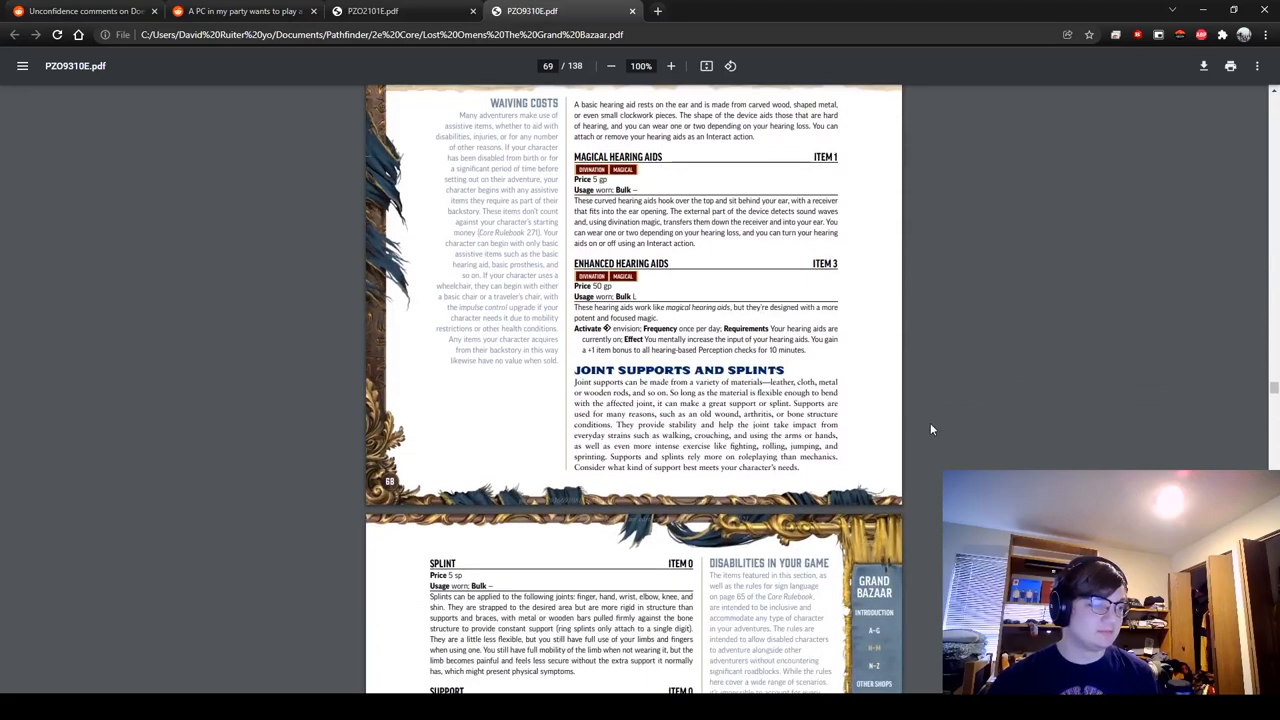
scroll("down", 3)
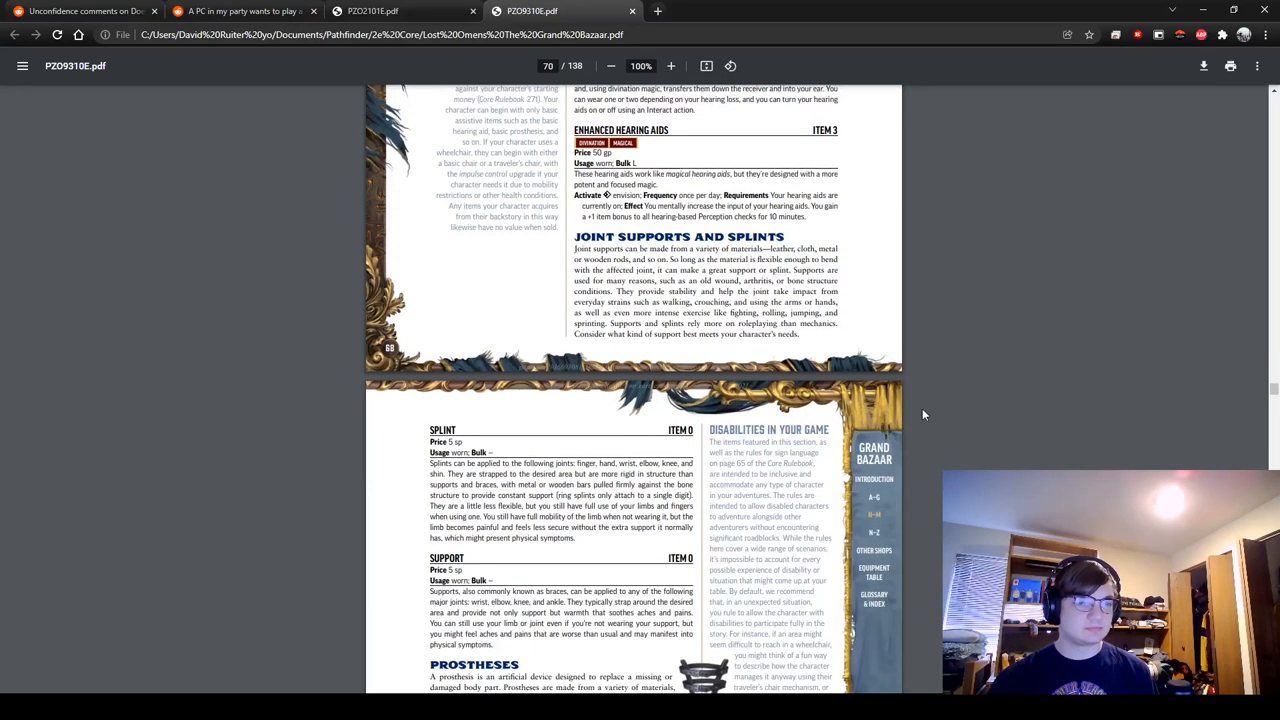
scroll("up", 3)
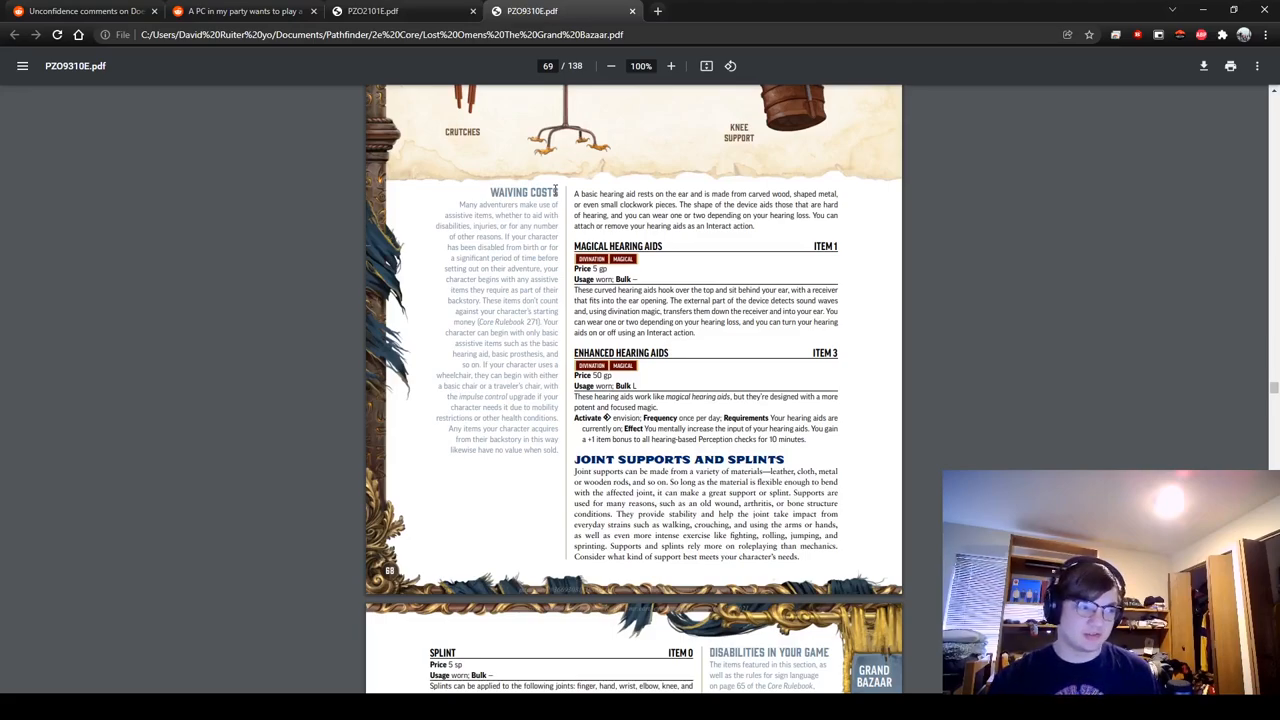
scroll("down", 3)
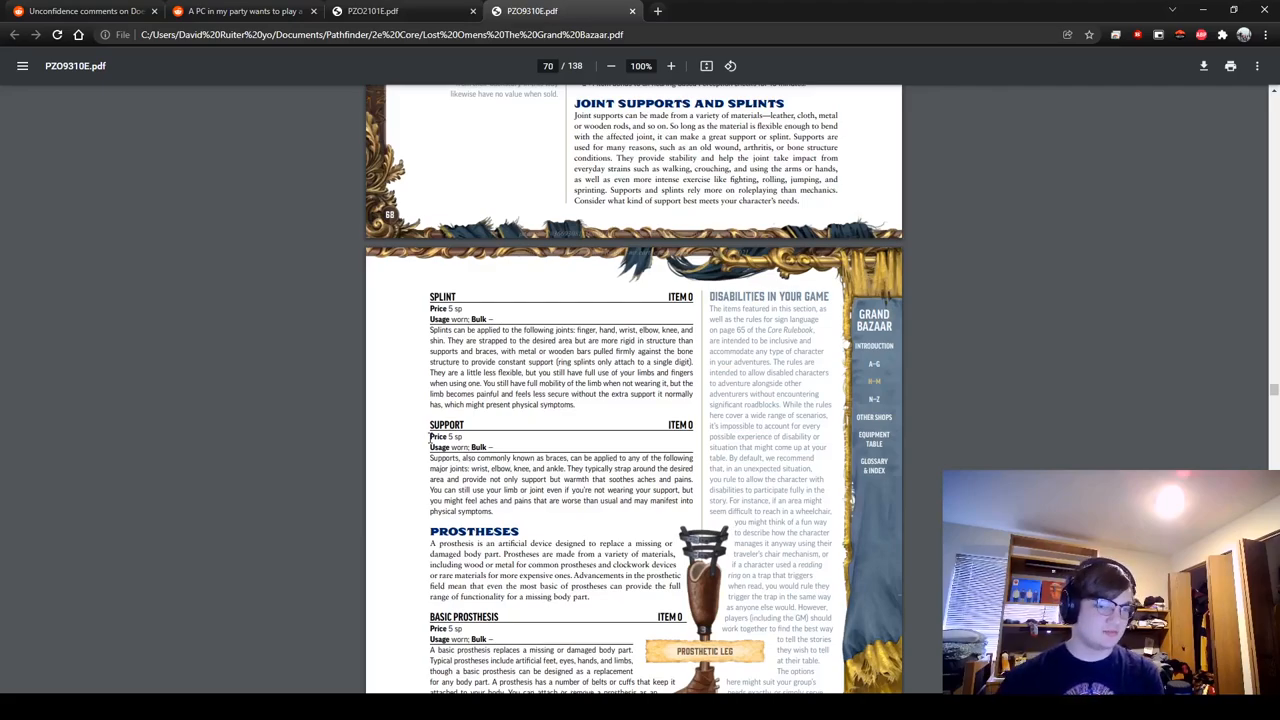
scroll("down", 3)
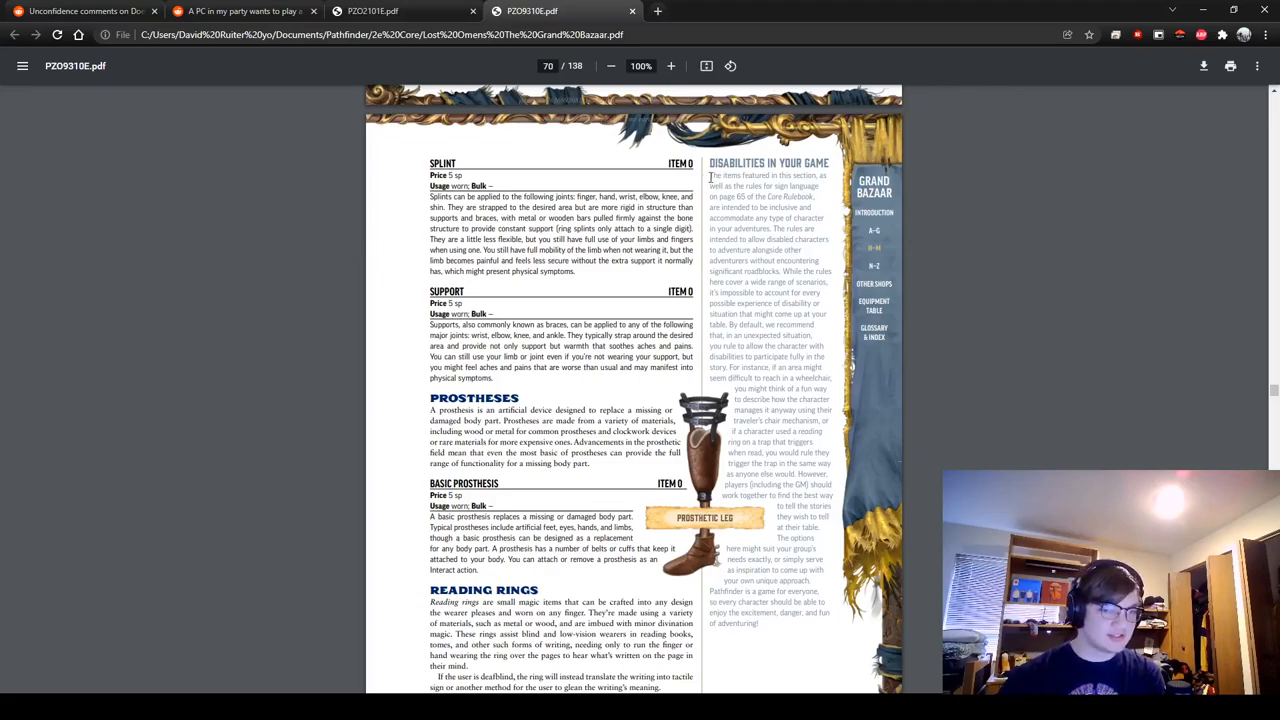
mouse_move(910, 294)
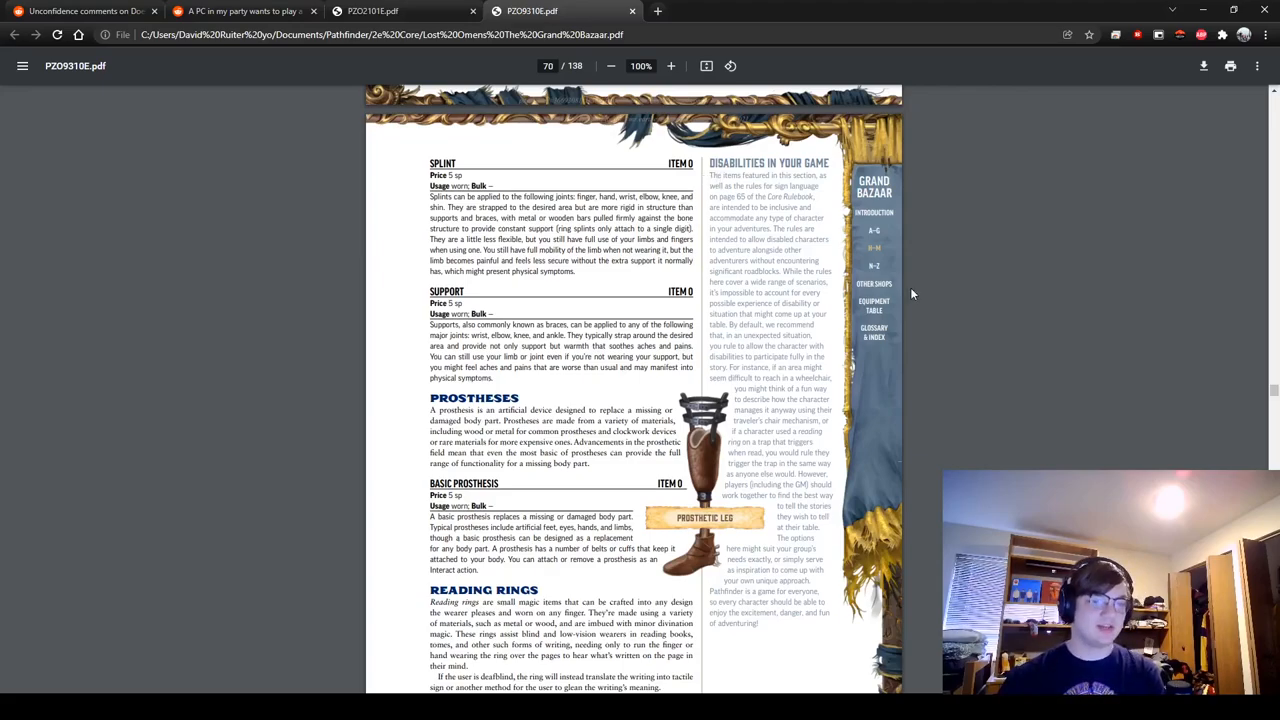
mouse_move(920, 268)
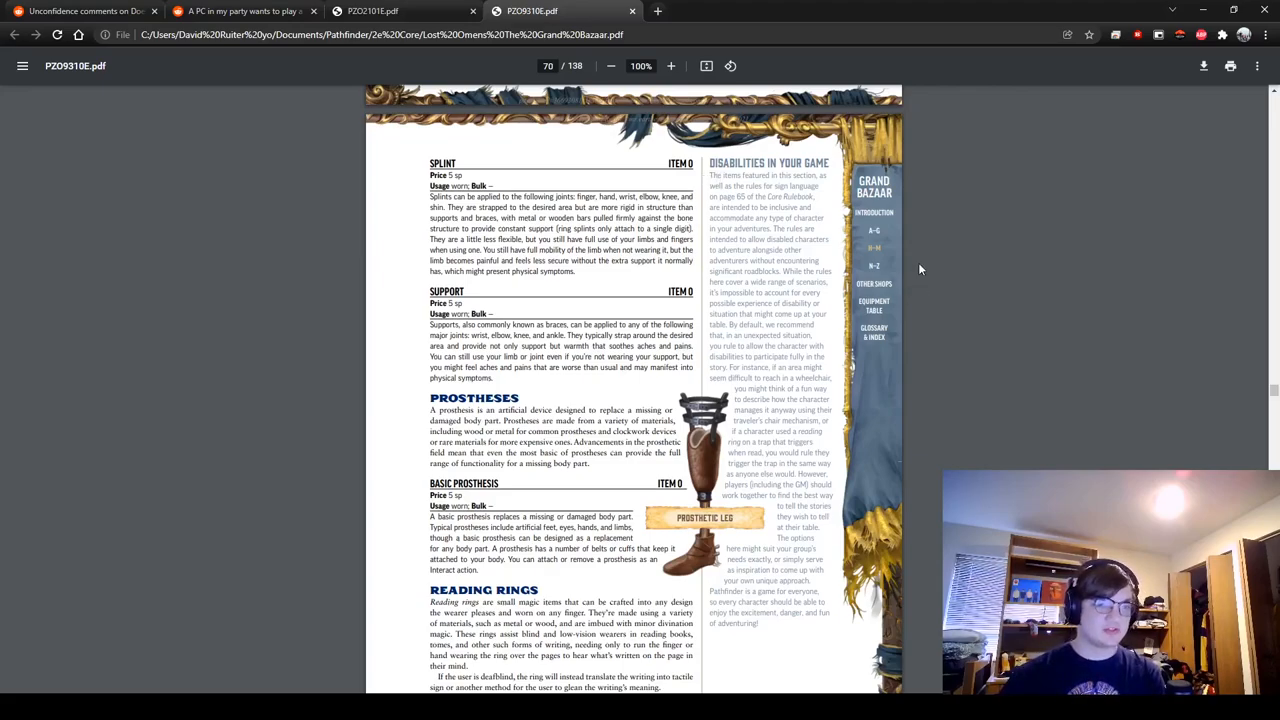
mouse_move(910, 260)
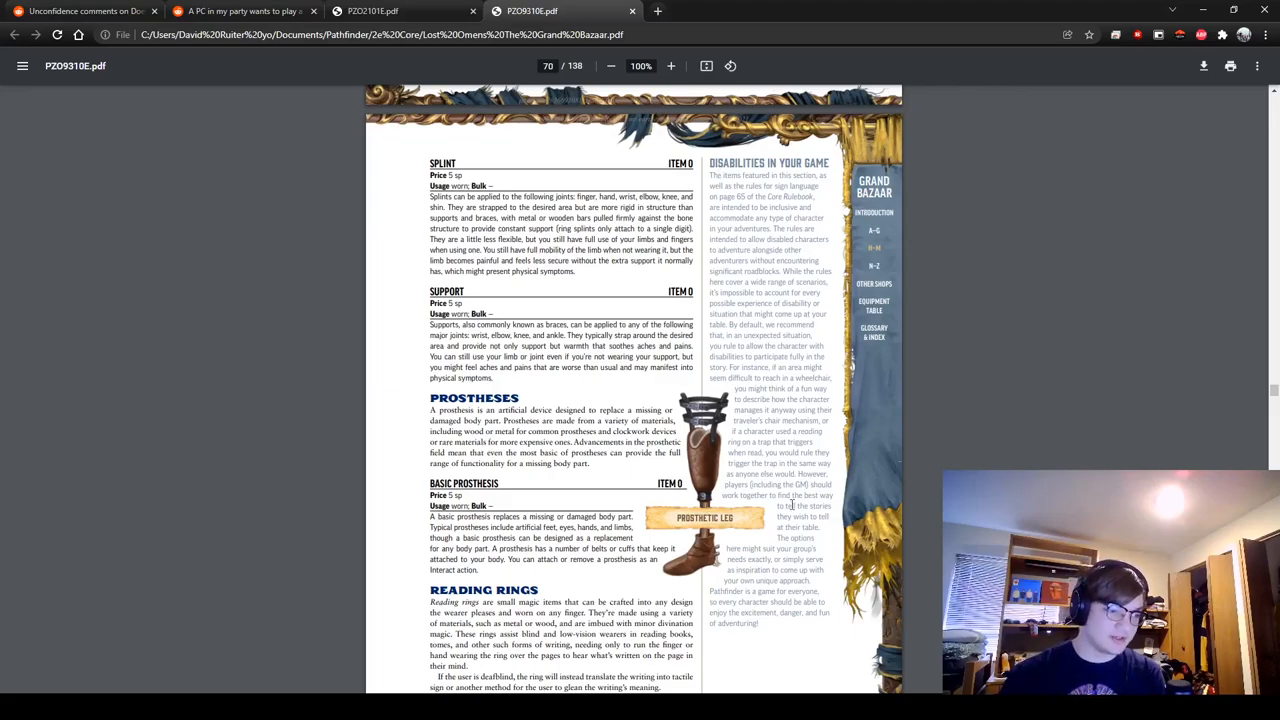
Step: Scroll to the bottom of page 70 to show Basic Prosthesis and the Reading Ring entry
scroll("down", 3)
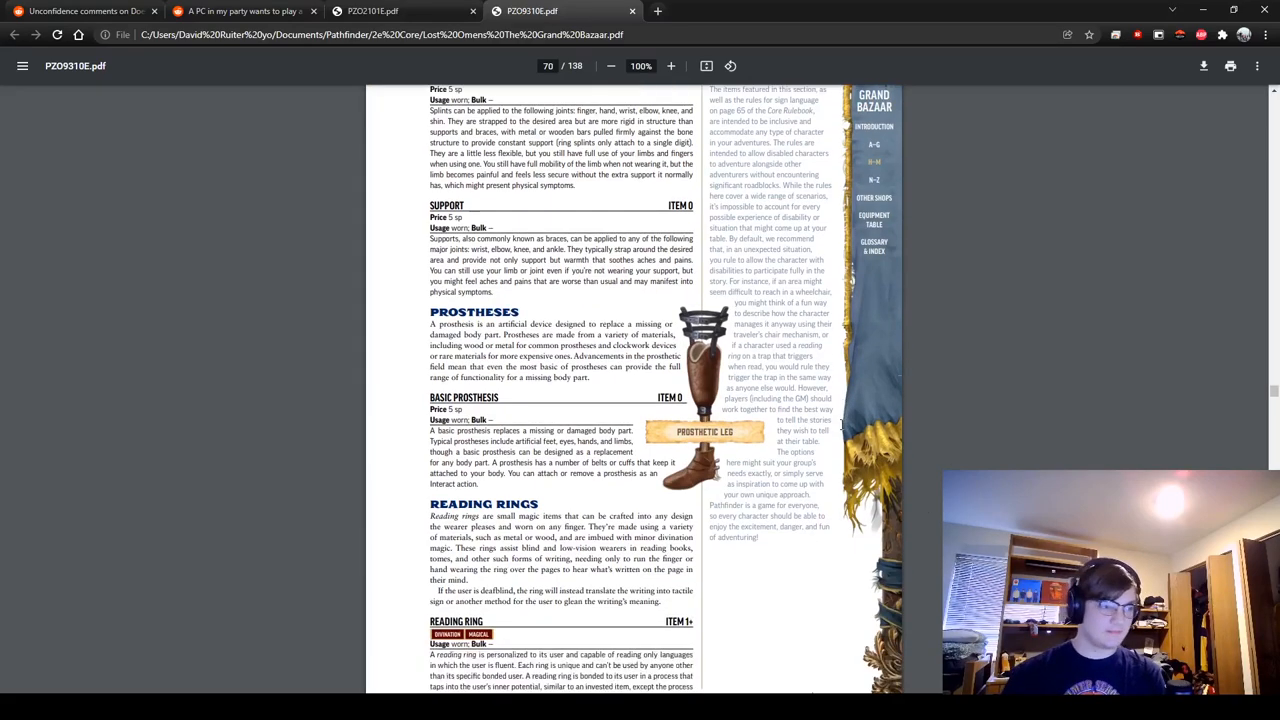
scroll("down", 3)
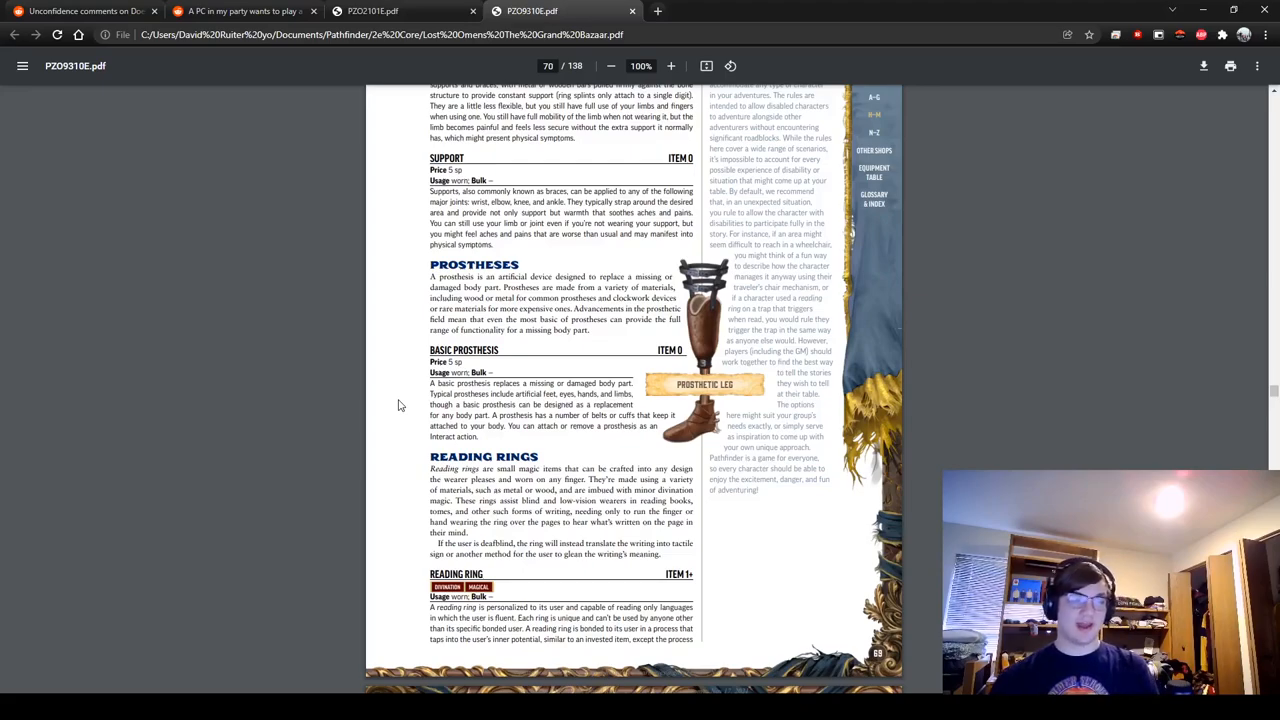
scroll("down", 3)
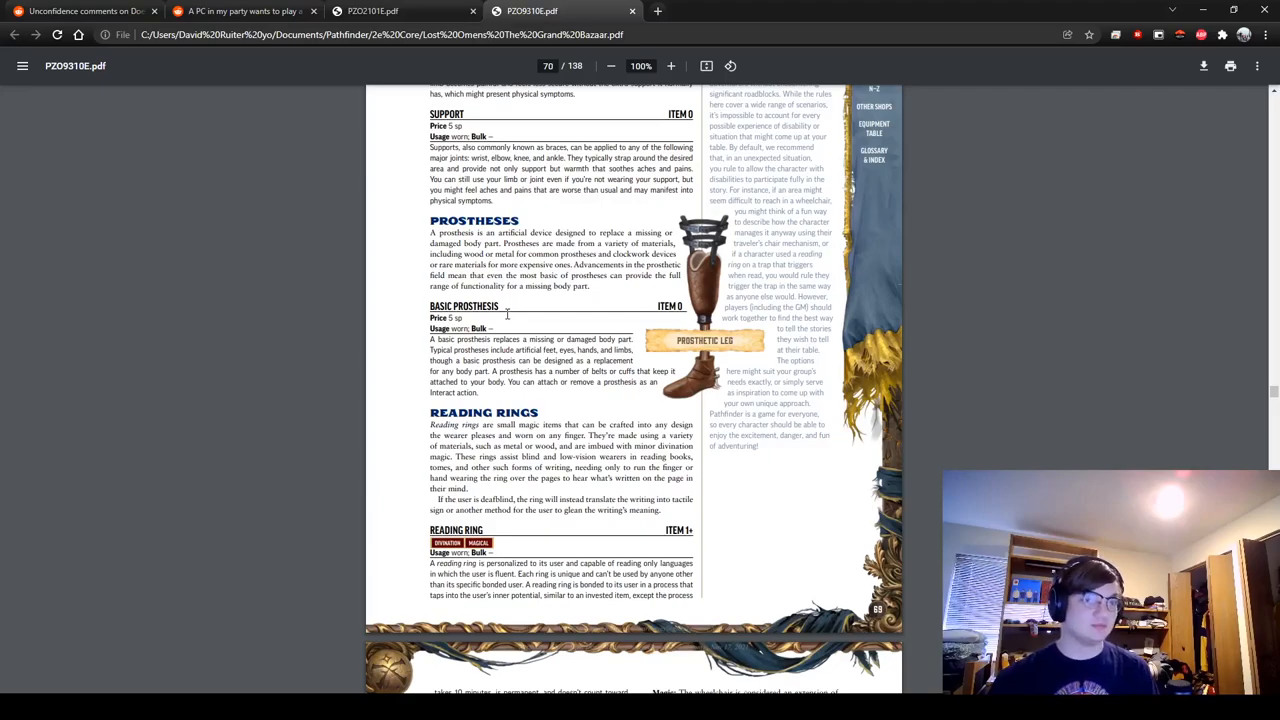
mouse_move(630, 308)
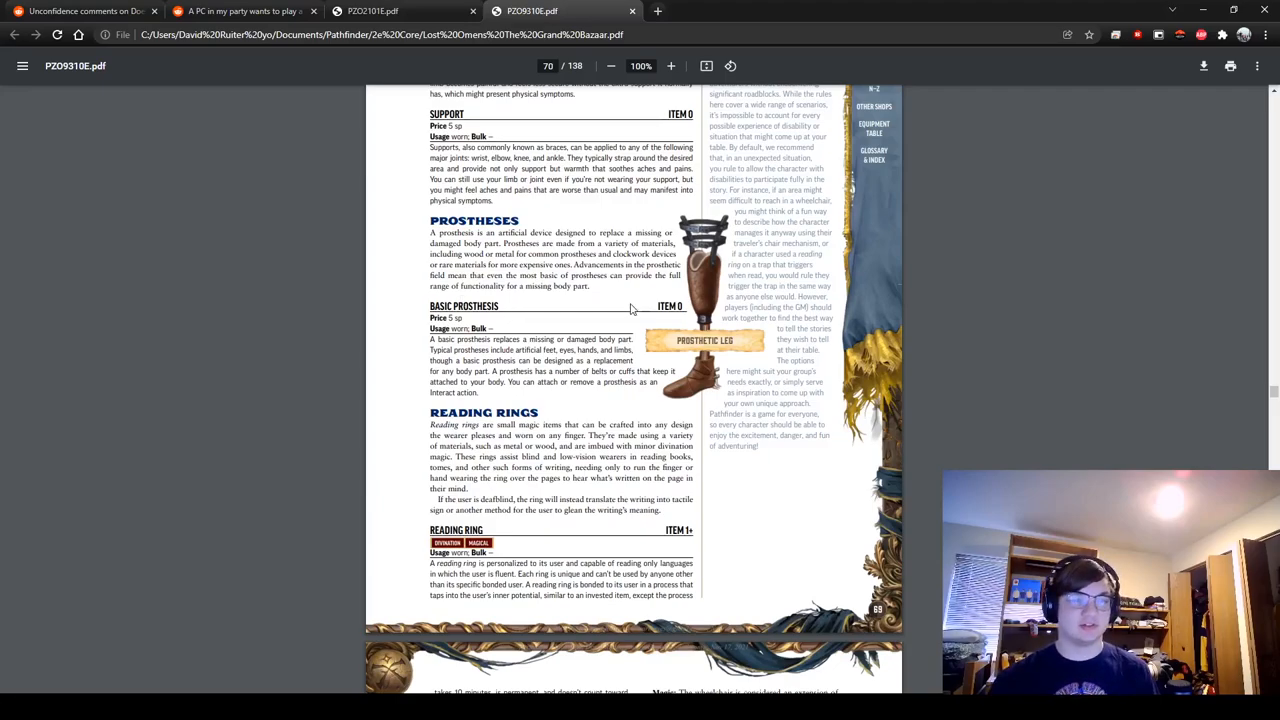
Step: Scroll onto page 71 showing Vision Assistance, Basic Corrective Lenses and the Wheelchairs heading
scroll("down", 3)
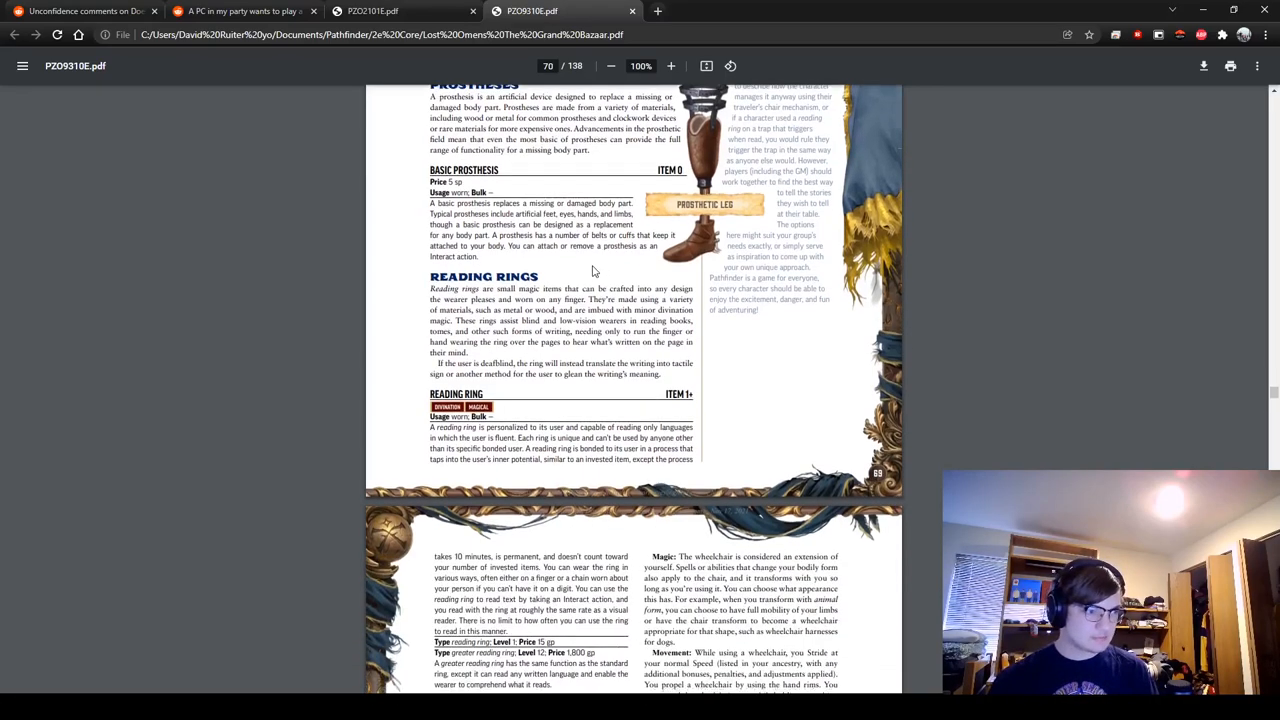
scroll("down", 3)
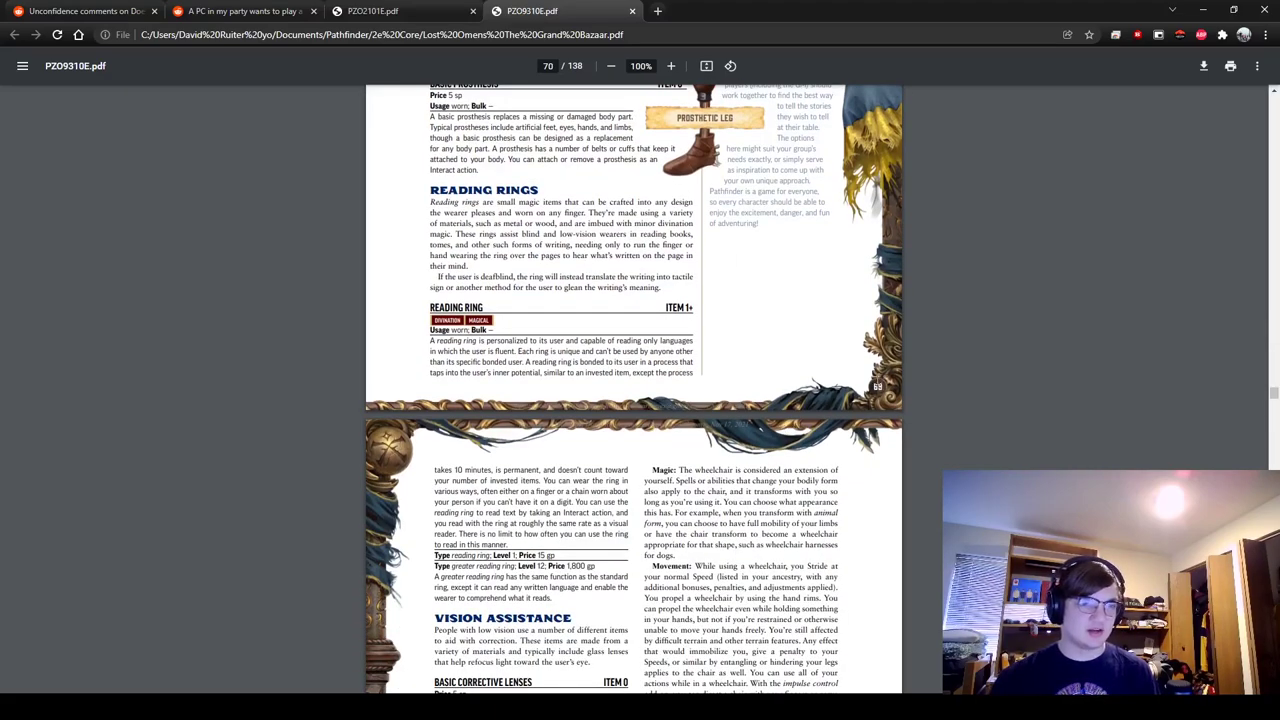
mouse_move(865, 378)
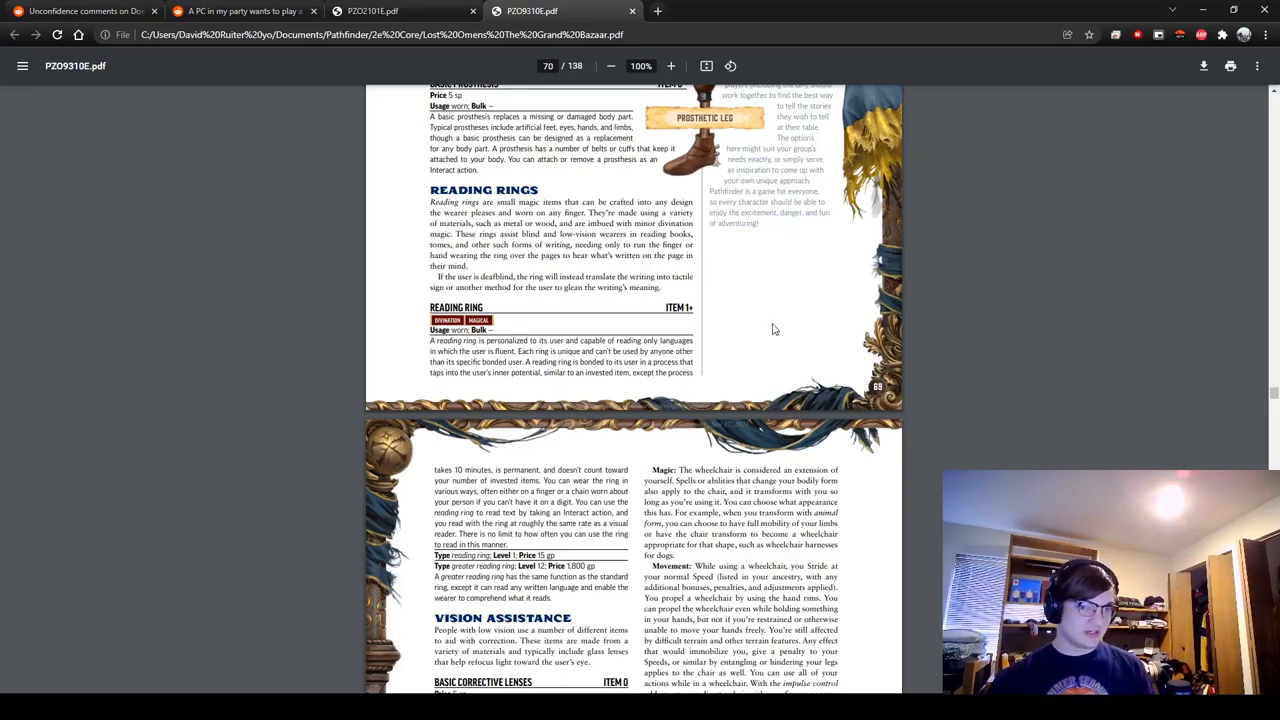
mouse_move(735, 333)
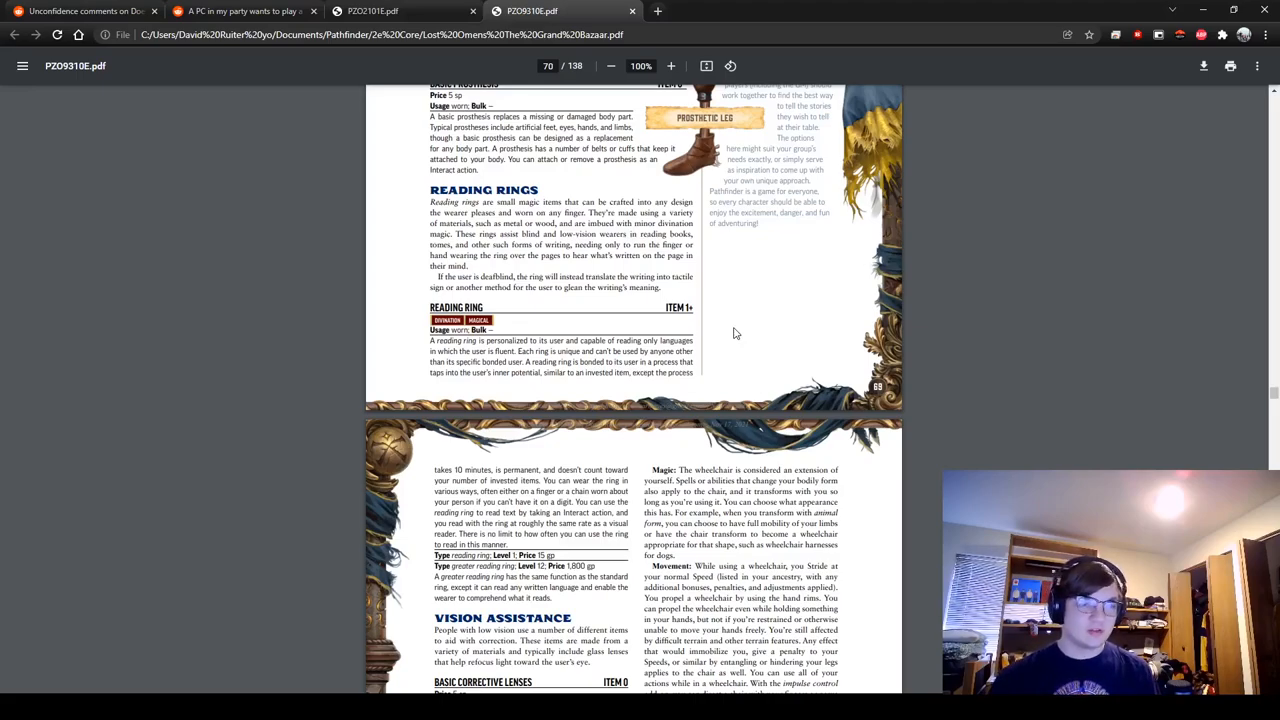
scroll("down", 3)
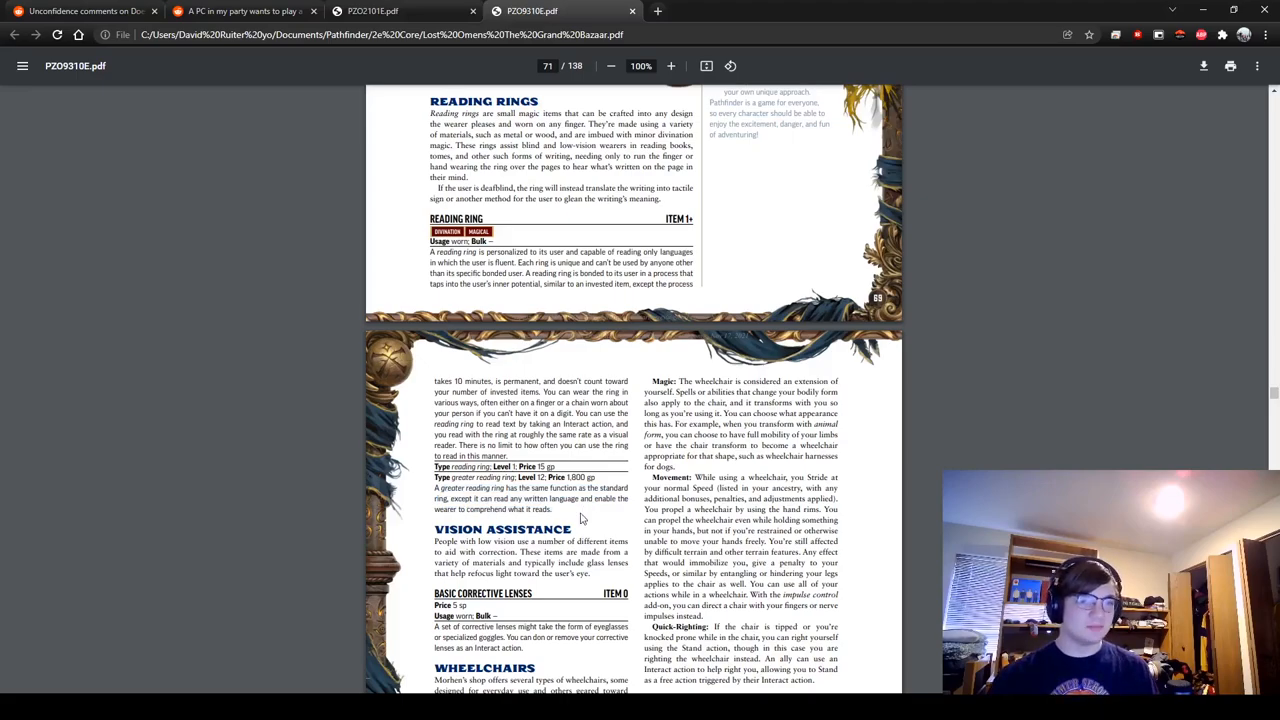
mouse_move(405, 290)
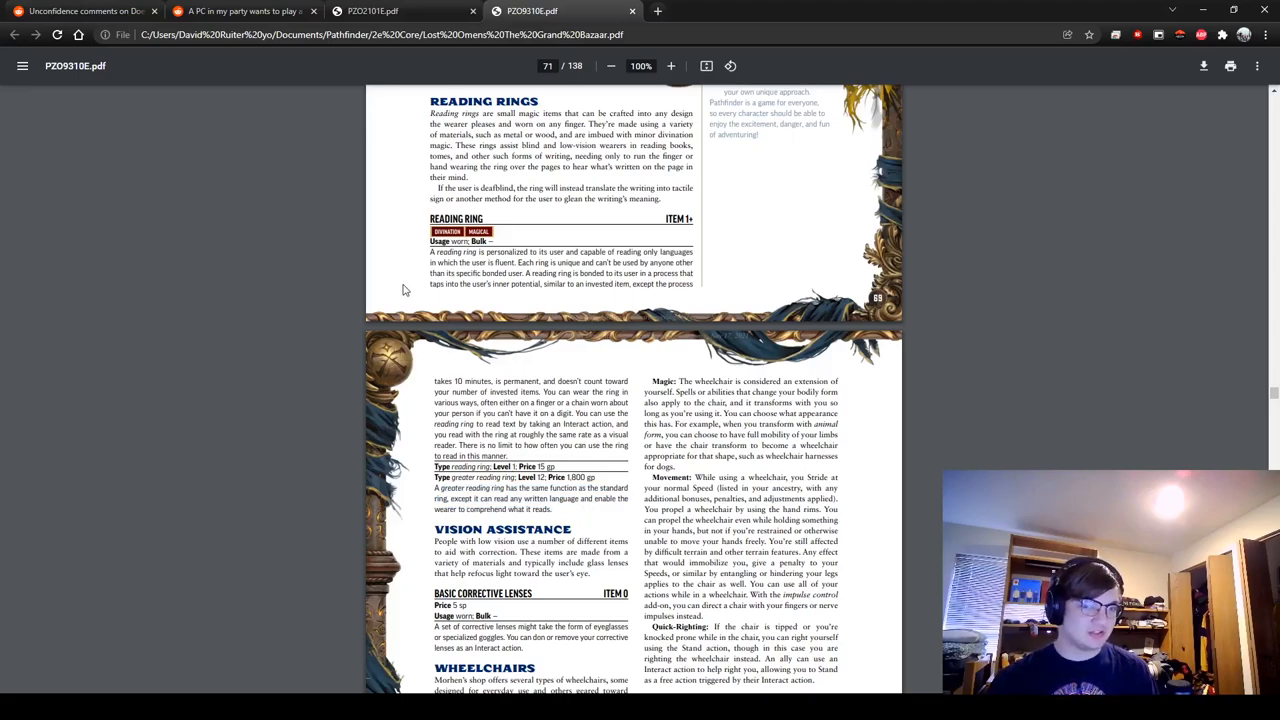
mouse_move(449, 337)
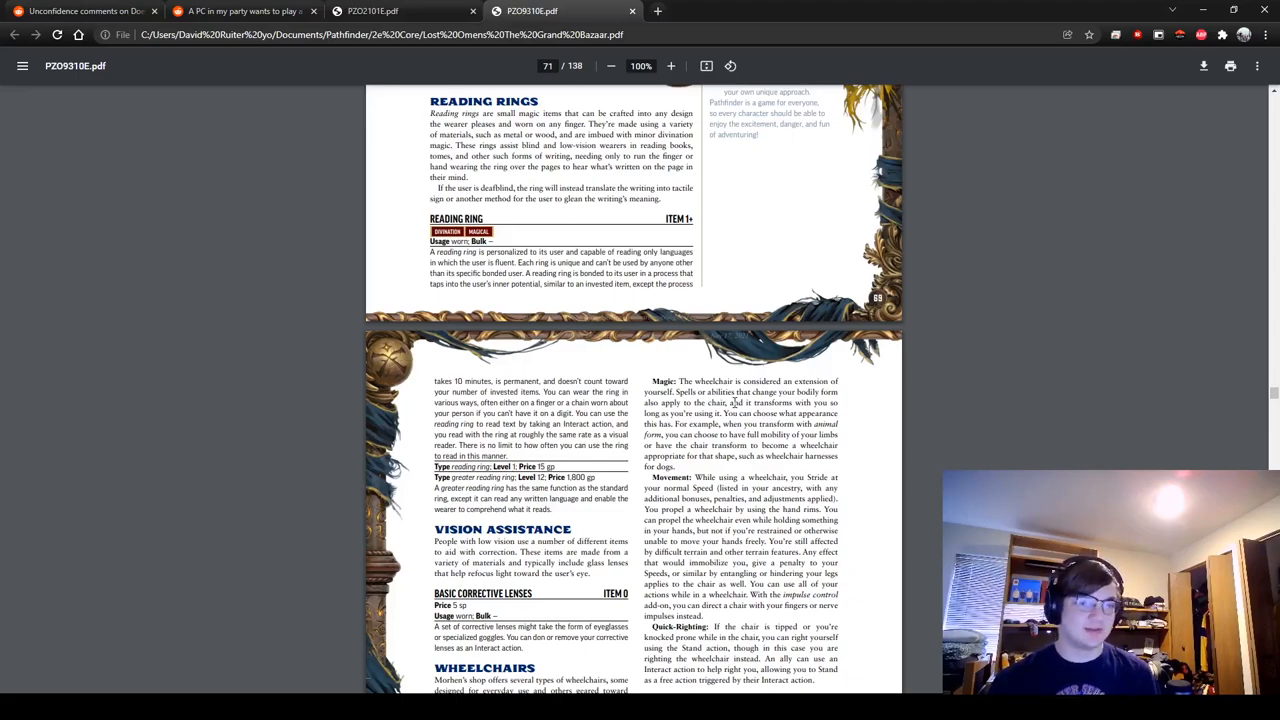
left_click(400, 11)
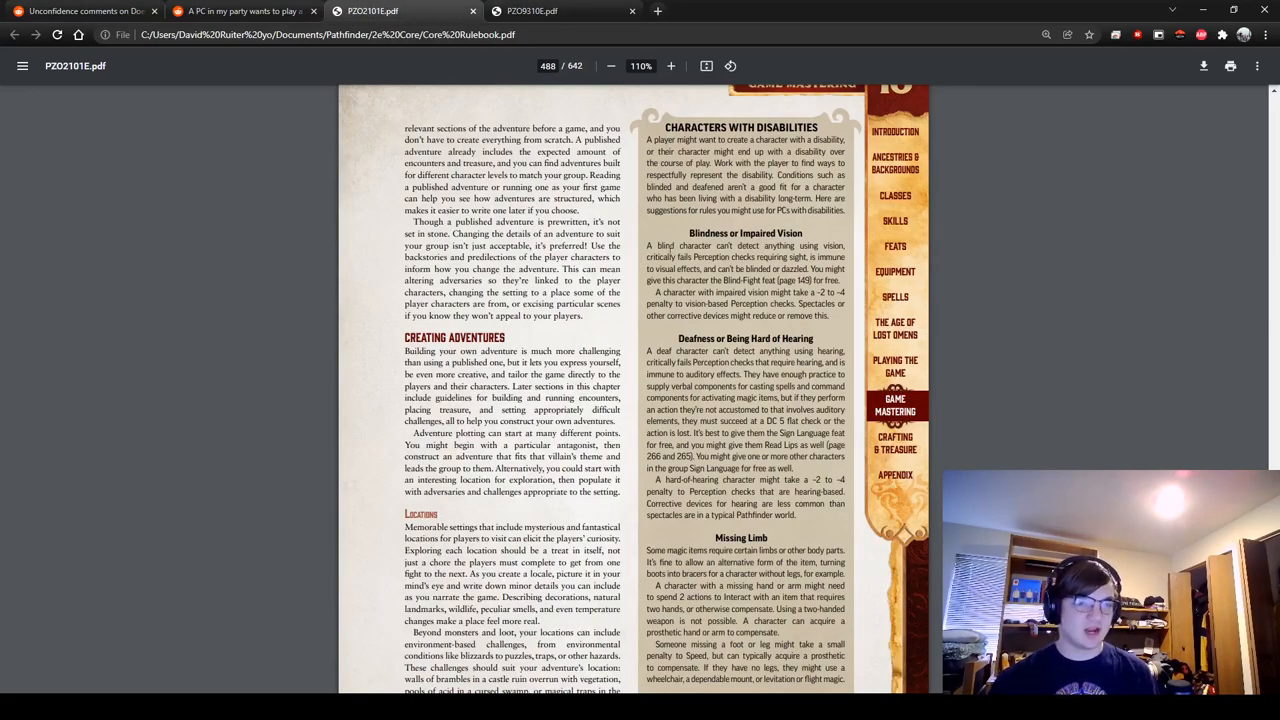
scroll("down", 3)
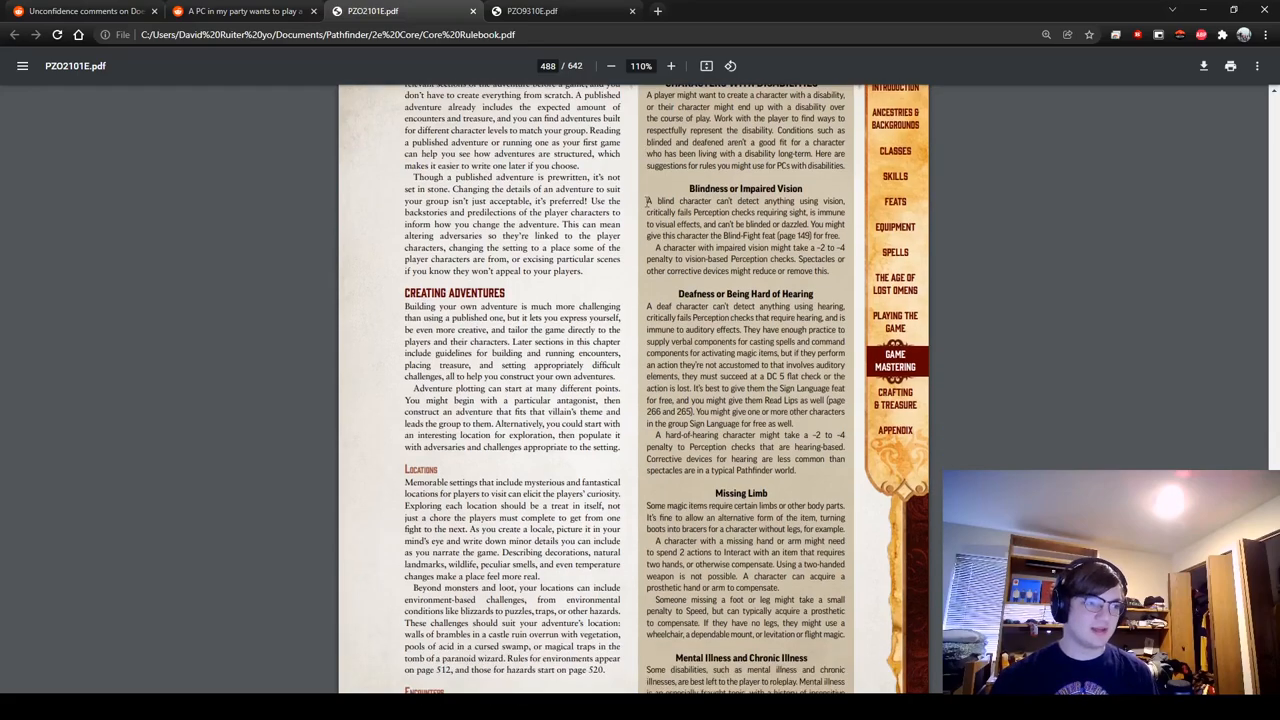
scroll("up", 3)
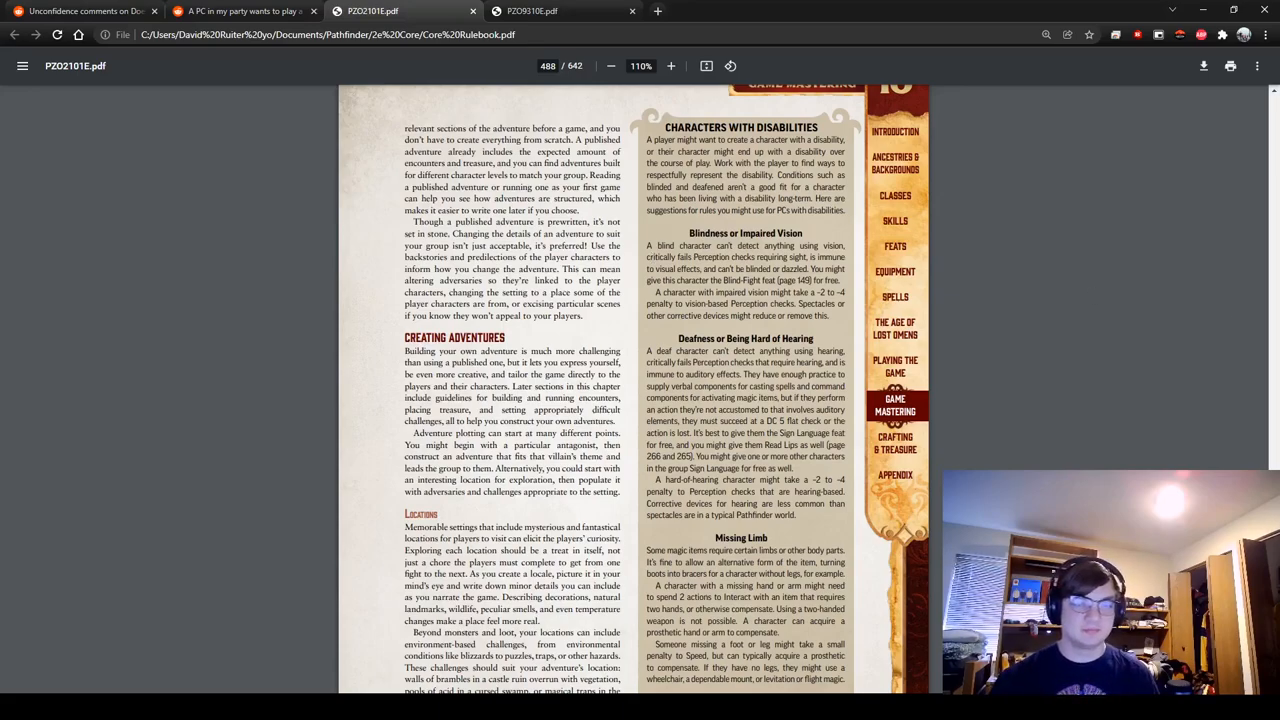
mouse_move(996, 374)
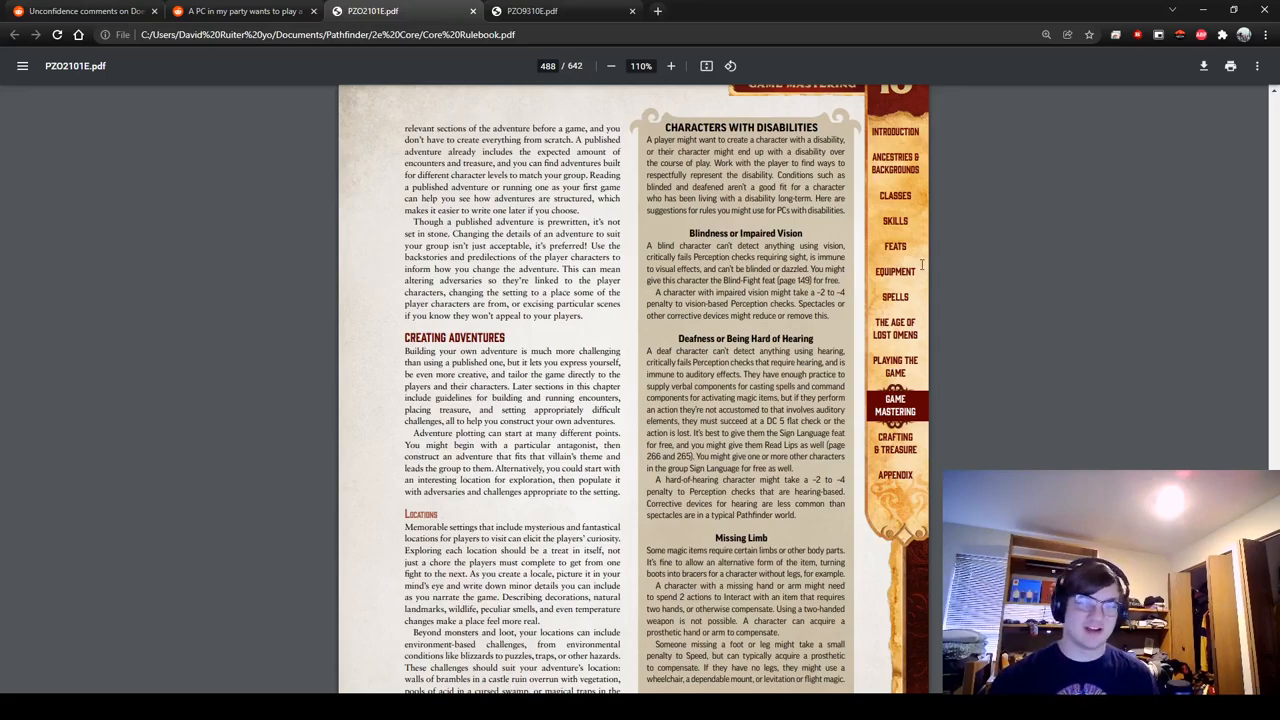
mouse_move(847, 152)
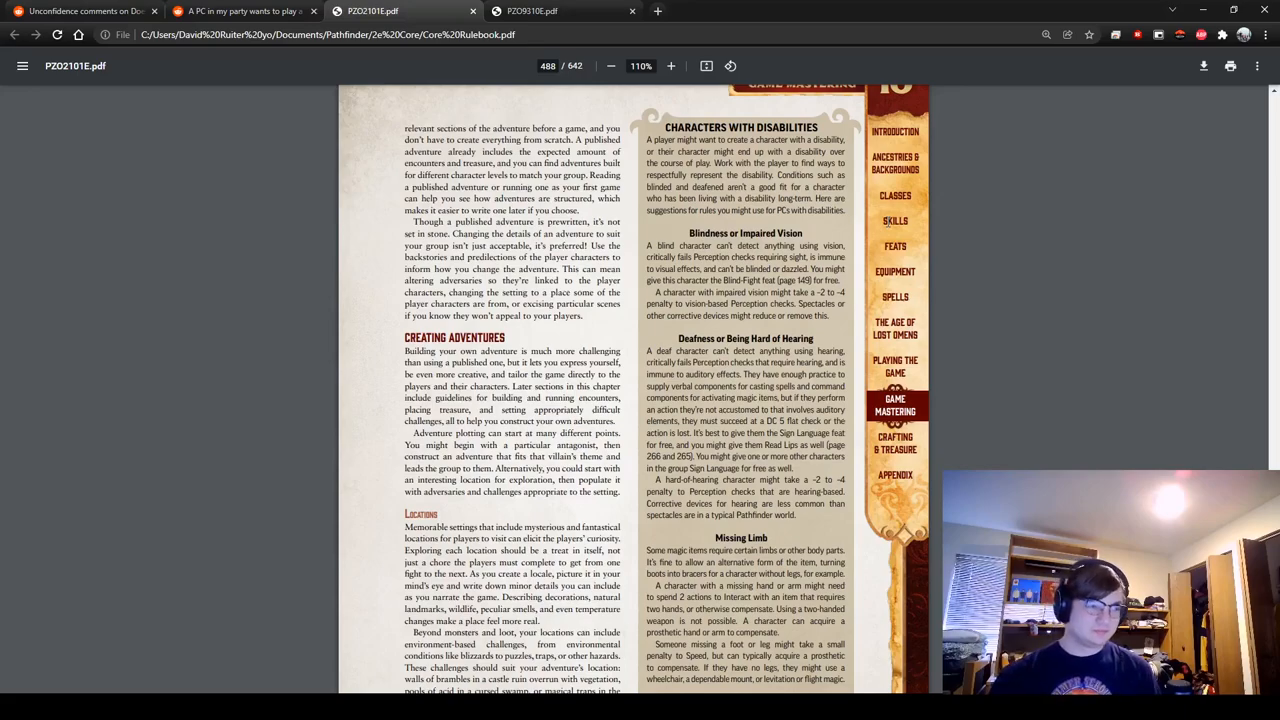
scroll("up", 3)
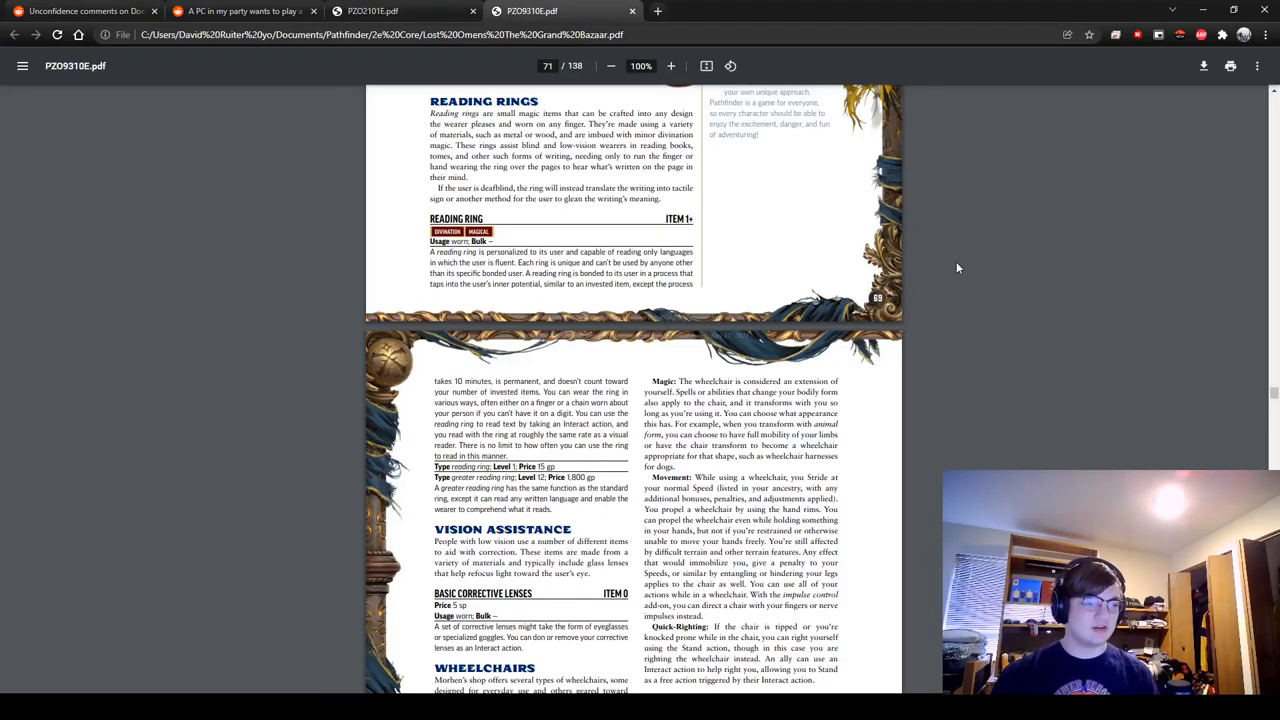
Step: Scroll page 71 to the Wheelchairs rules and Wheelchair Types list with Basic and Traveler's chairs
scroll("down", 3)
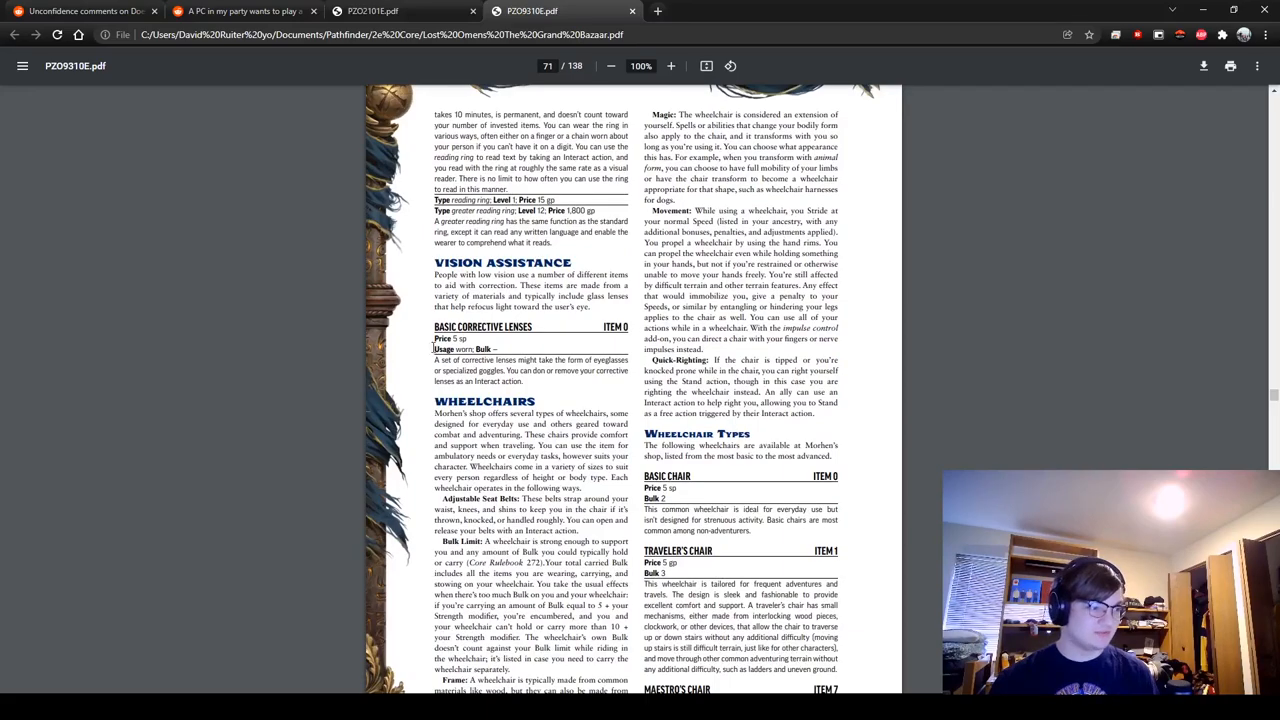
mouse_move(415, 350)
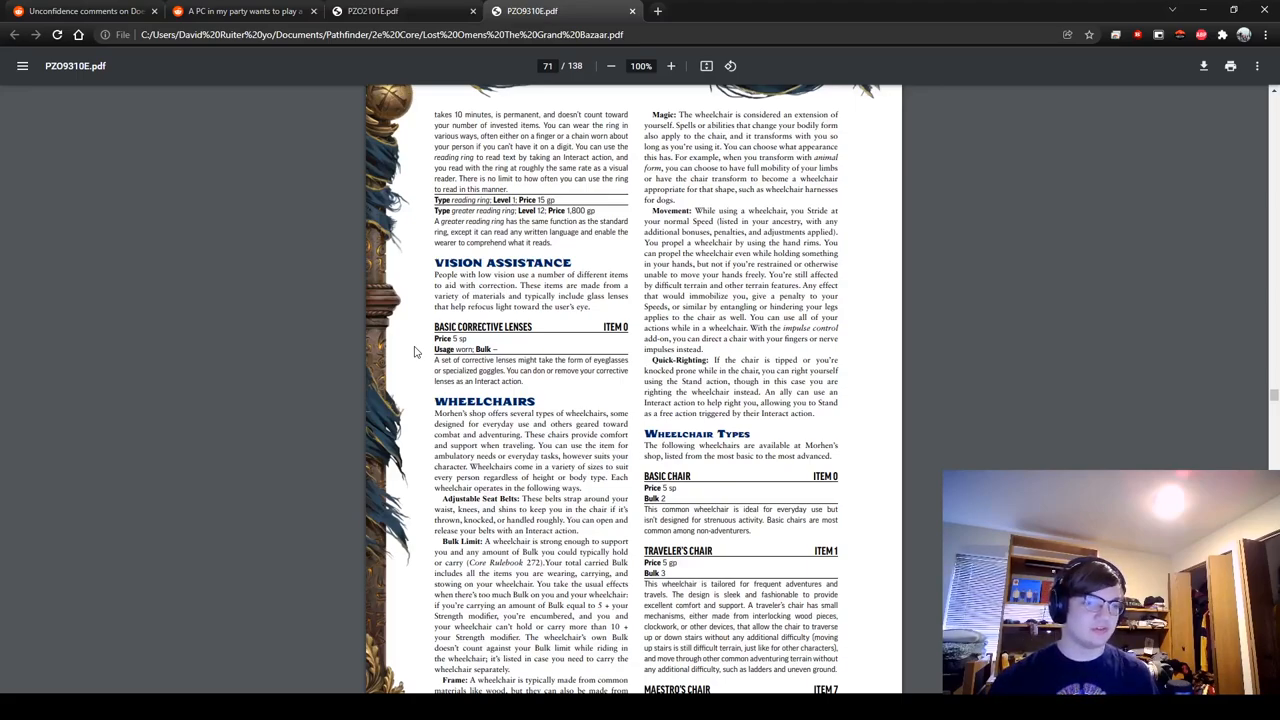
scroll("down", 3)
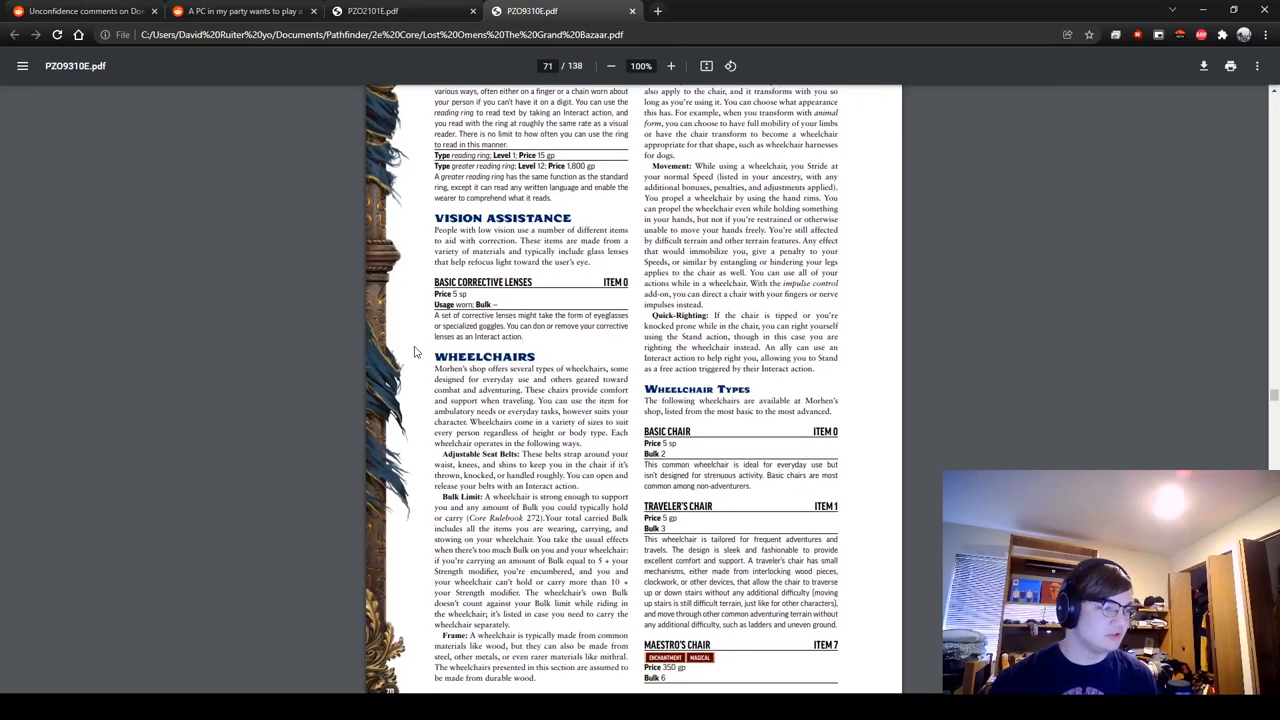
scroll("down", 3)
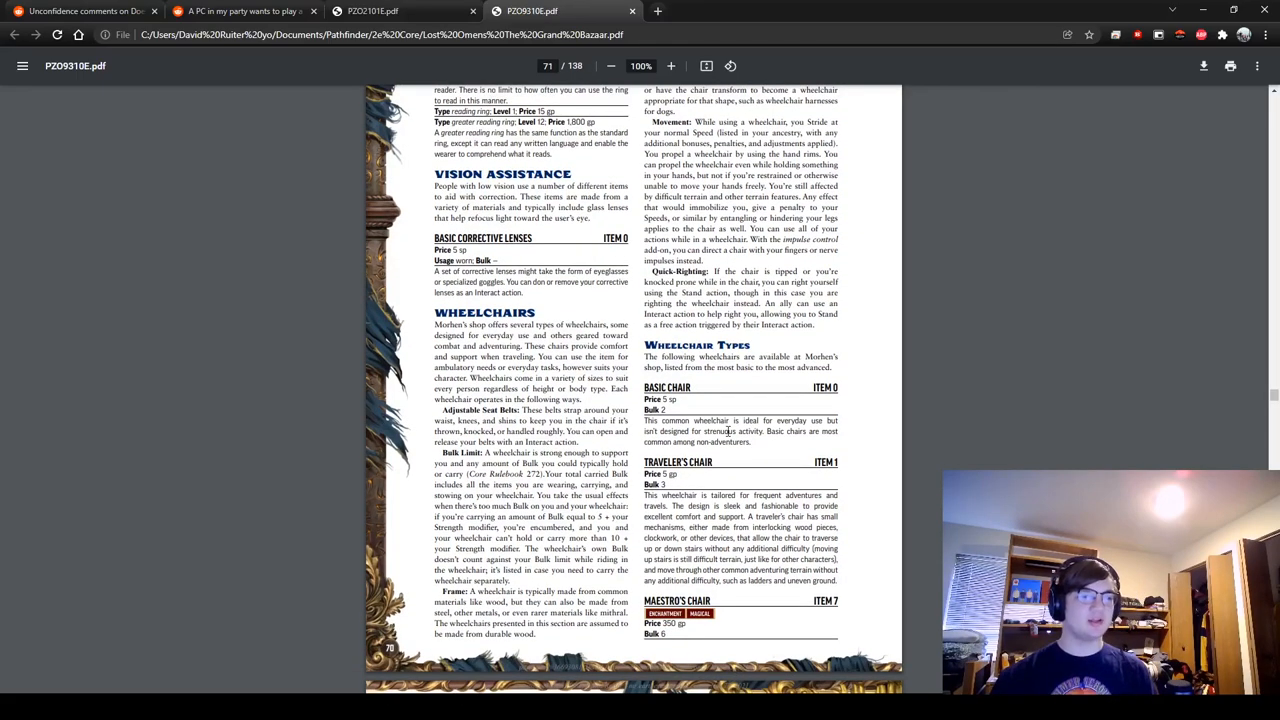
mouse_move(378, 338)
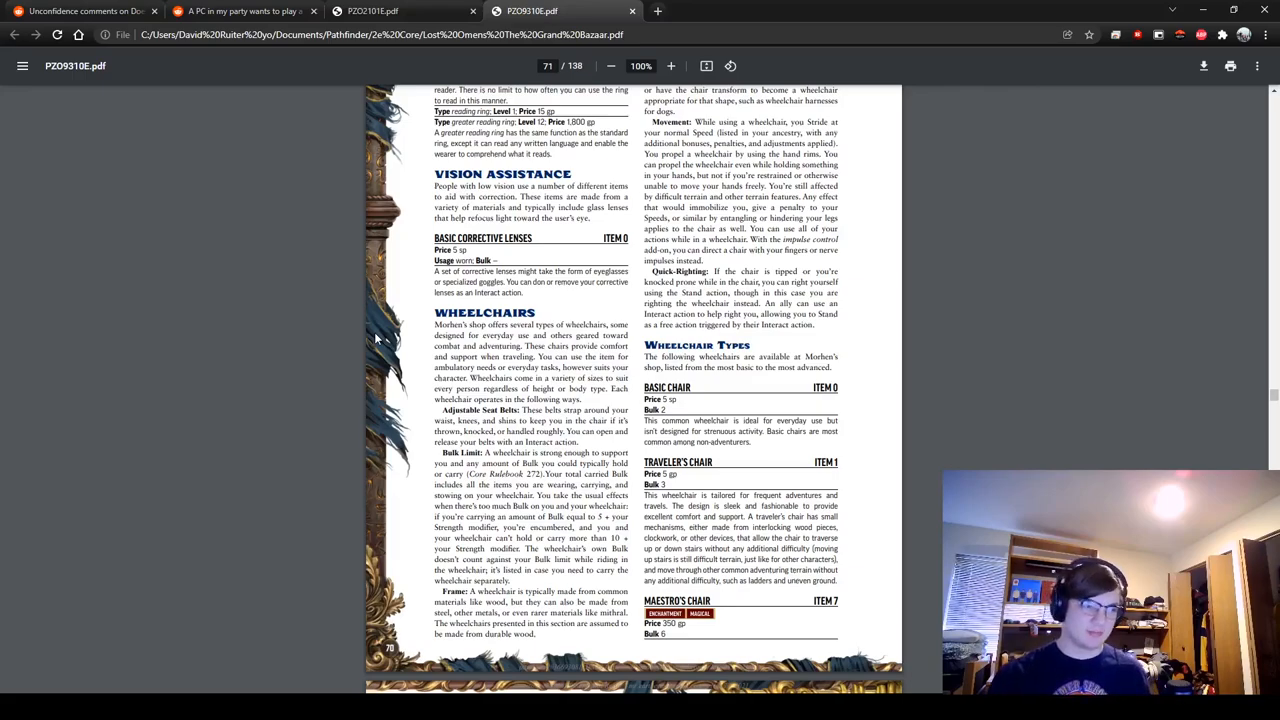
mouse_move(421, 349)
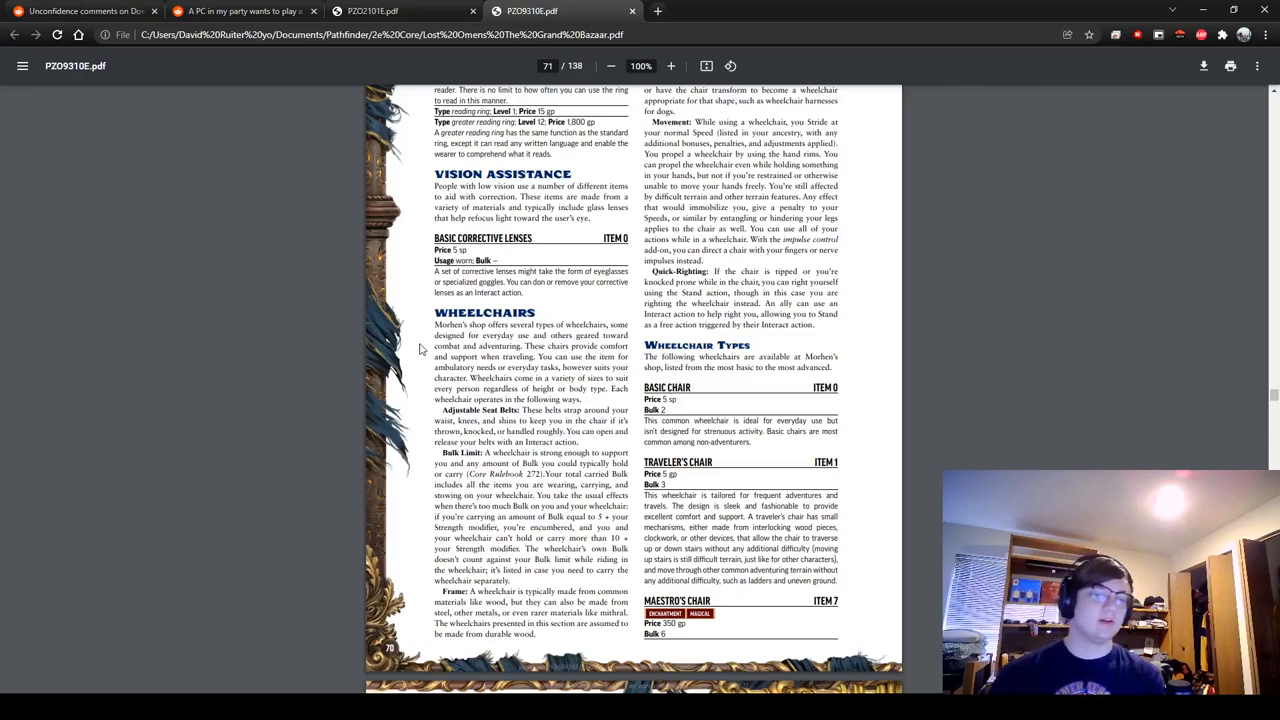
mouse_move(395, 338)
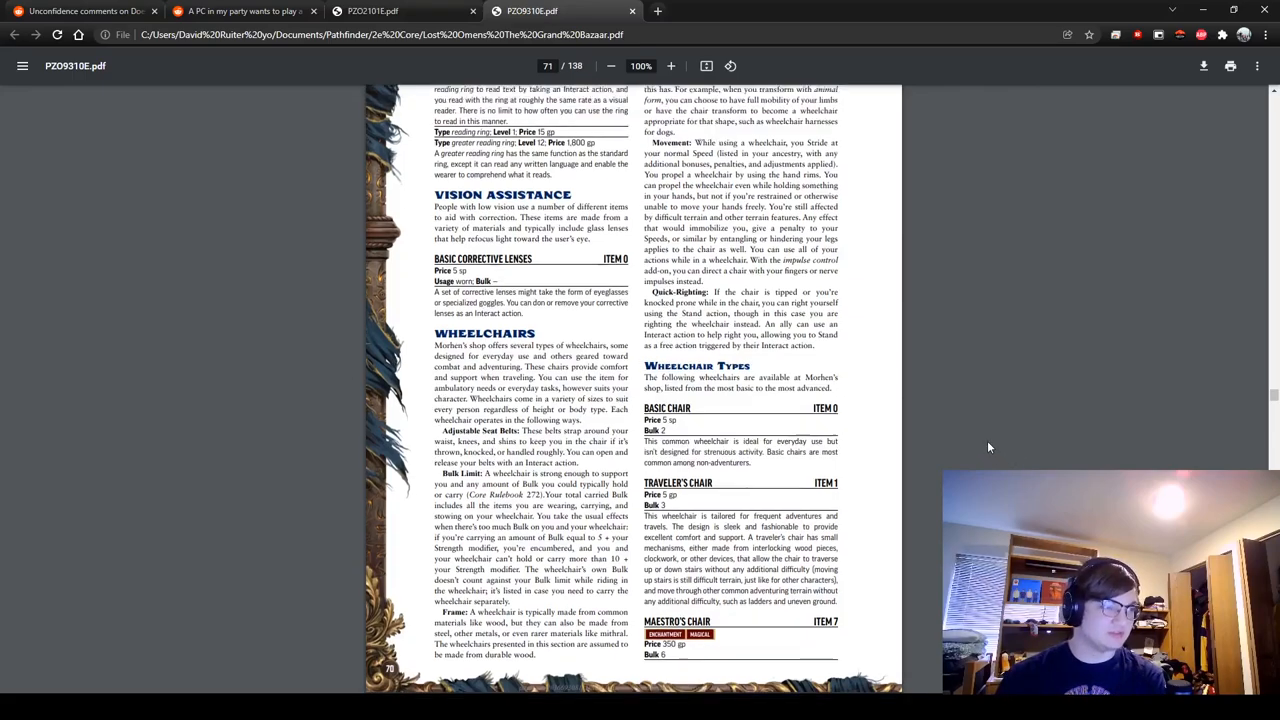
scroll("up", 3)
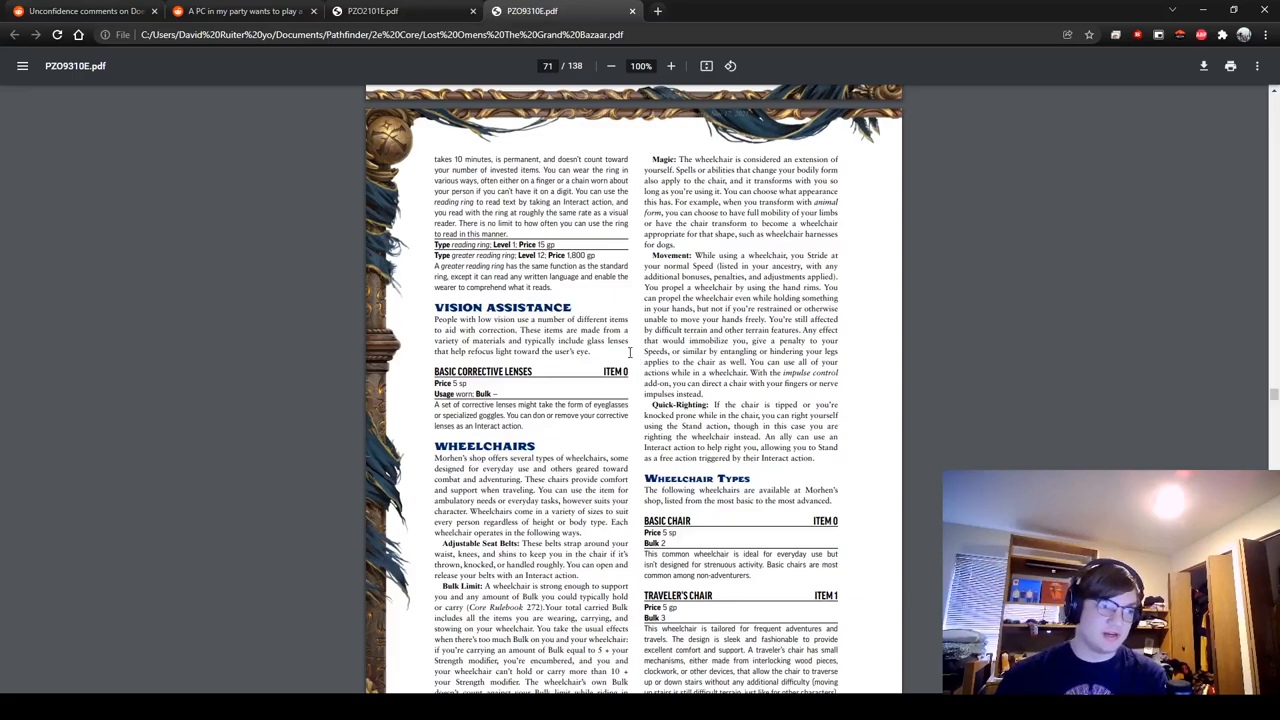
mouse_move(855, 366)
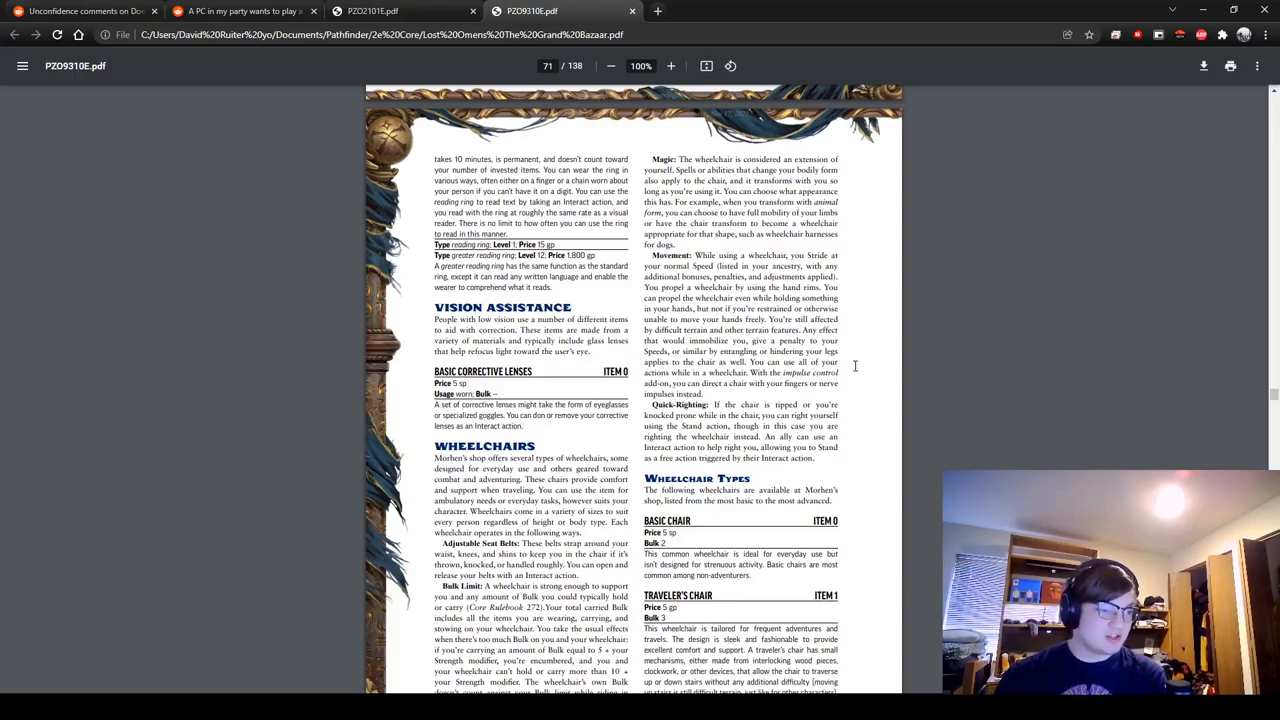
mouse_move(986, 379)
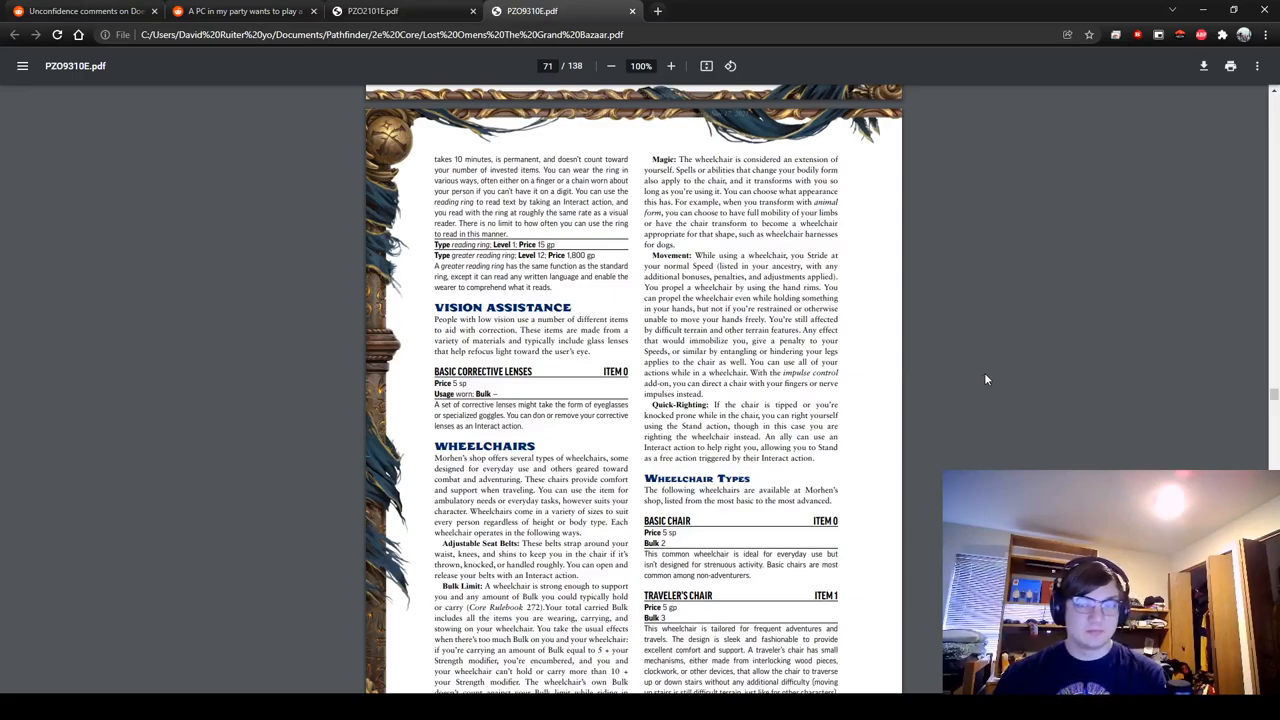
mouse_move(964, 370)
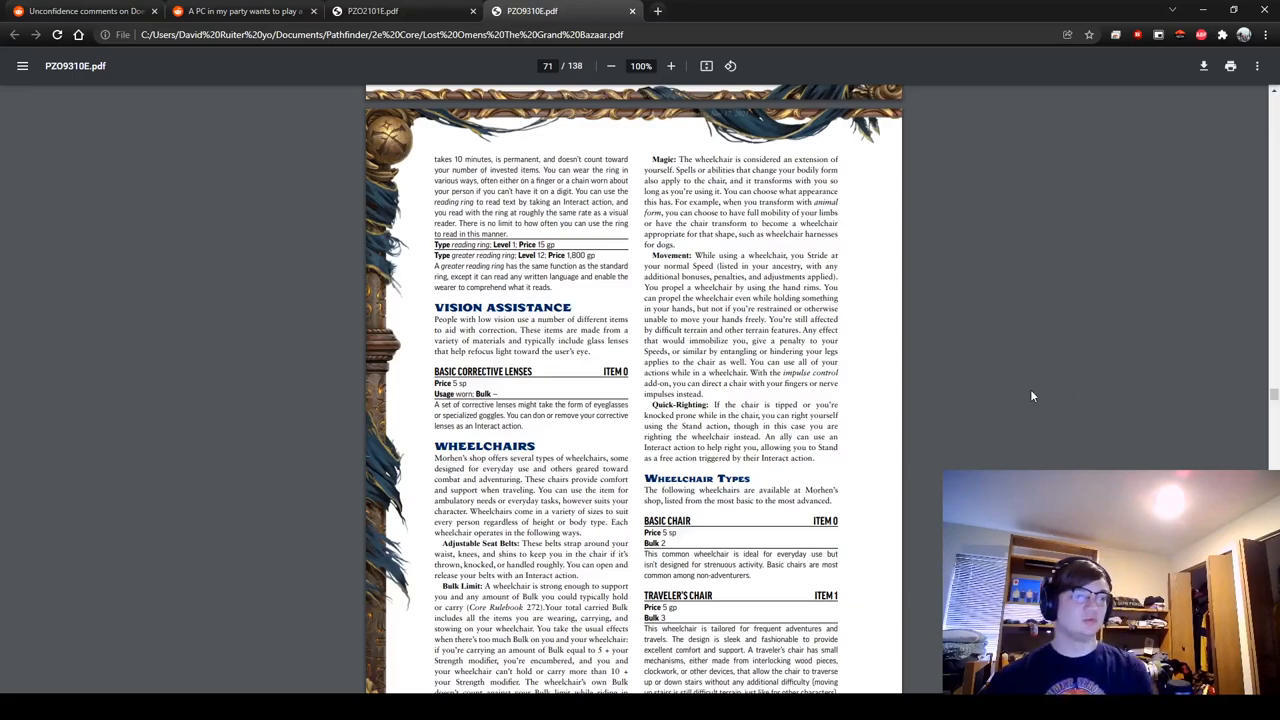
mouse_move(1009, 374)
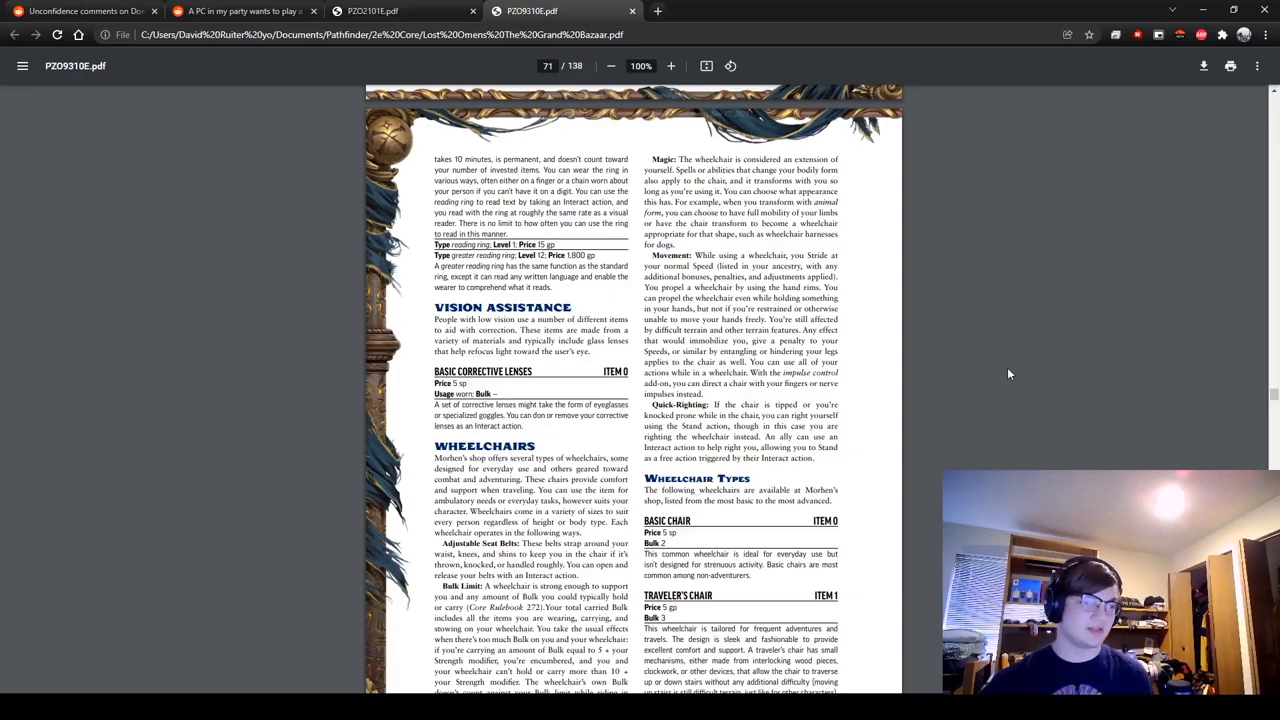
Step: Scroll past the chair illustration to page 72's Amphibious Chair, Chair Storage and Impulse Control entries
scroll("down", 3)
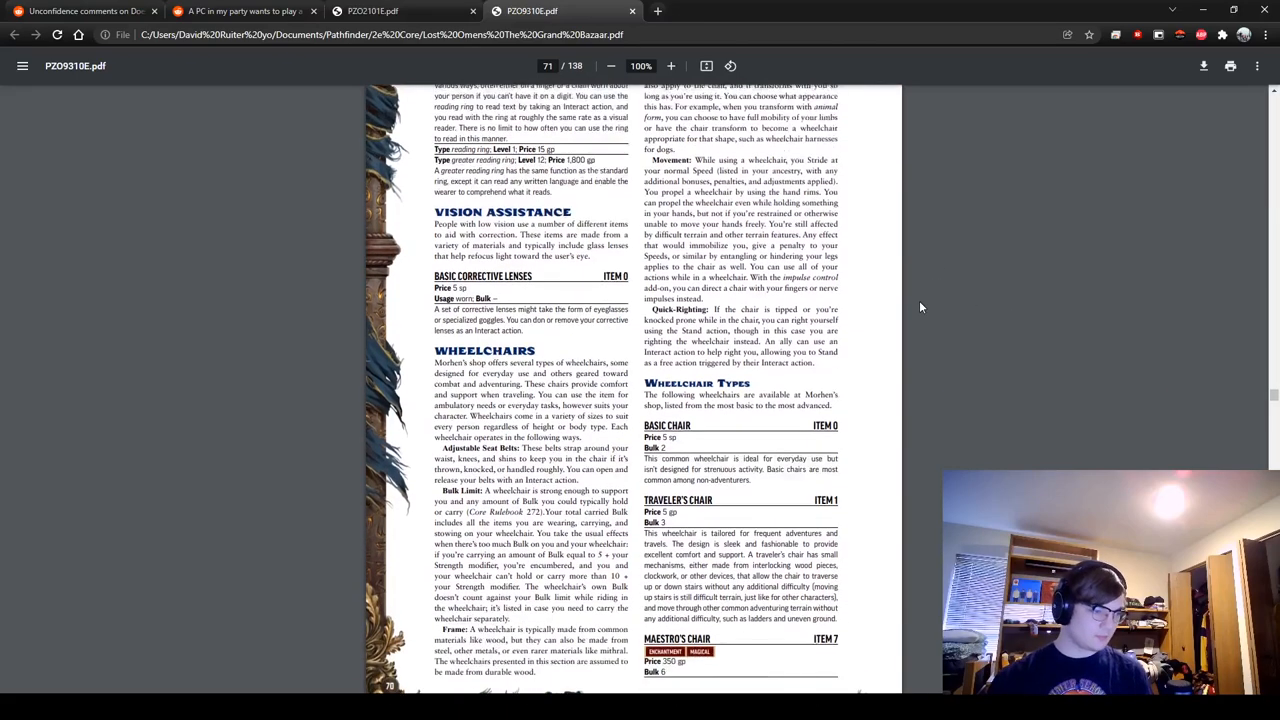
scroll("down", 3)
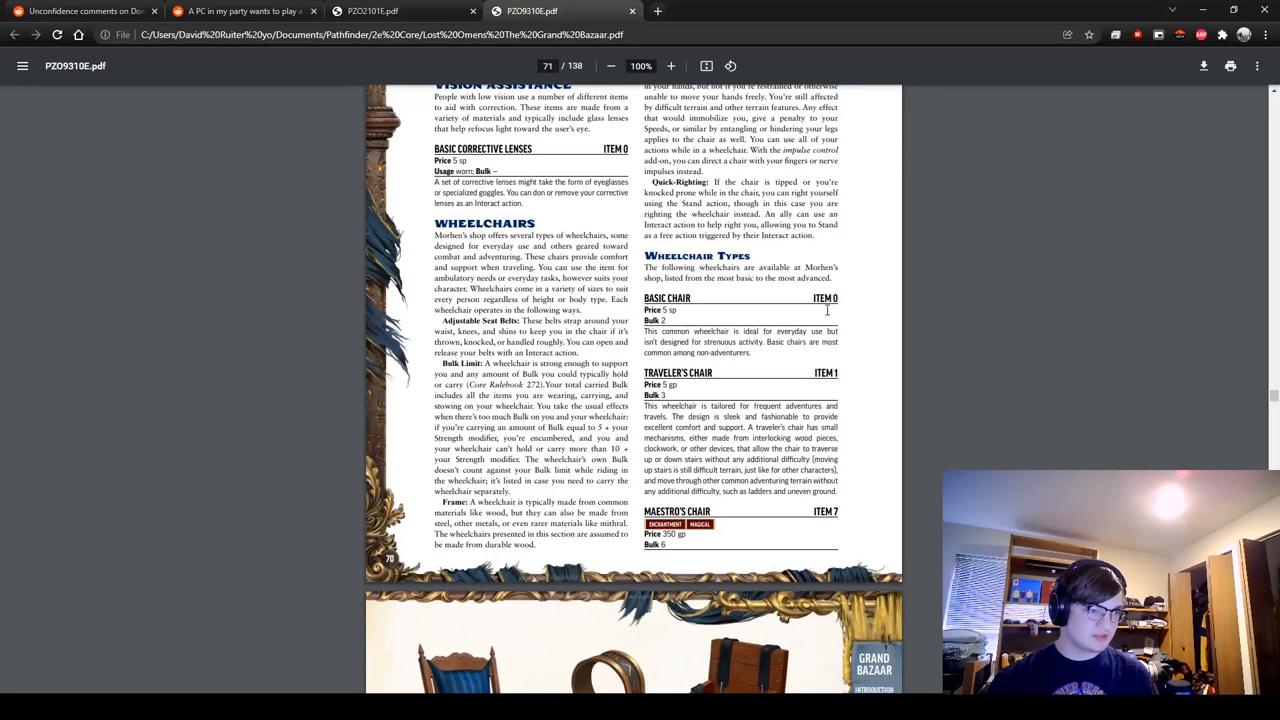
scroll("down", 3)
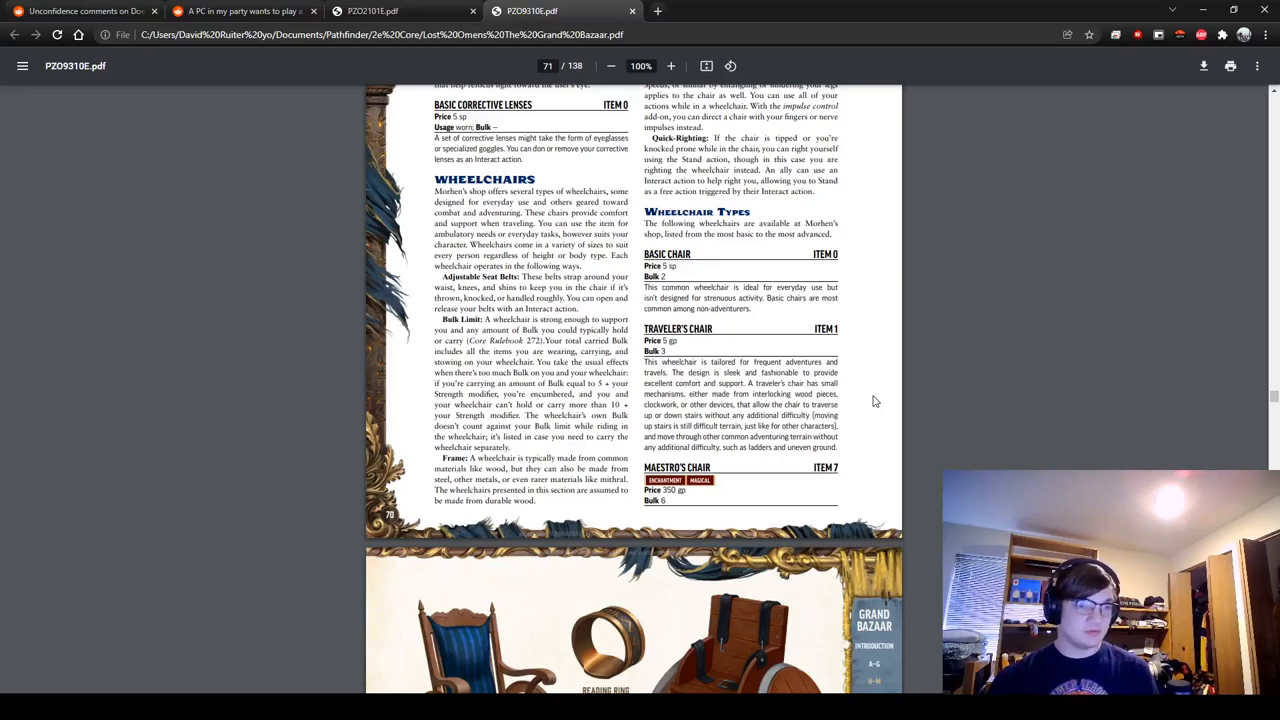
mouse_move(882, 397)
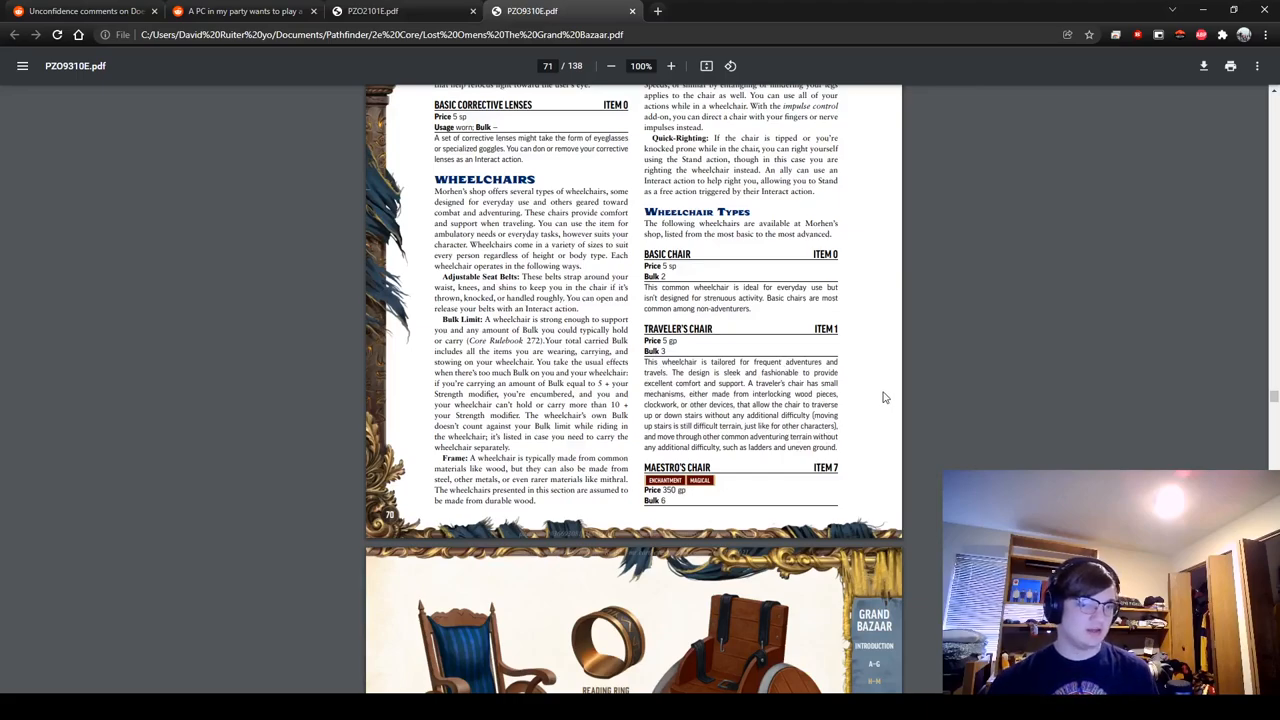
scroll("down", 3)
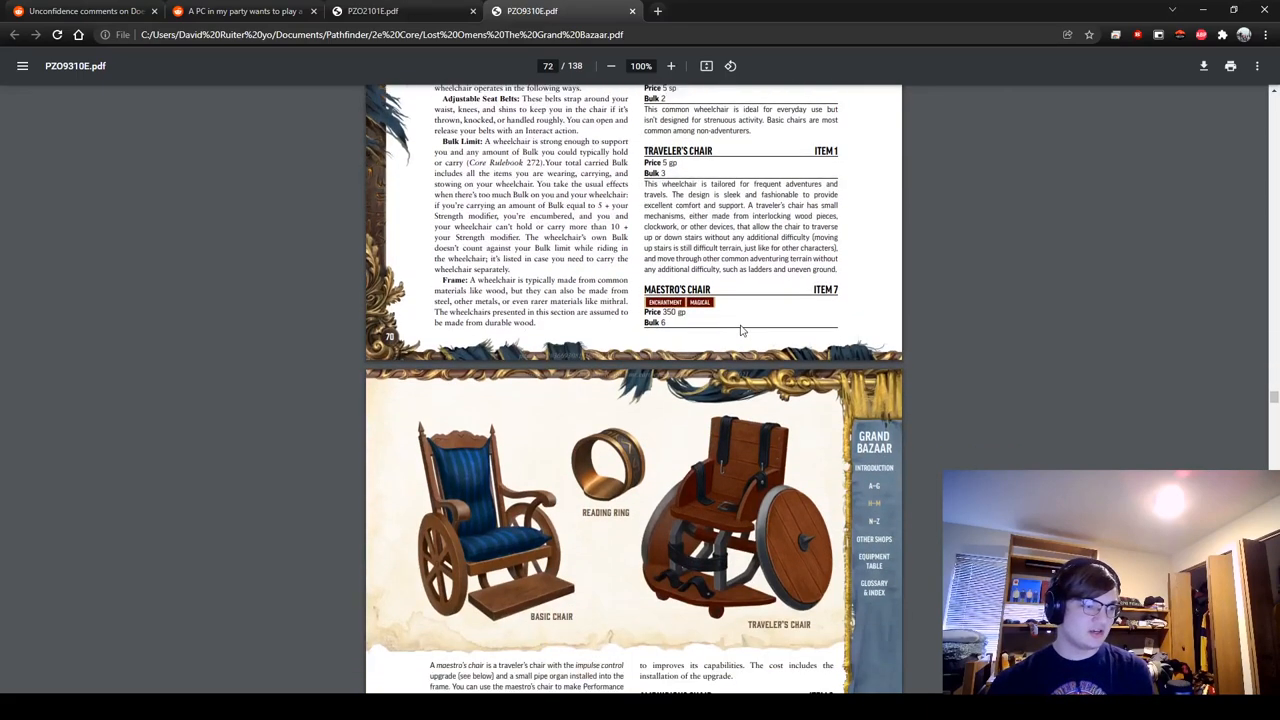
scroll("down", 3)
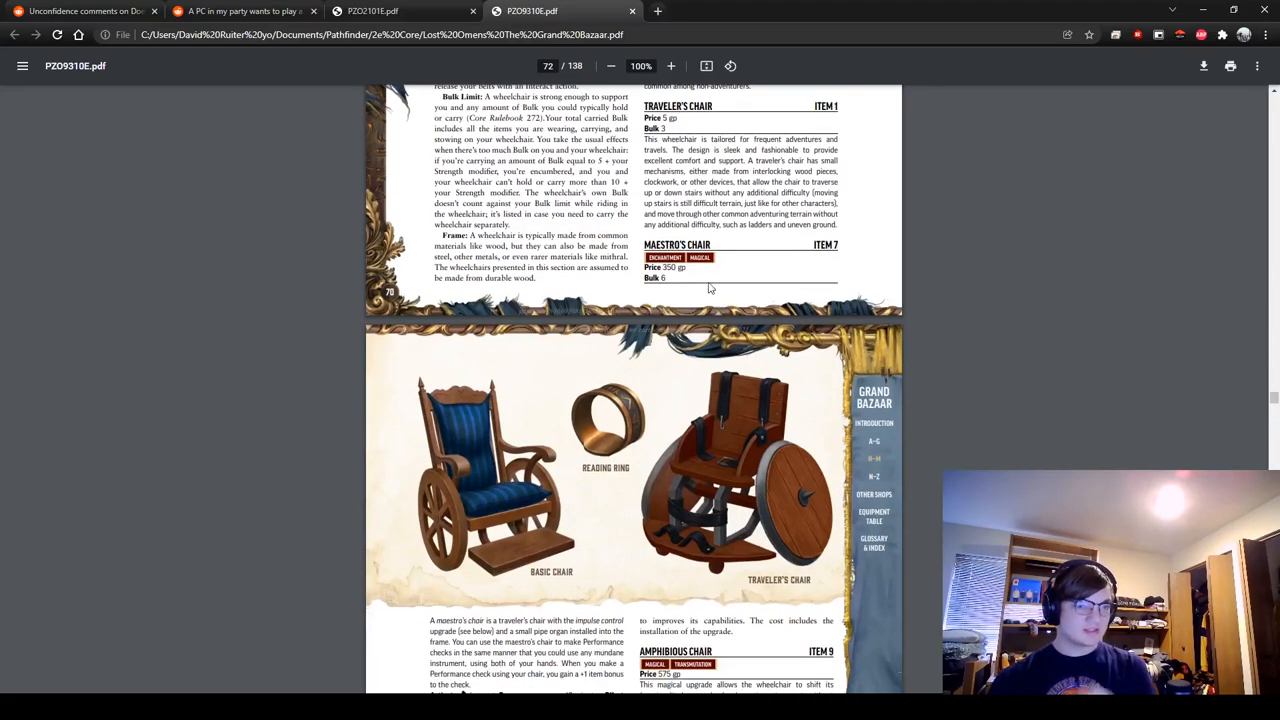
scroll("down", 3)
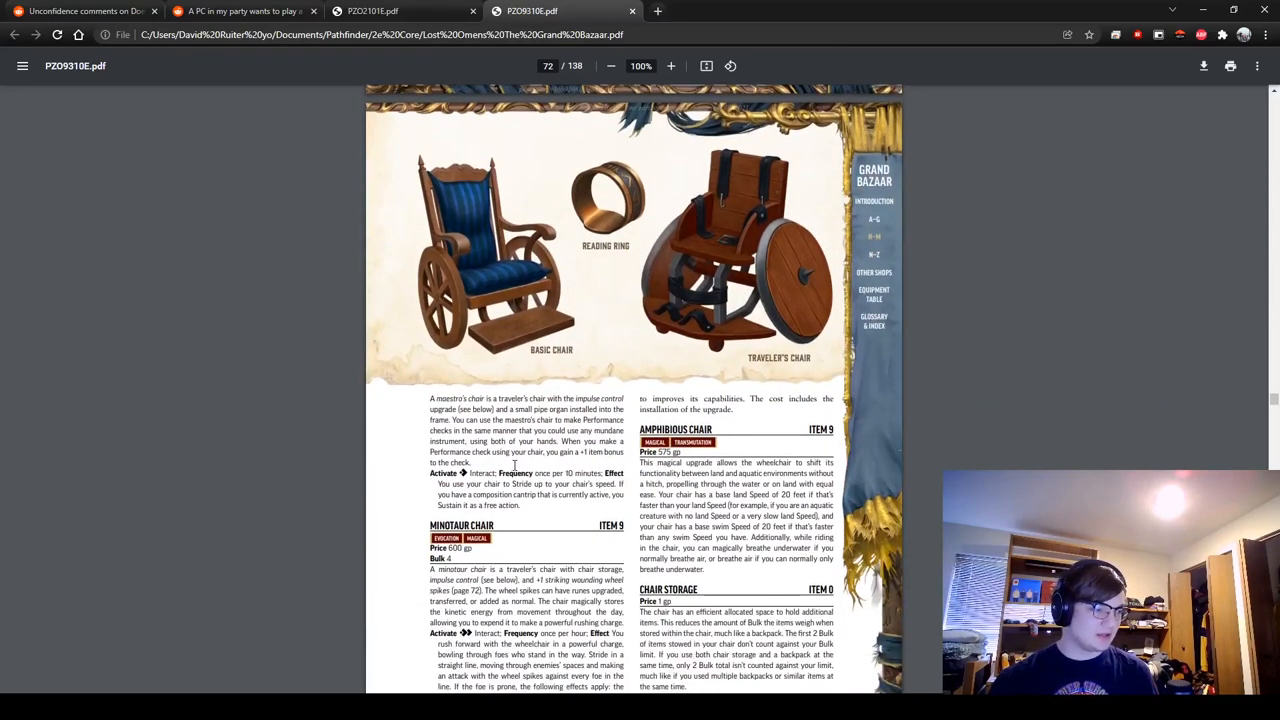
scroll("down", 3)
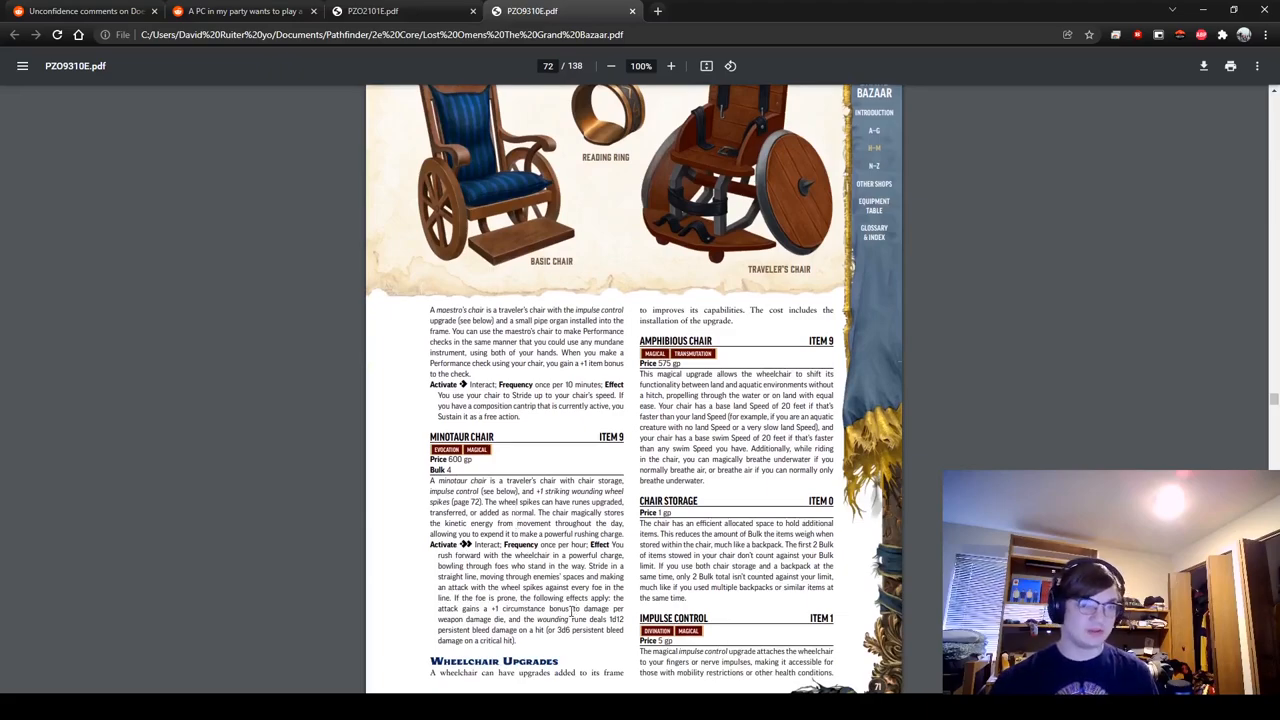
scroll("down", 3)
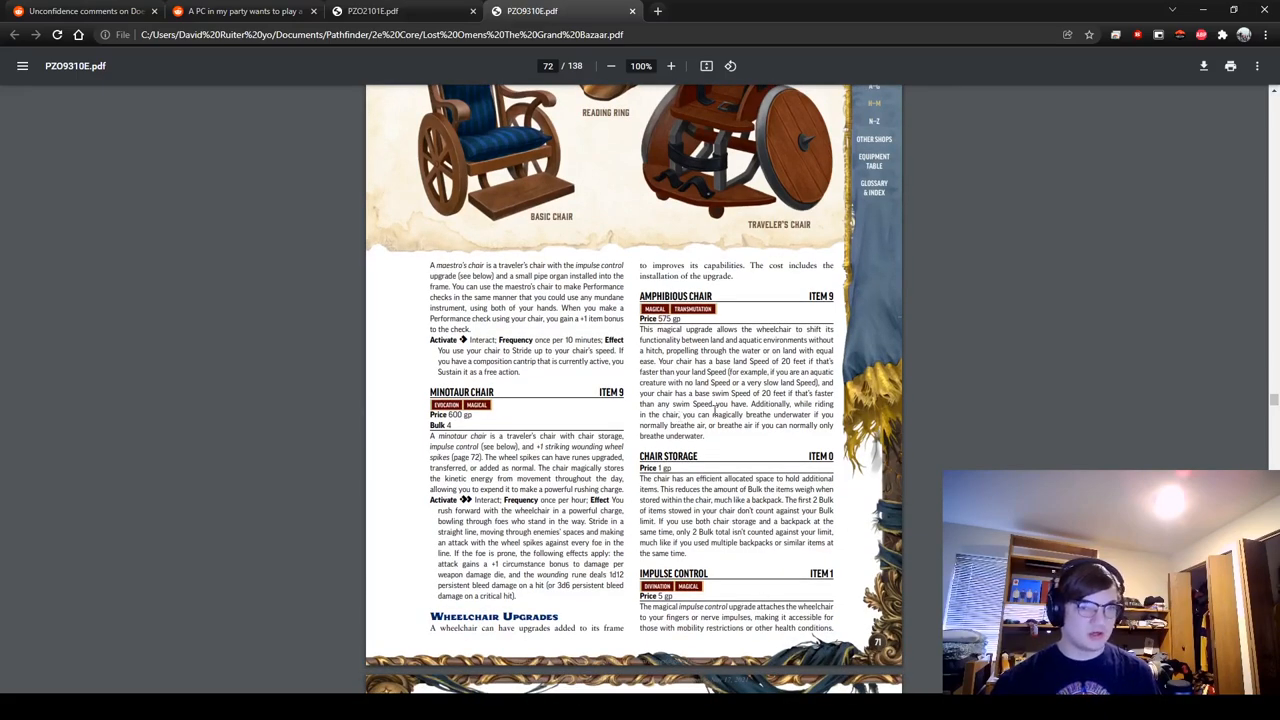
scroll("down", 3)
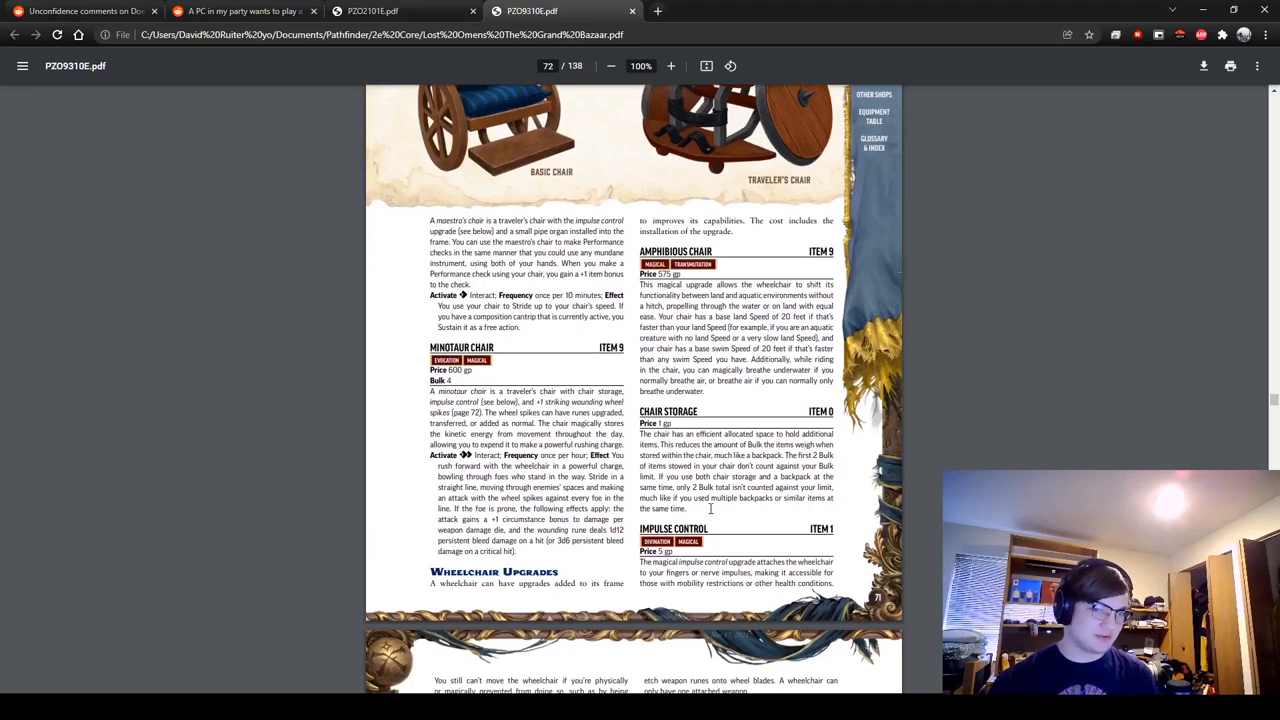
Step: Scroll to page 73 showing Wheel Blades, Wheel Spikes and the Legchair assistive companion stat block
scroll("down", 3)
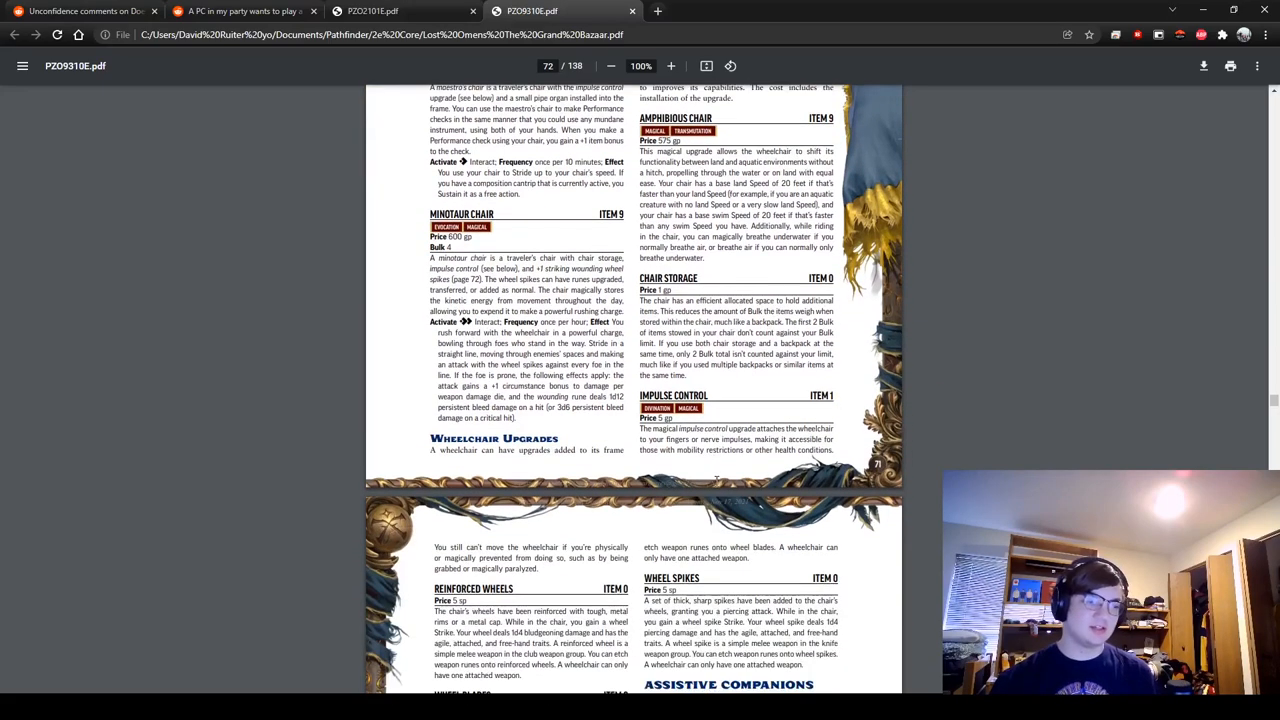
scroll("down", 3)
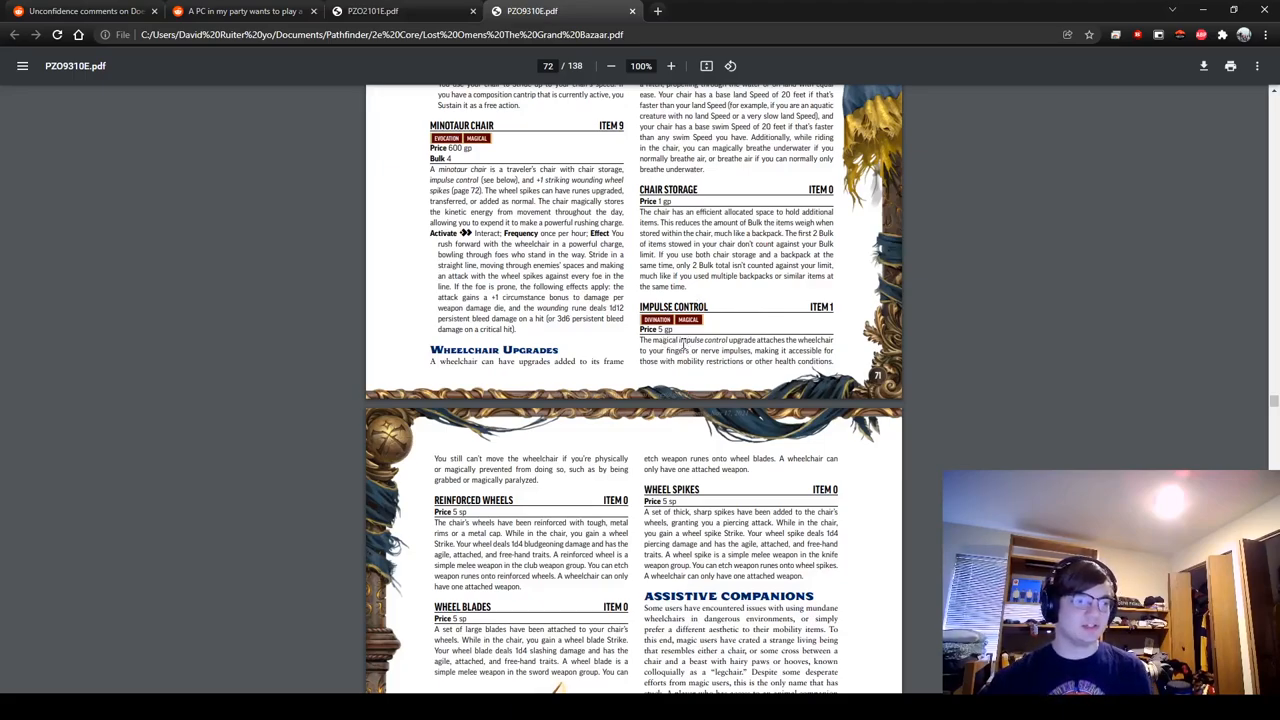
mouse_move(680, 338)
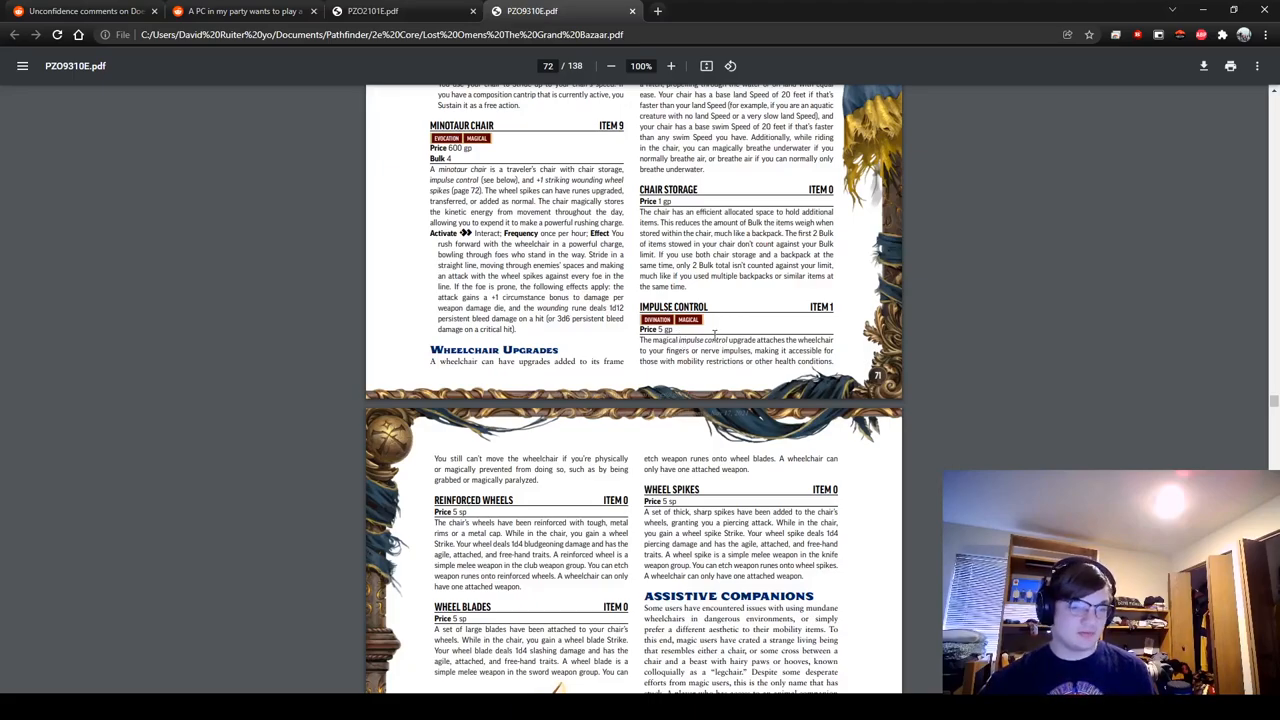
scroll("down", 3)
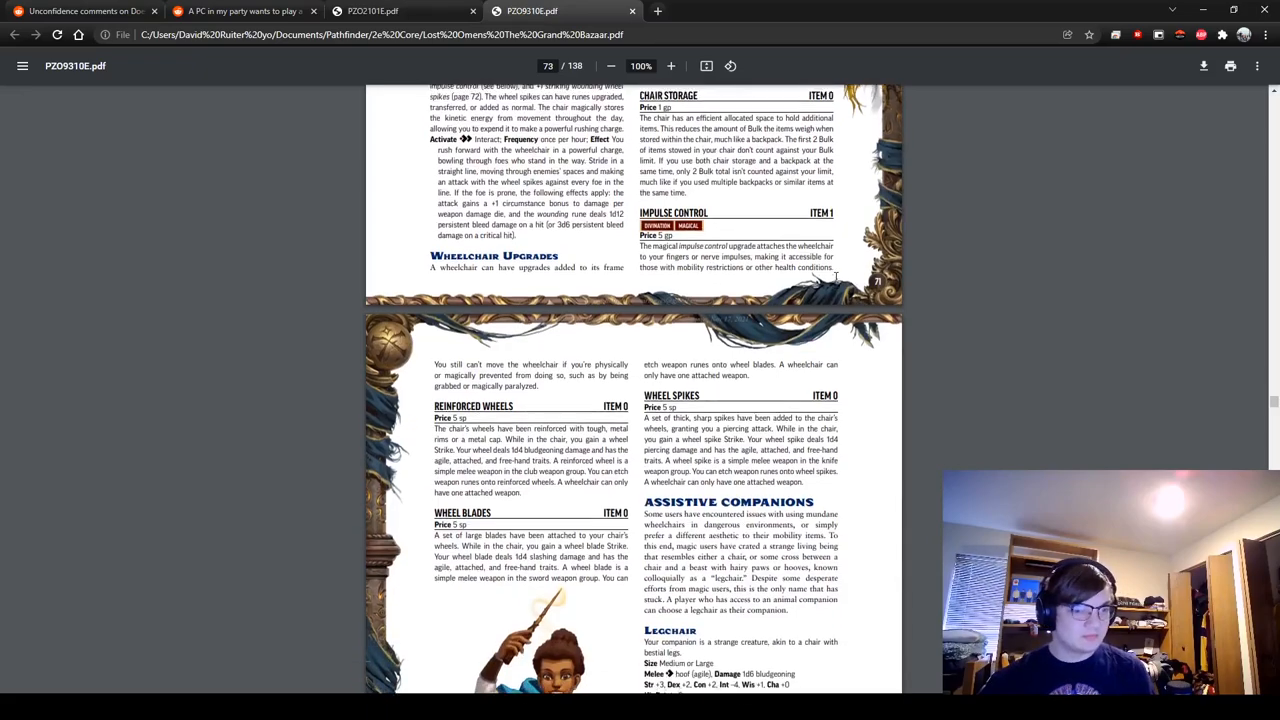
scroll("down", 3)
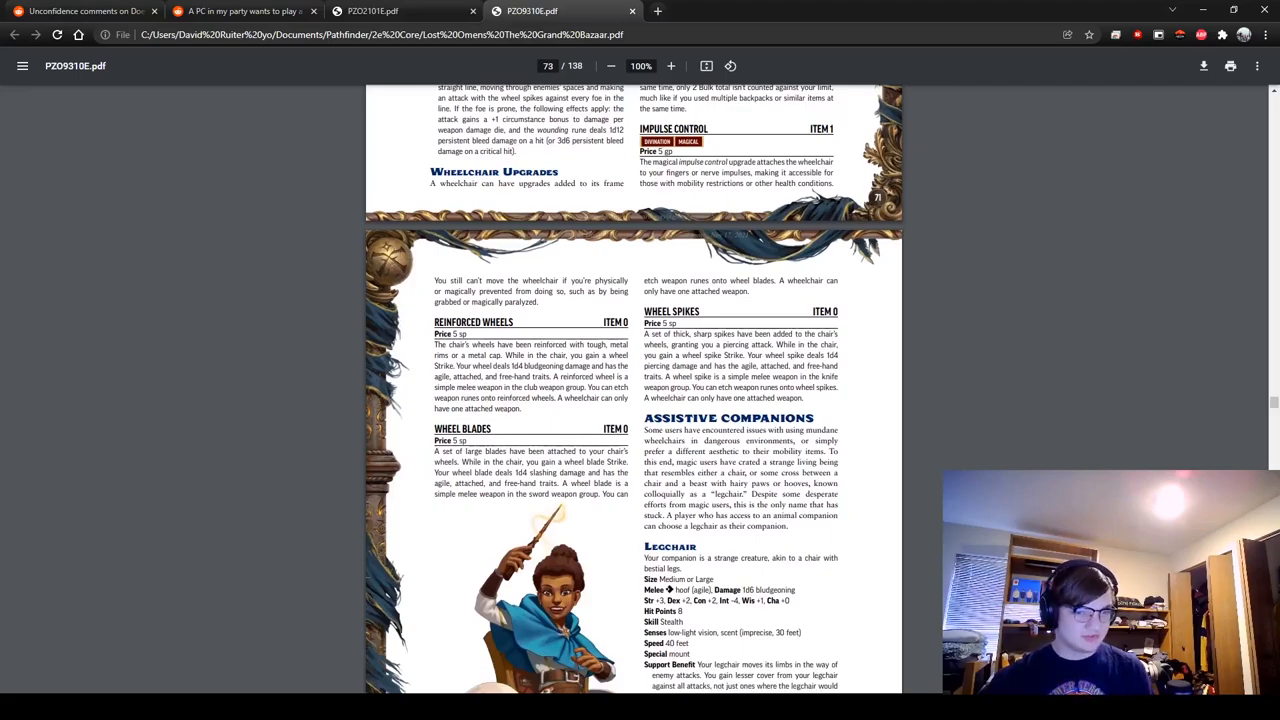
scroll("down", 3)
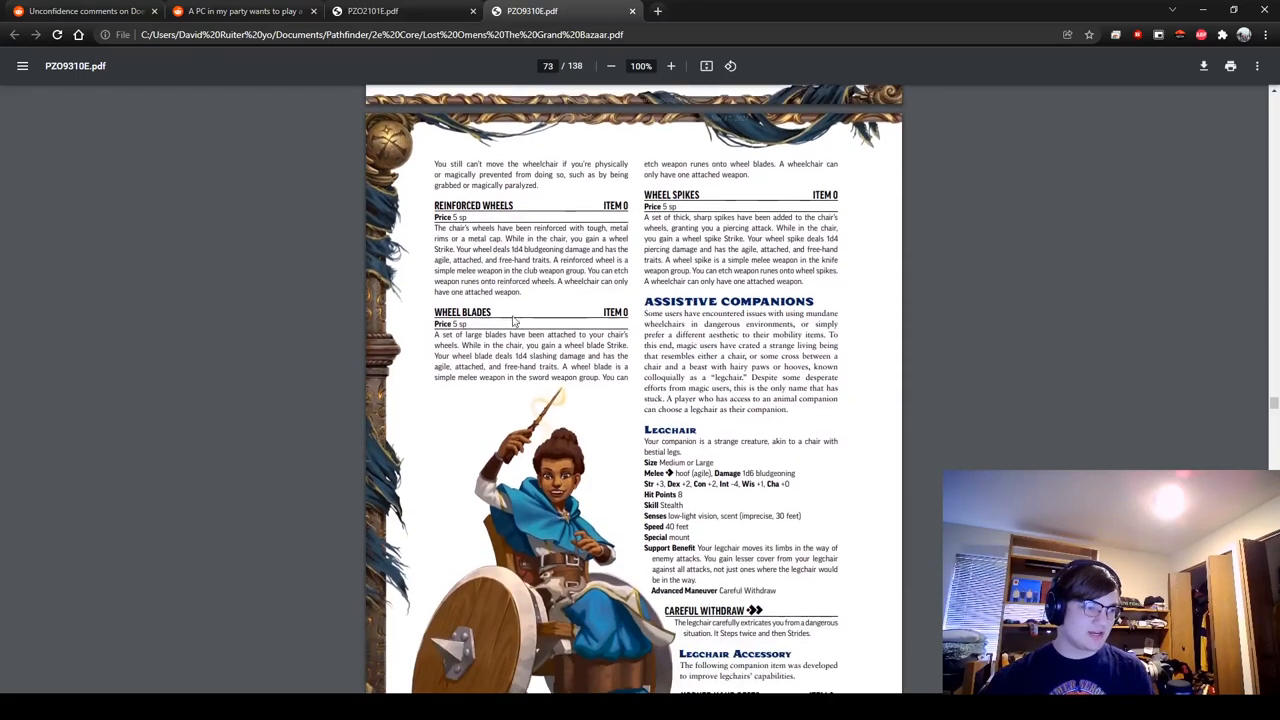
scroll("down", 3)
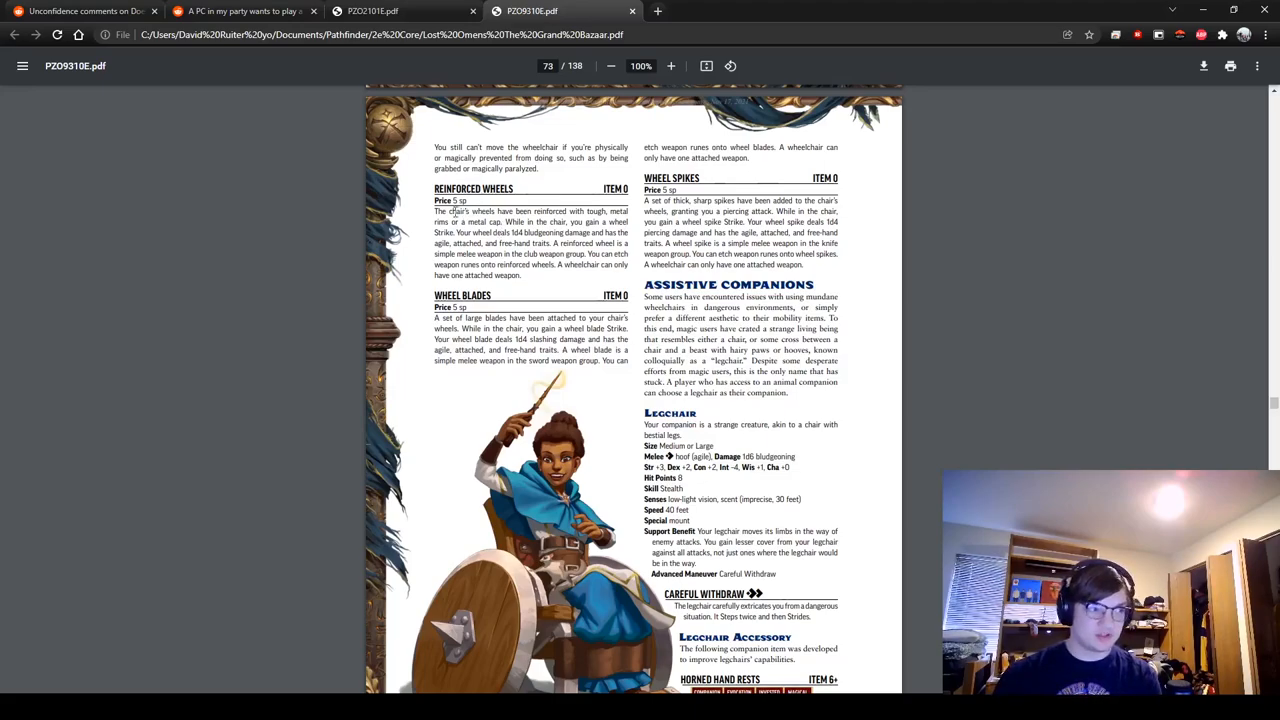
mouse_move(398, 216)
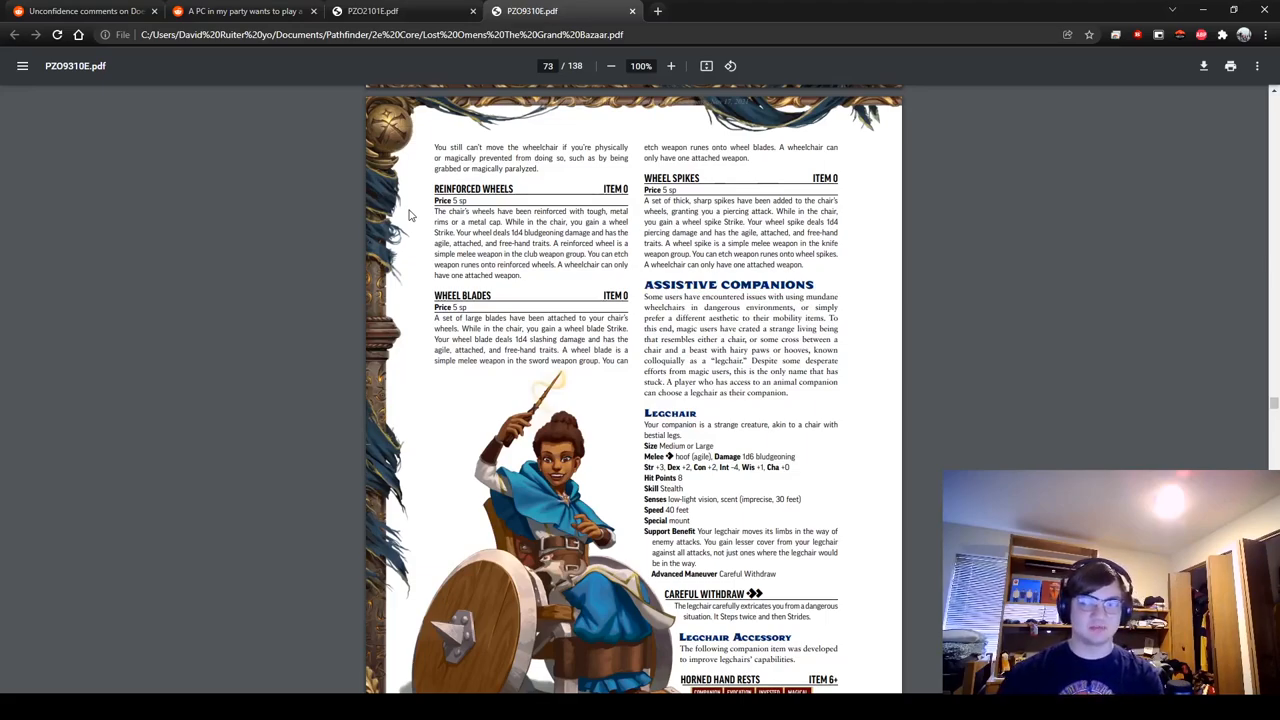
mouse_move(1066, 275)
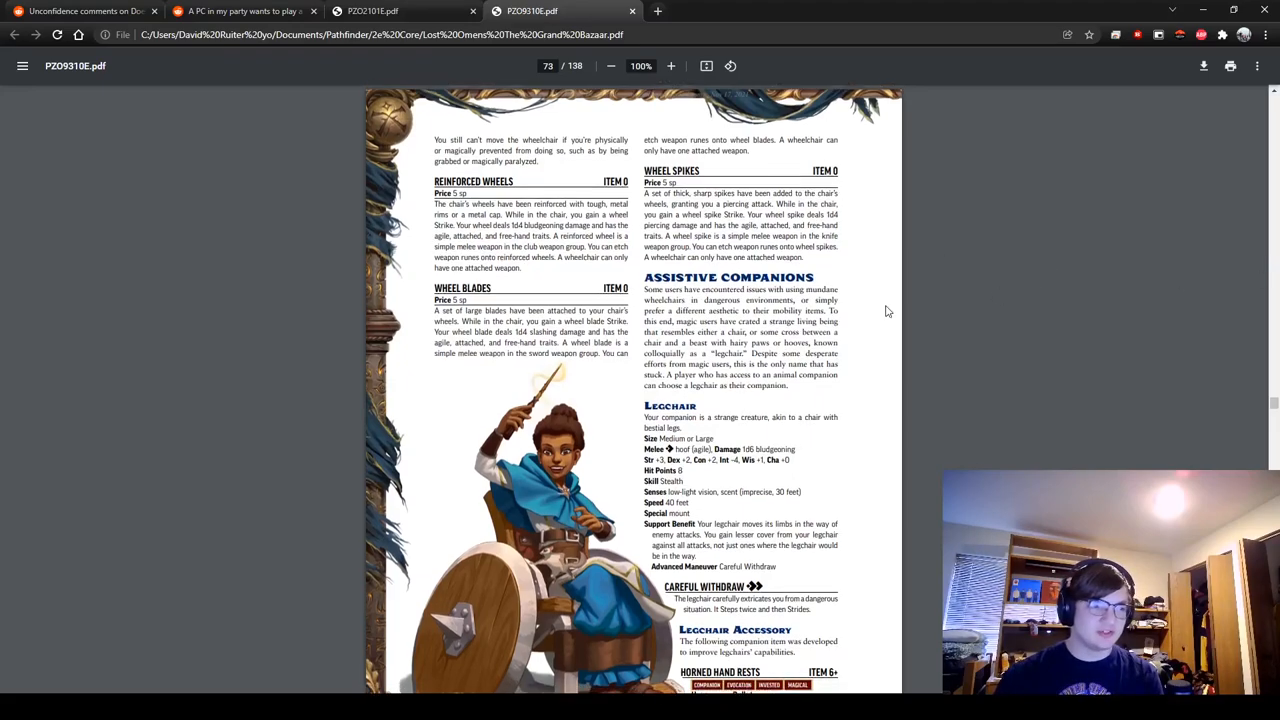
Step: Scroll down page 73 until the Legchair Accessory and Horned Hand Rests entries are fully visible
scroll("down", 3)
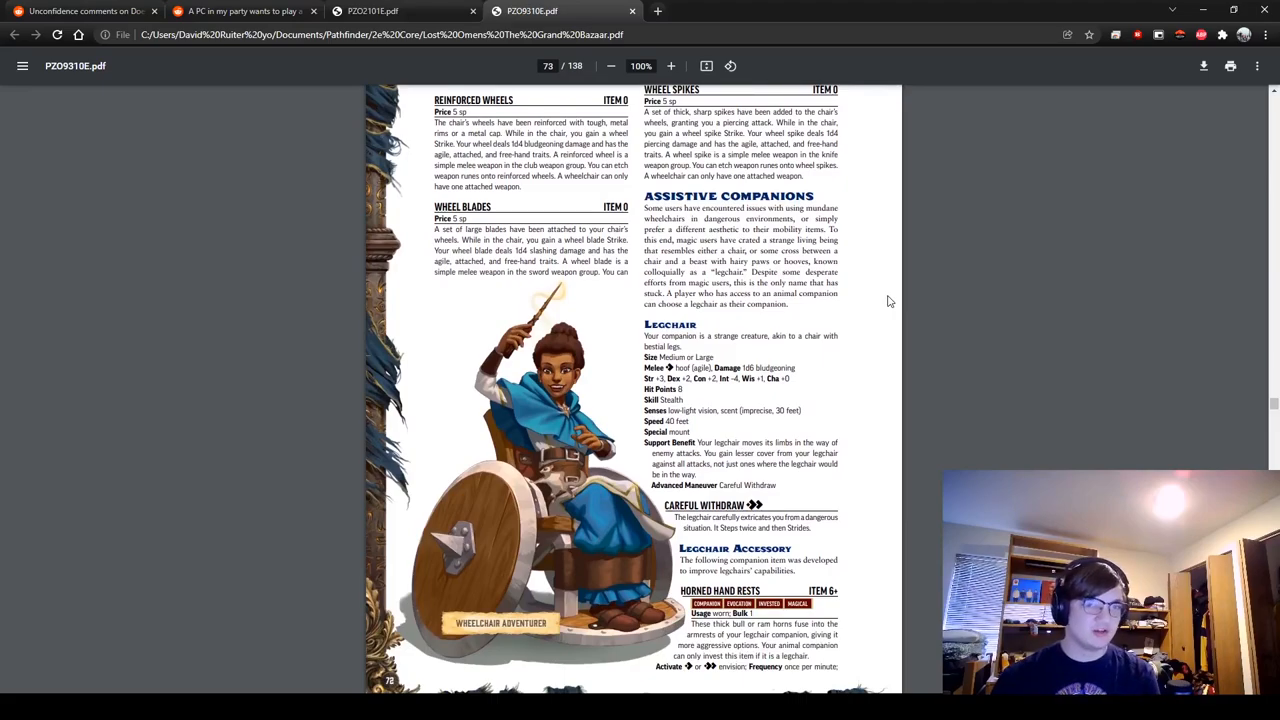
scroll("down", 3)
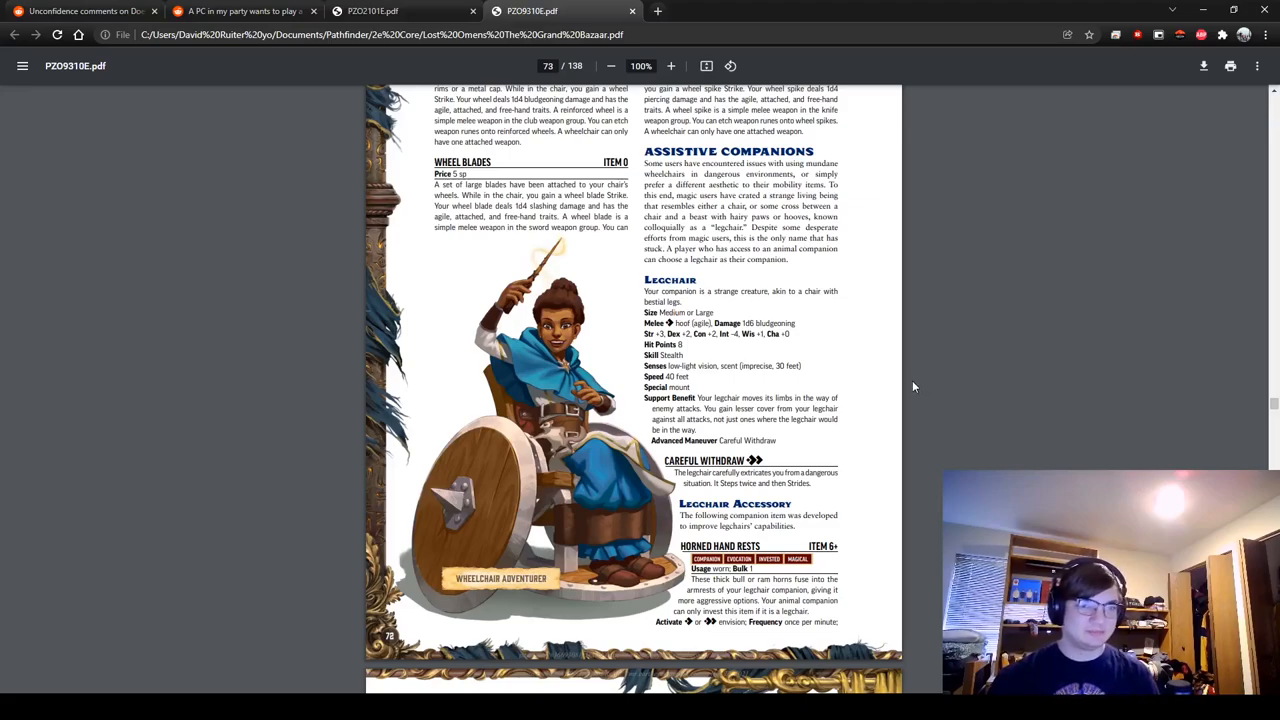
scroll("down", 3)
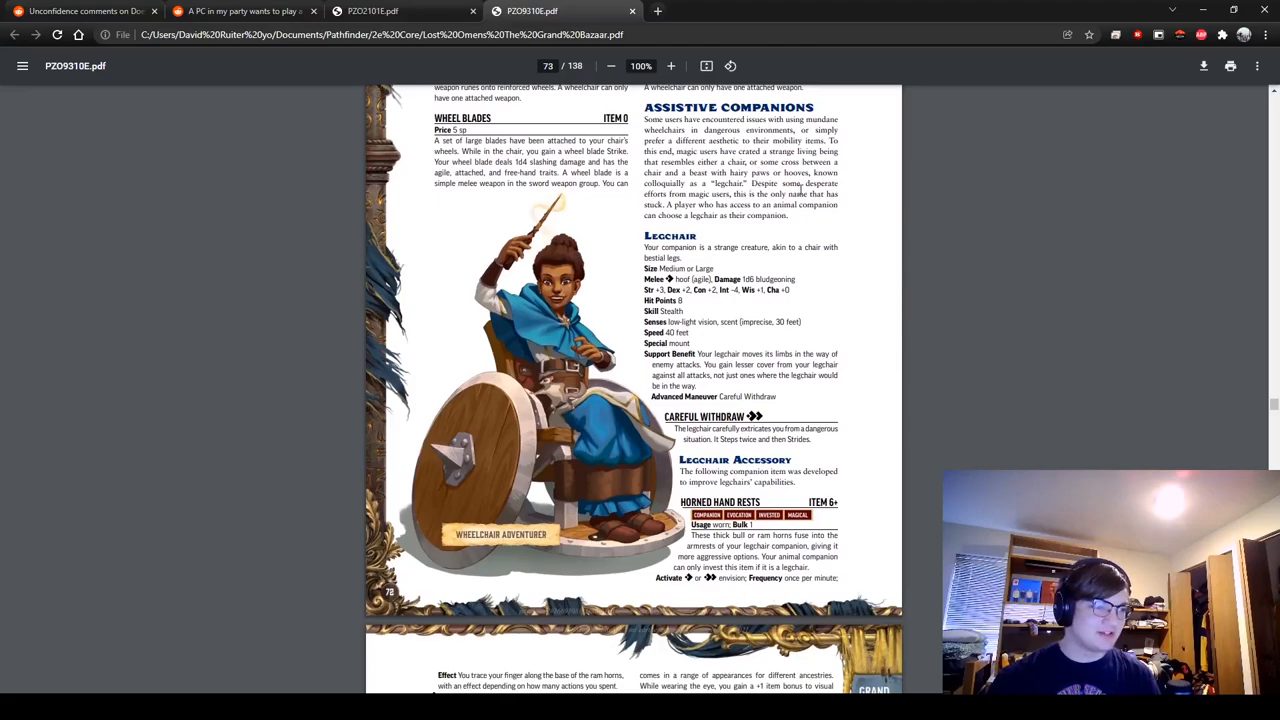
mouse_move(874, 204)
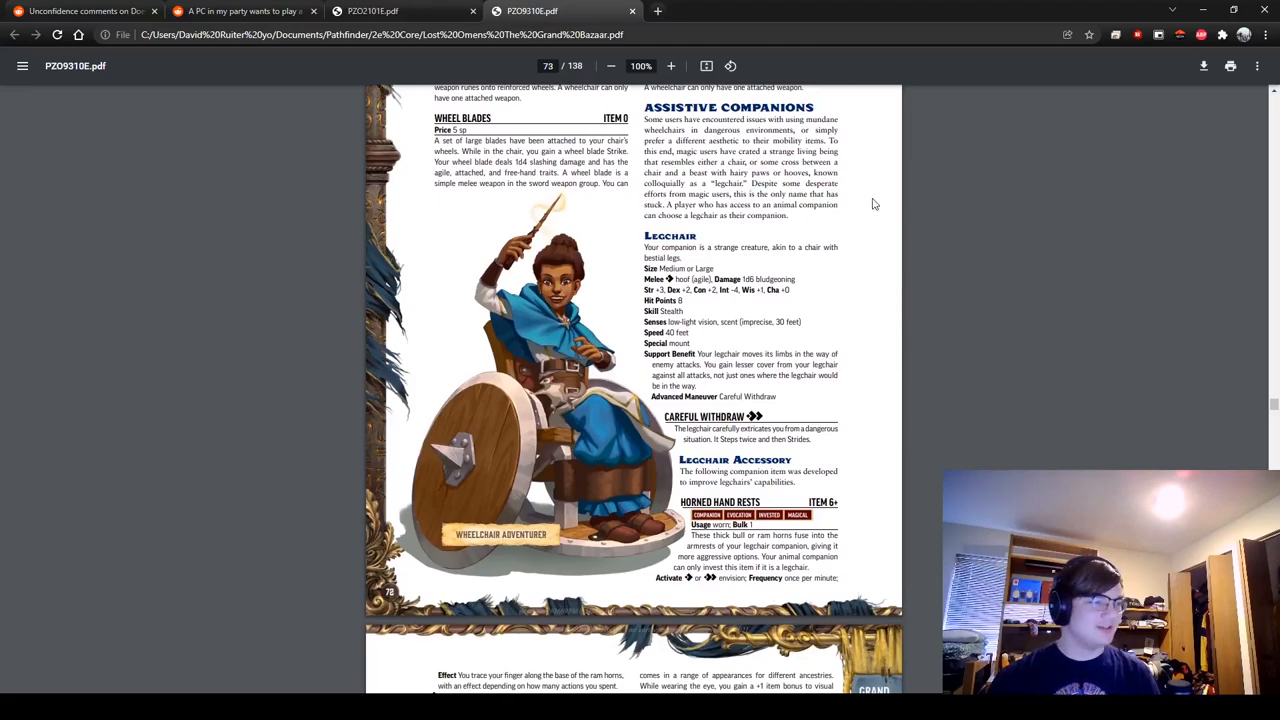
mouse_move(892, 196)
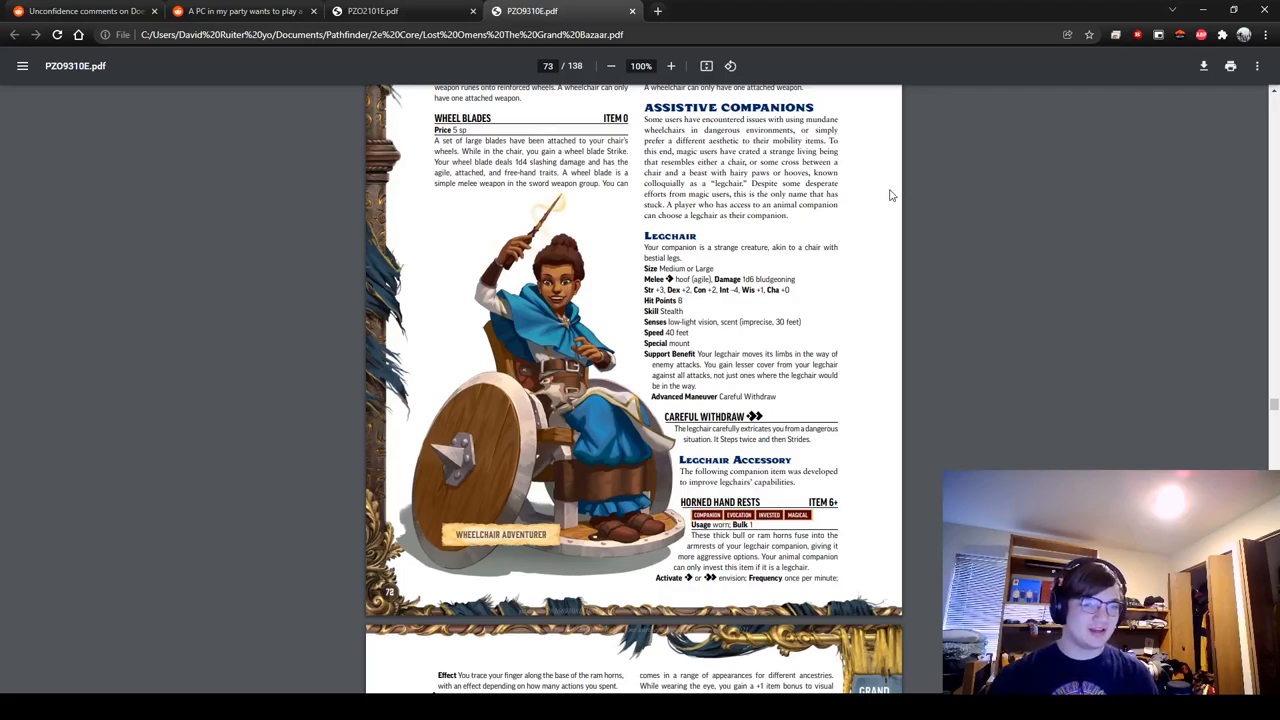
scroll("down", 3)
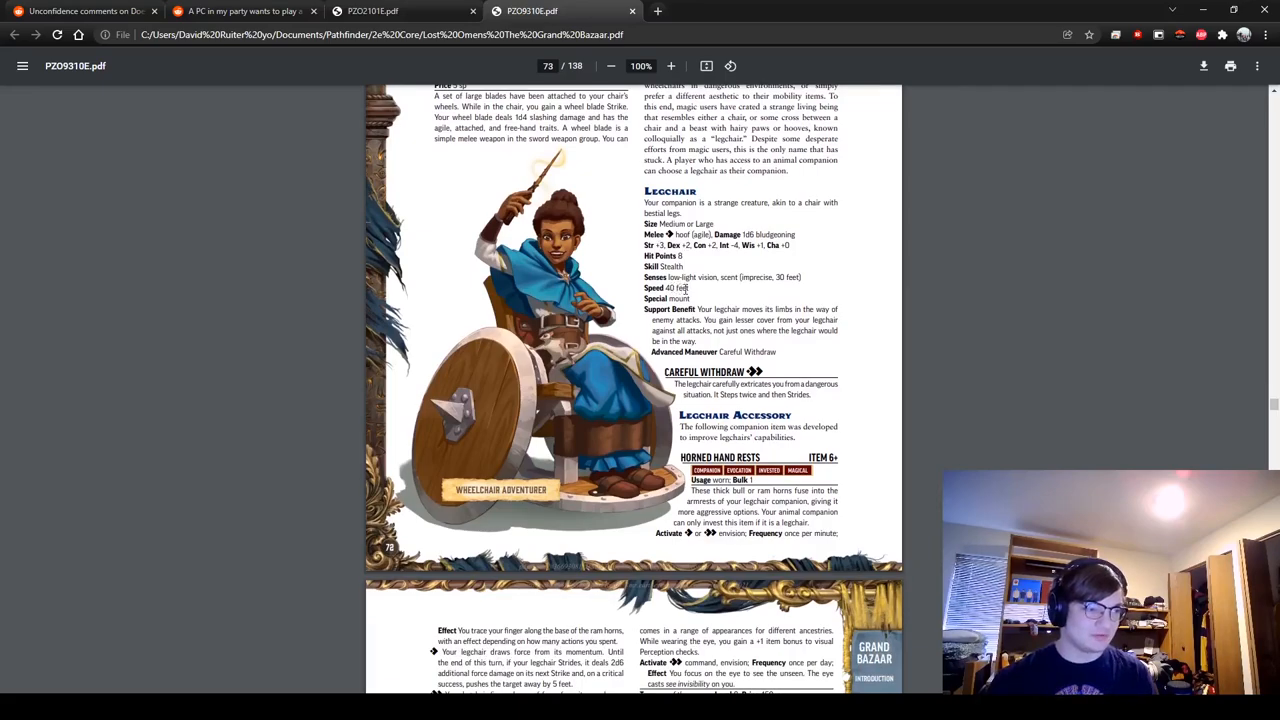
mouse_move(940, 309)
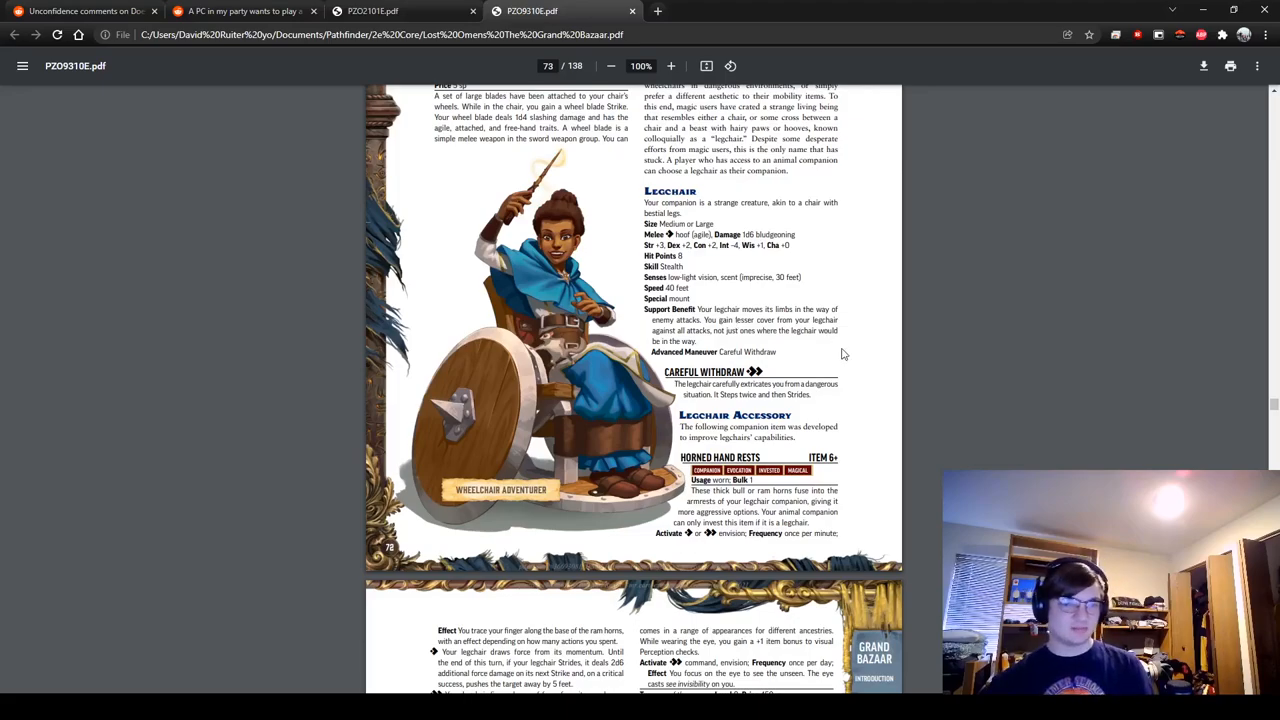
mouse_move(813, 391)
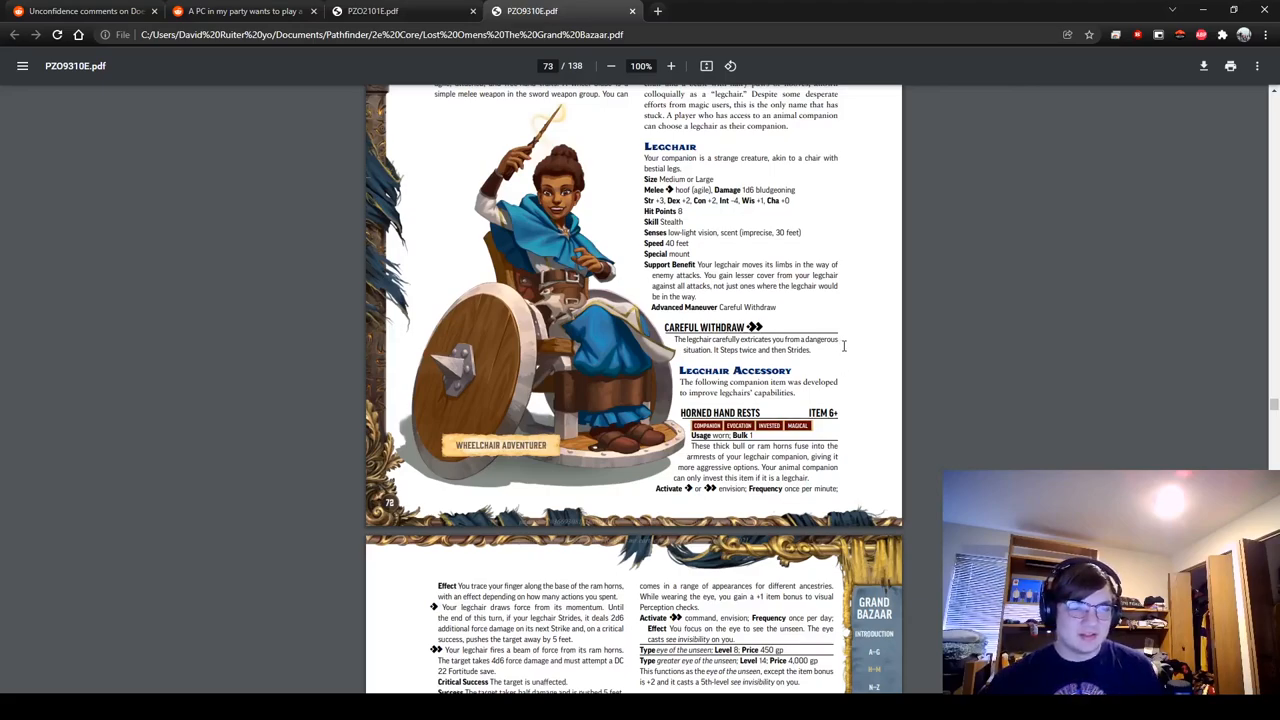
scroll("down", 3)
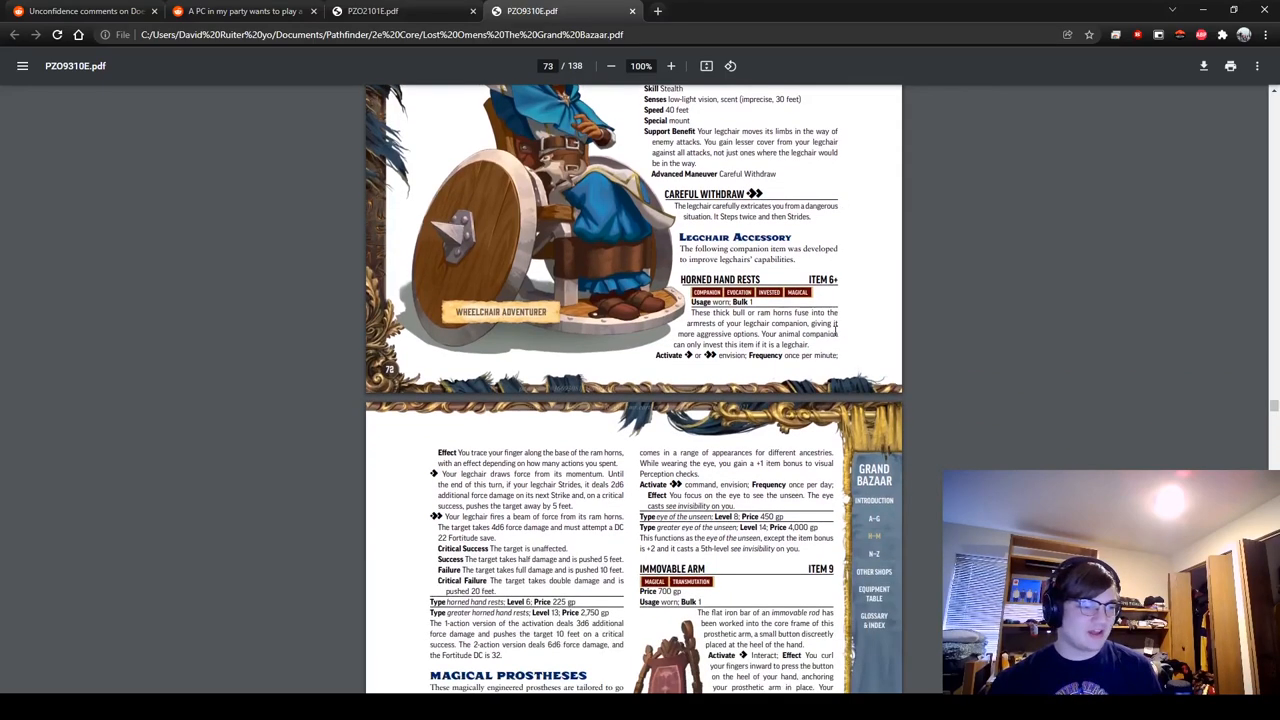
scroll("down", 3)
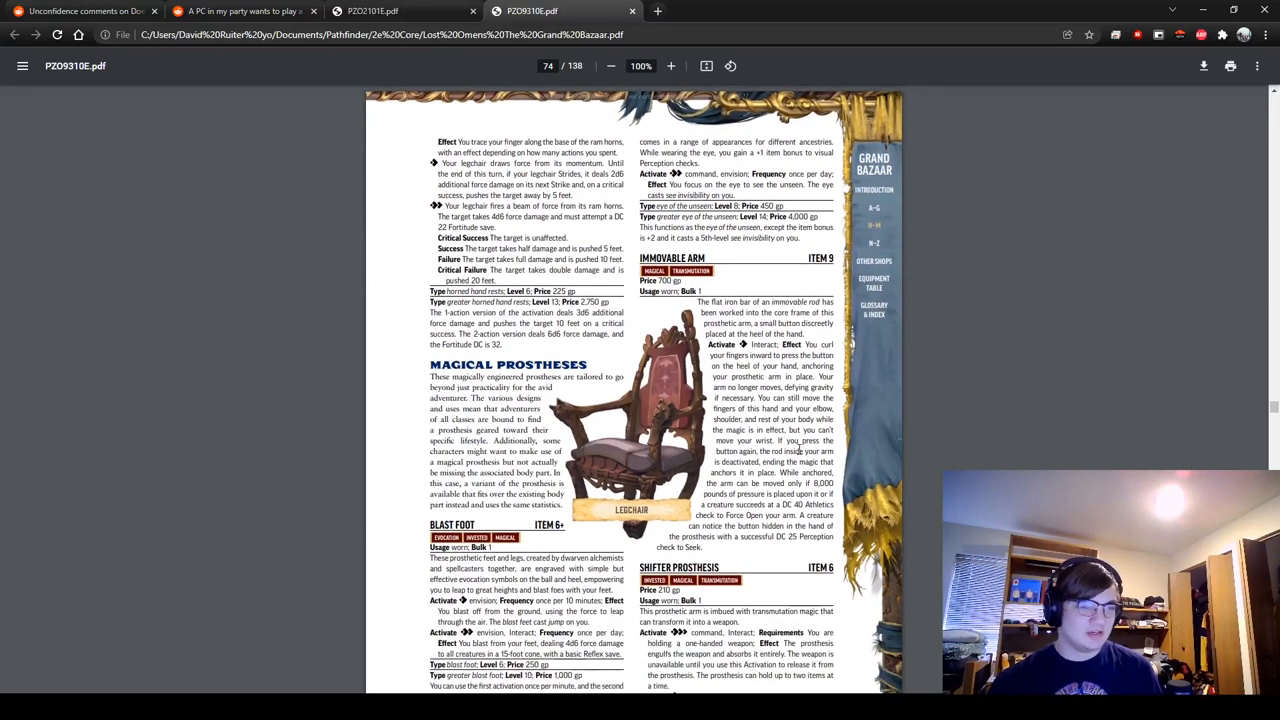
scroll("up", 3)
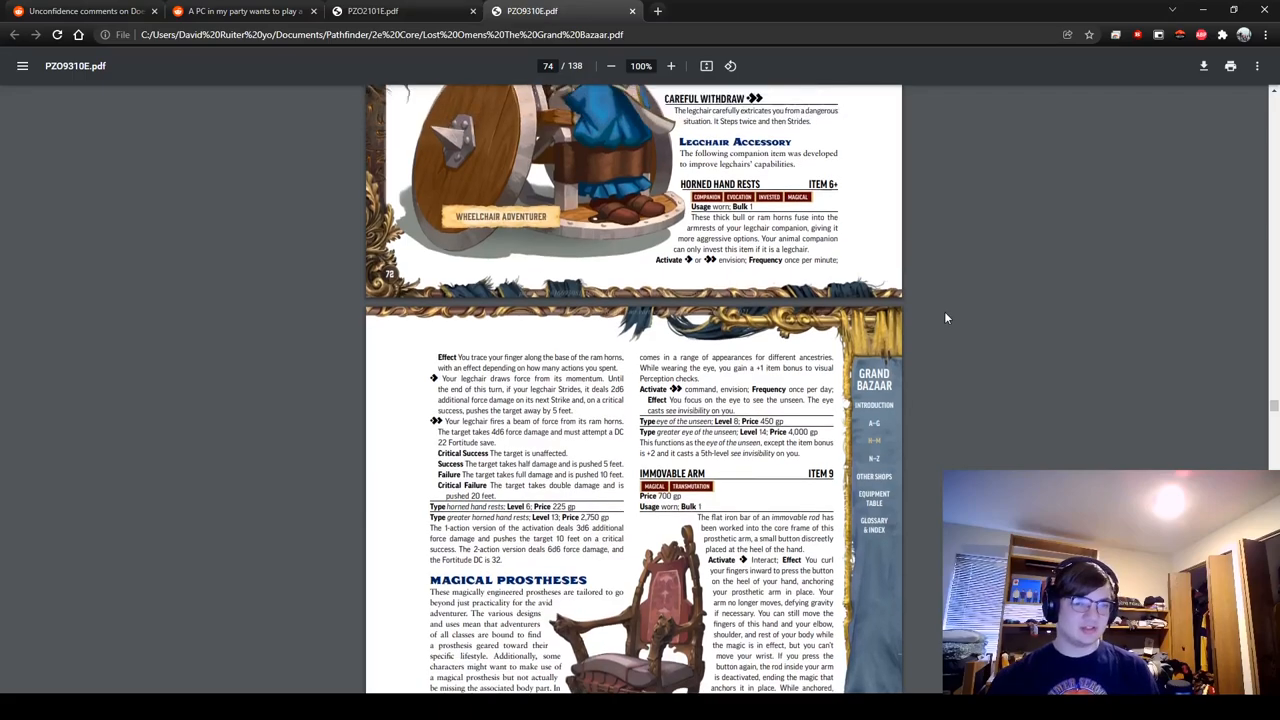
scroll("up", 3)
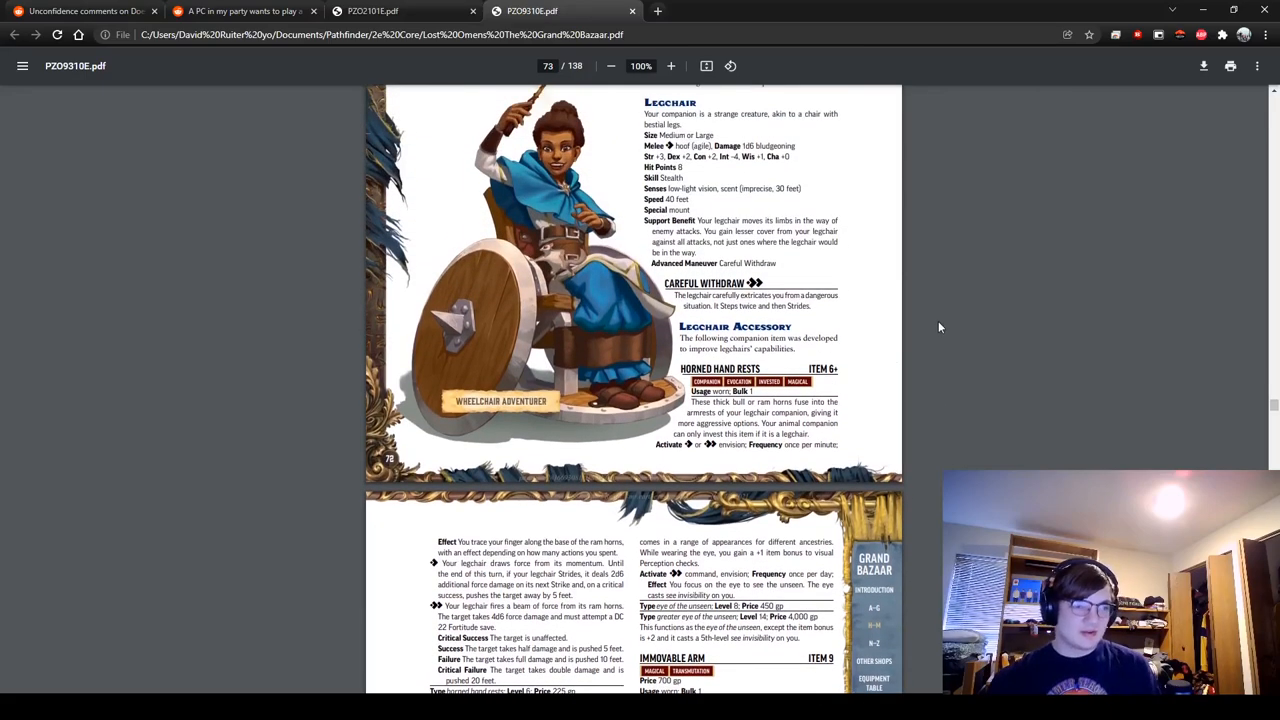
scroll("up", 3)
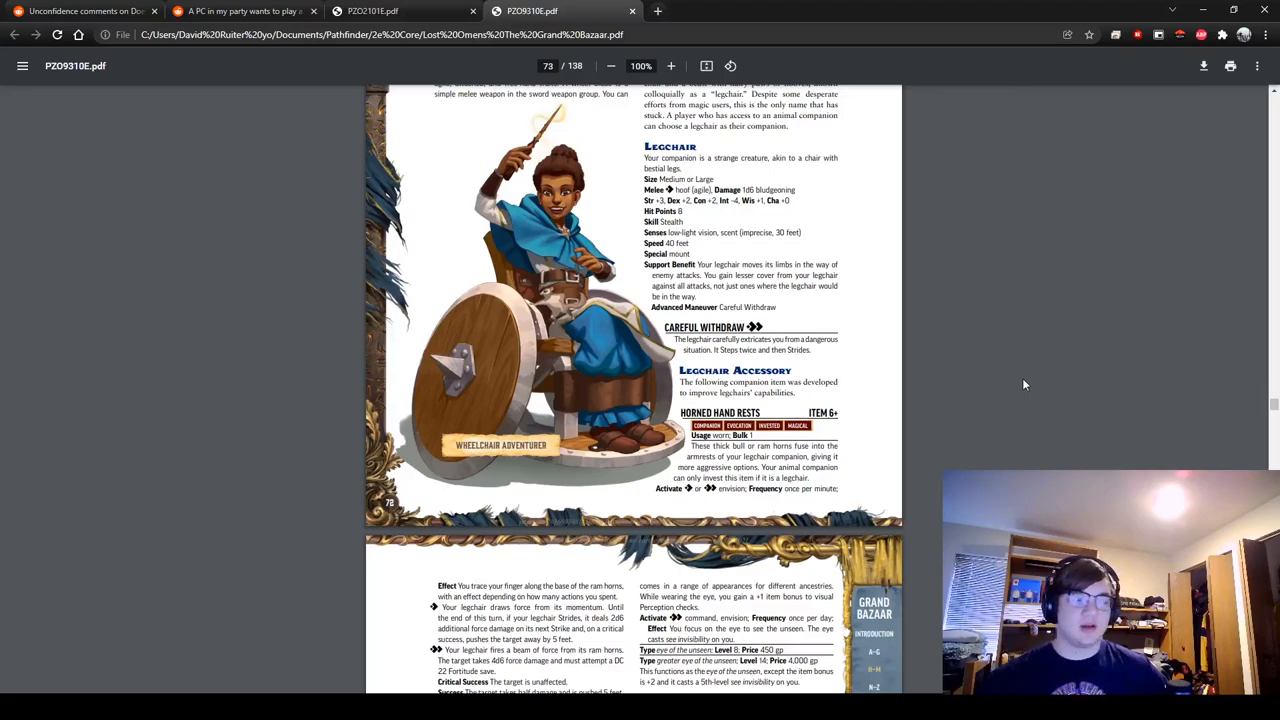
mouse_move(1070, 428)
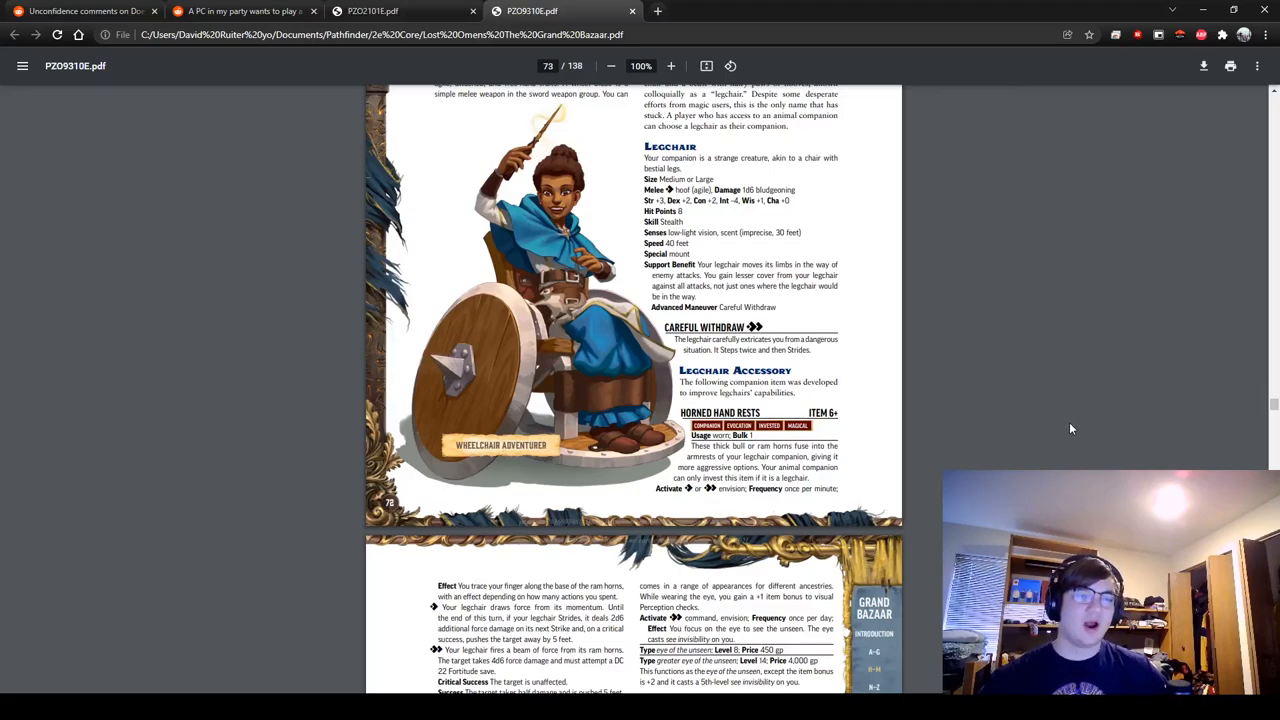
mouse_move(1028, 427)
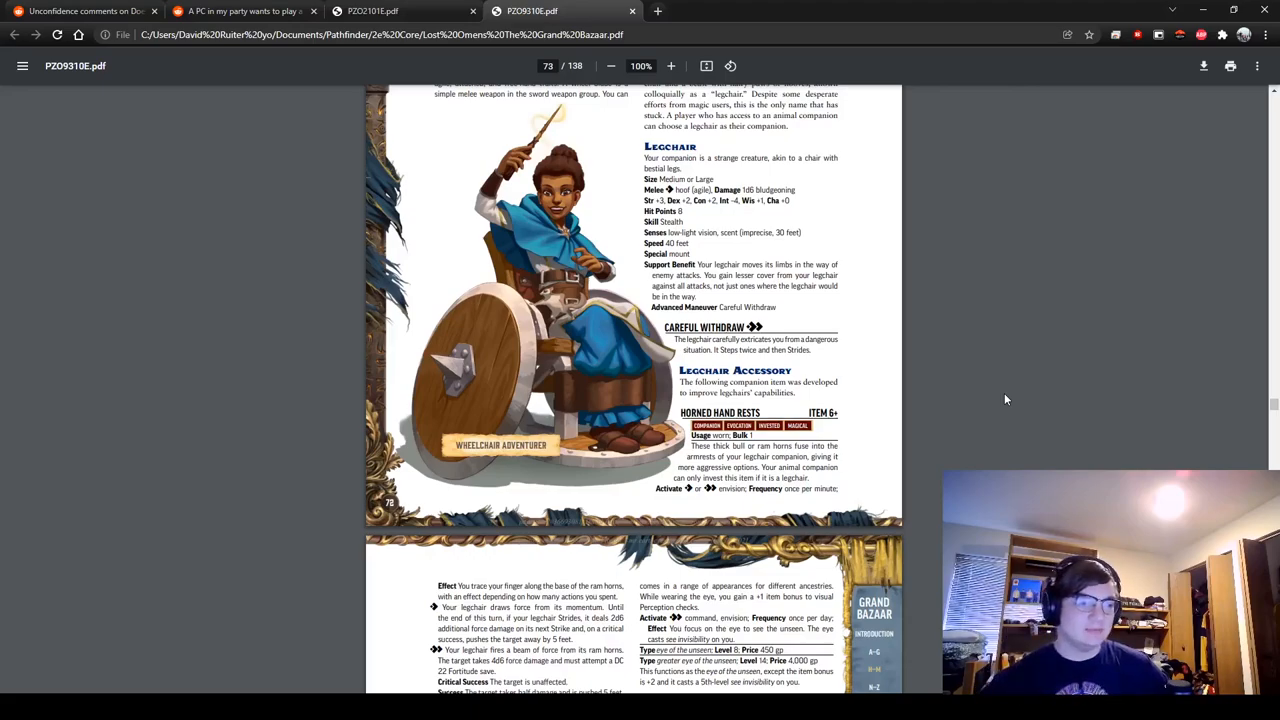
Step: Scroll down through page 74's Magical Prostheses, reading Blast Foot and Shifter Prosthesis
scroll("down", 3)
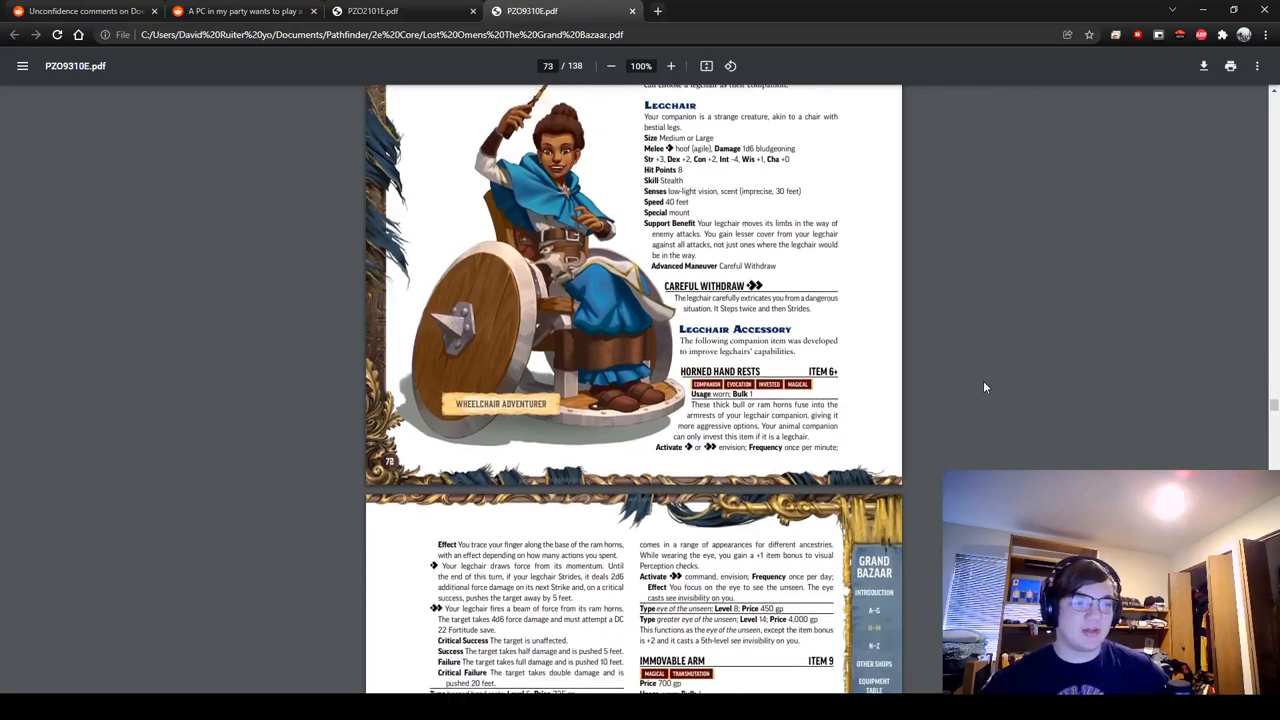
scroll("down", 3)
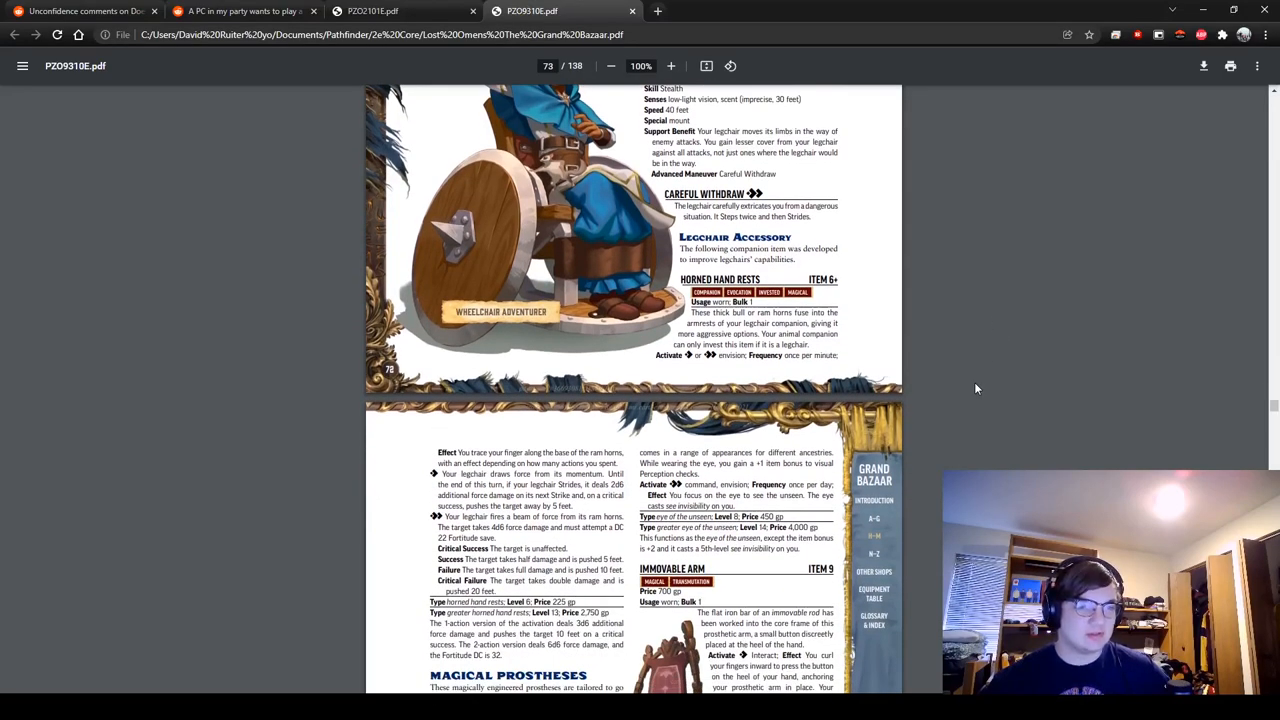
scroll("down", 3)
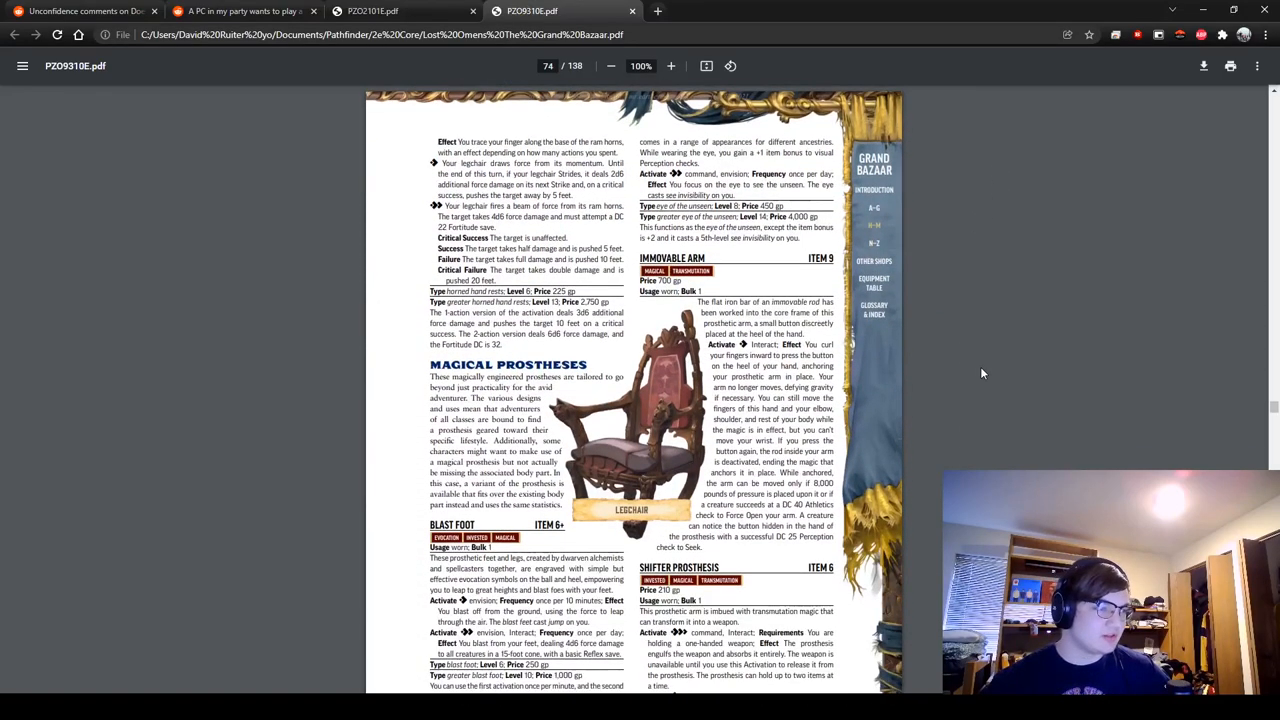
scroll("down", 3)
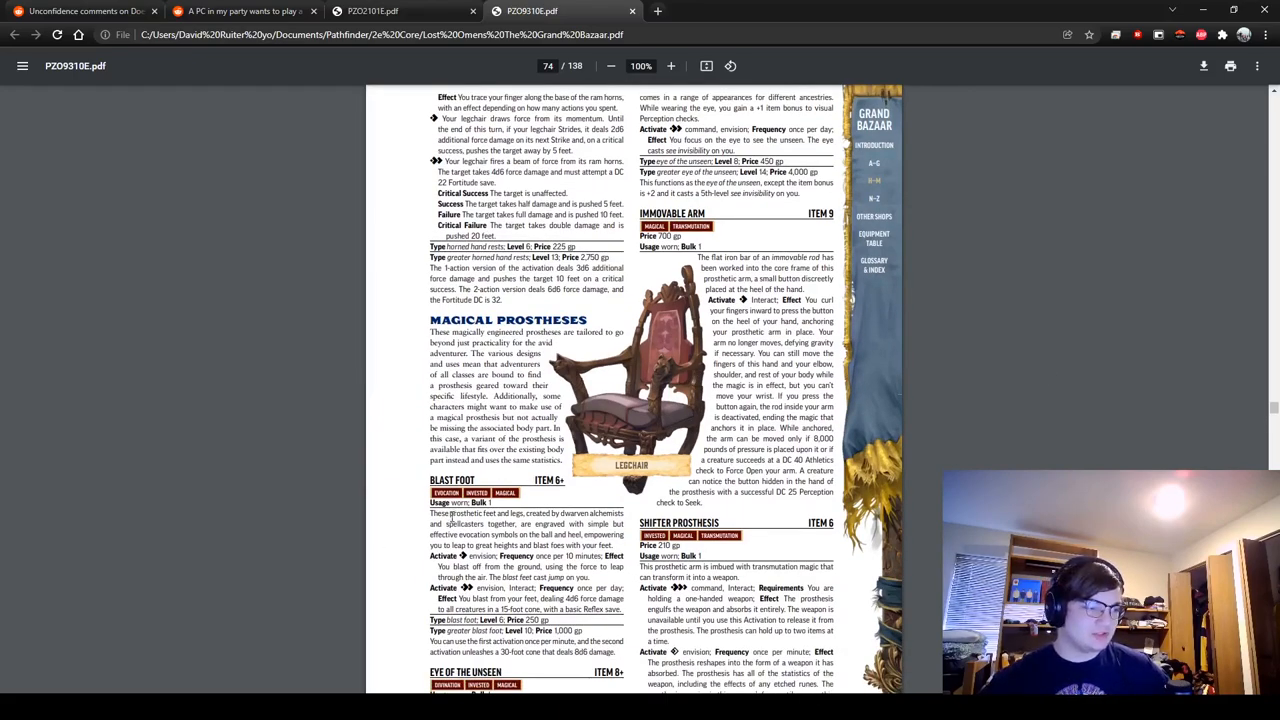
scroll("down", 3)
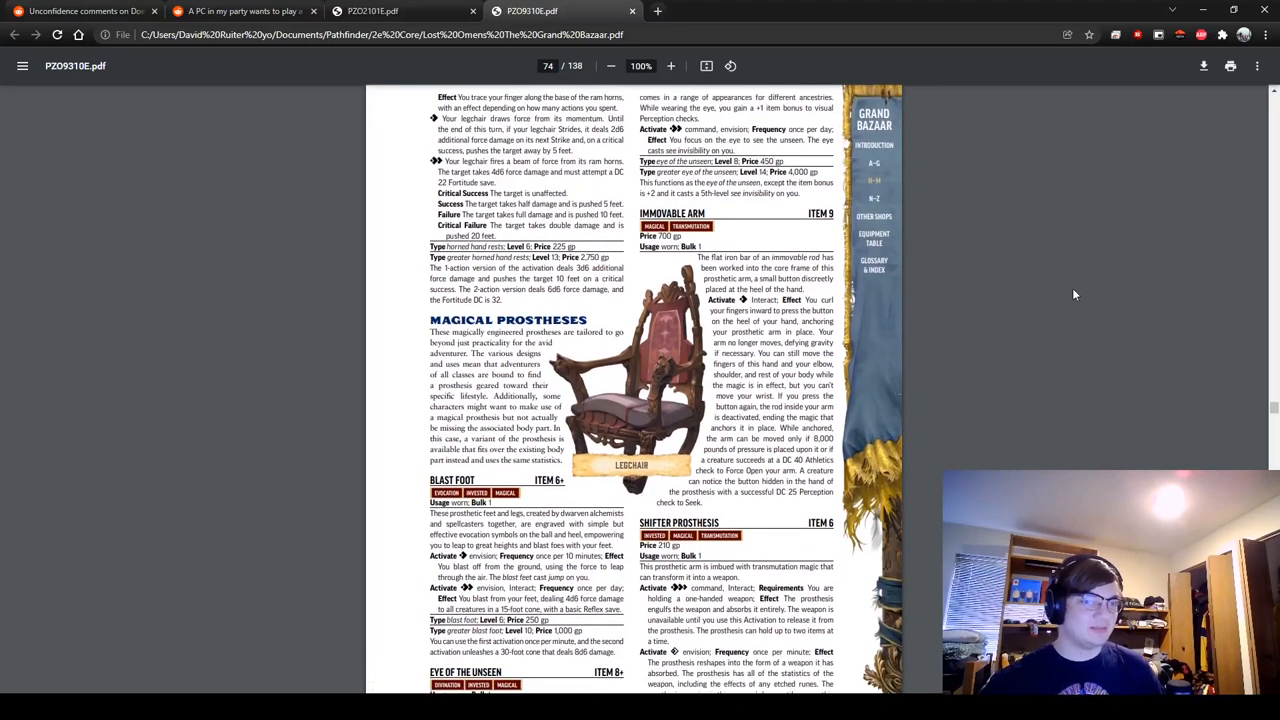
scroll("down", 3)
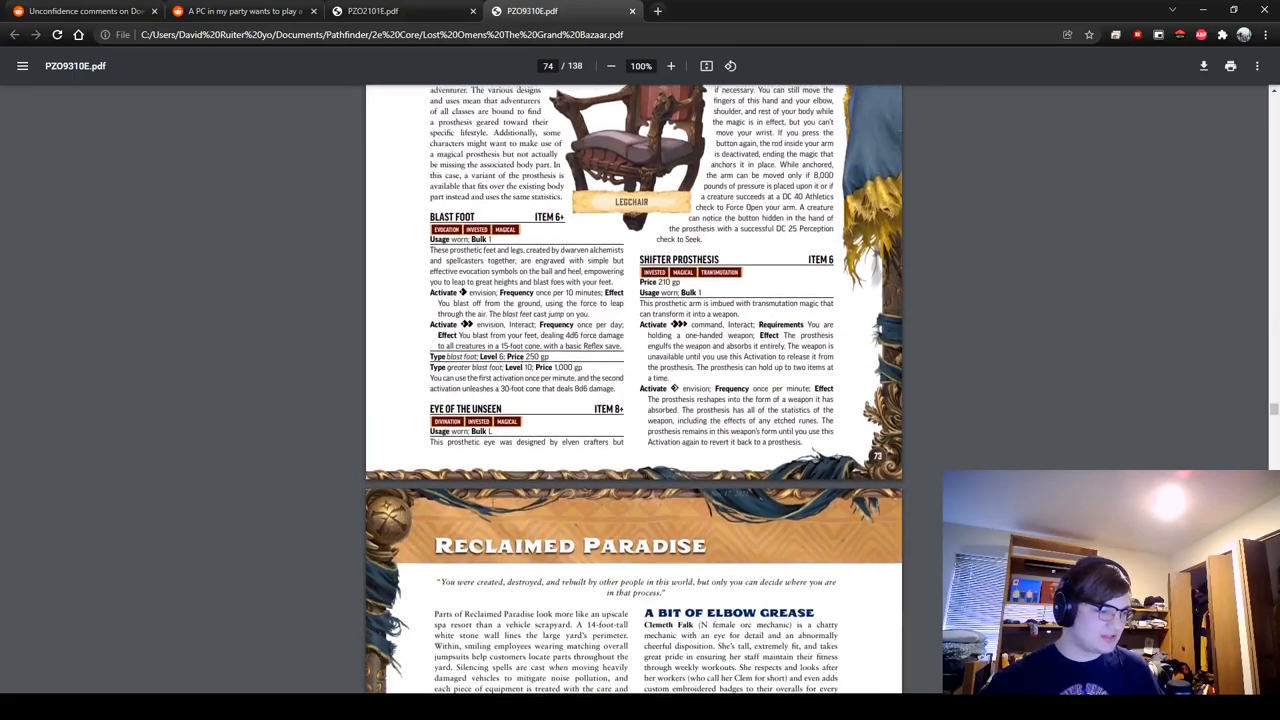
Step: Scroll back up to the Assistive Companions section with the Legchair entry on page 73
scroll("up", 3)
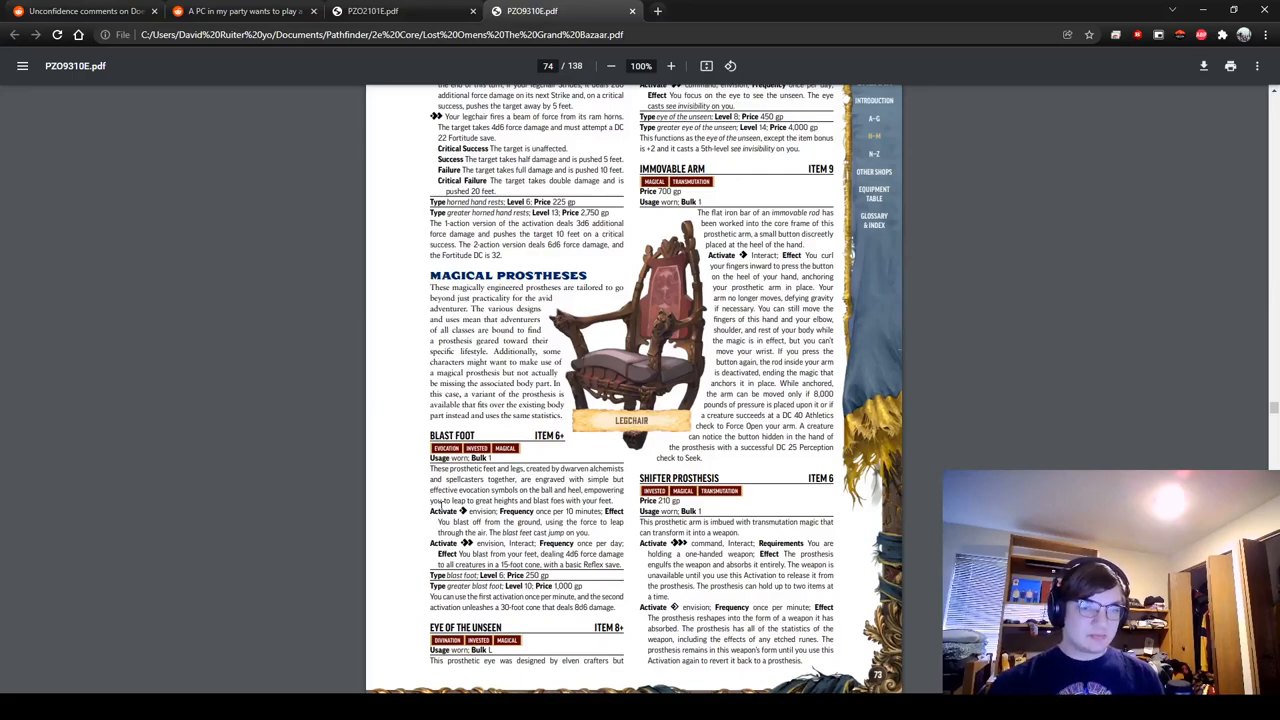
scroll("up", 3)
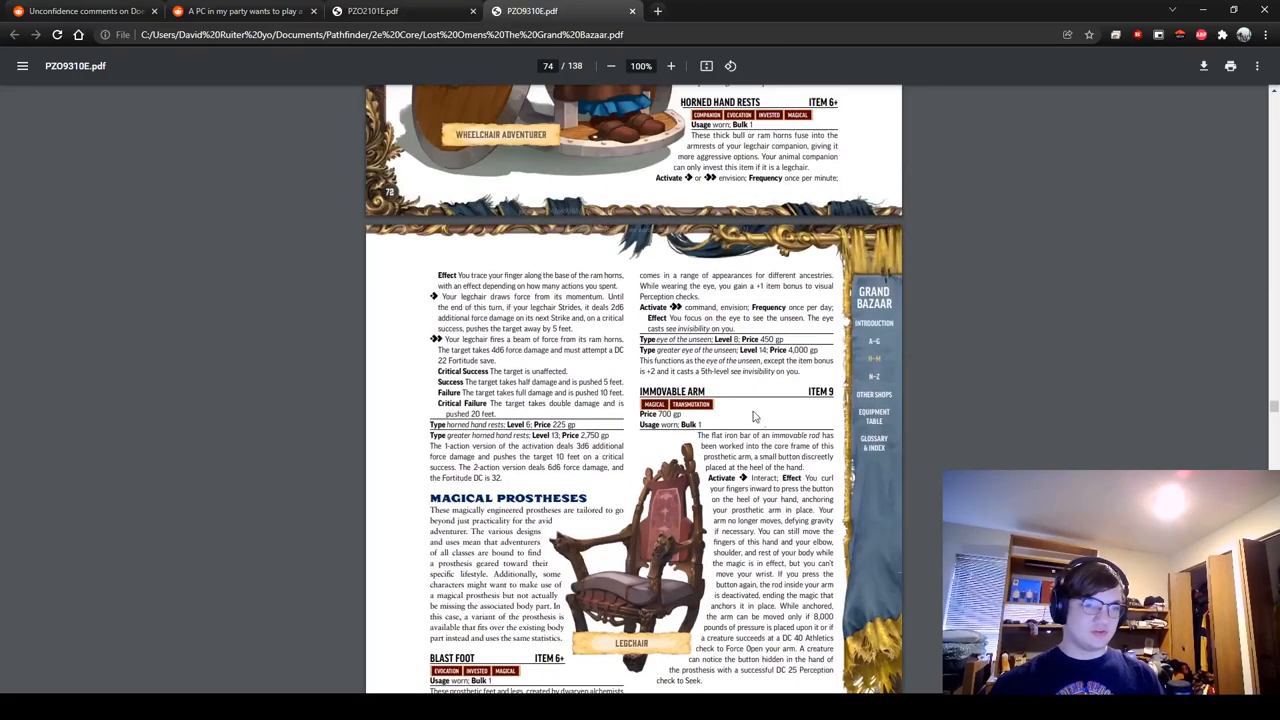
scroll("up", 3)
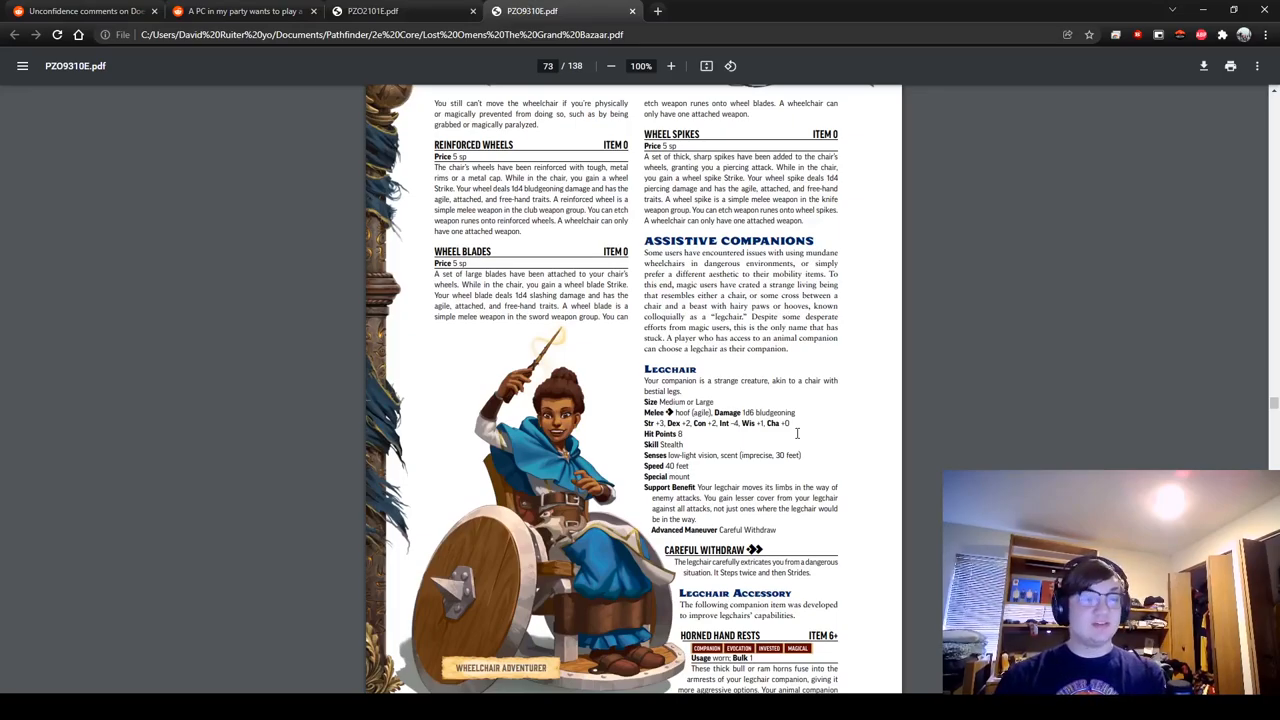
Step: Scroll up to page 70 showing Splint, Support, Prostheses and the Disabilities in Your Game sidebar
scroll("up", 3)
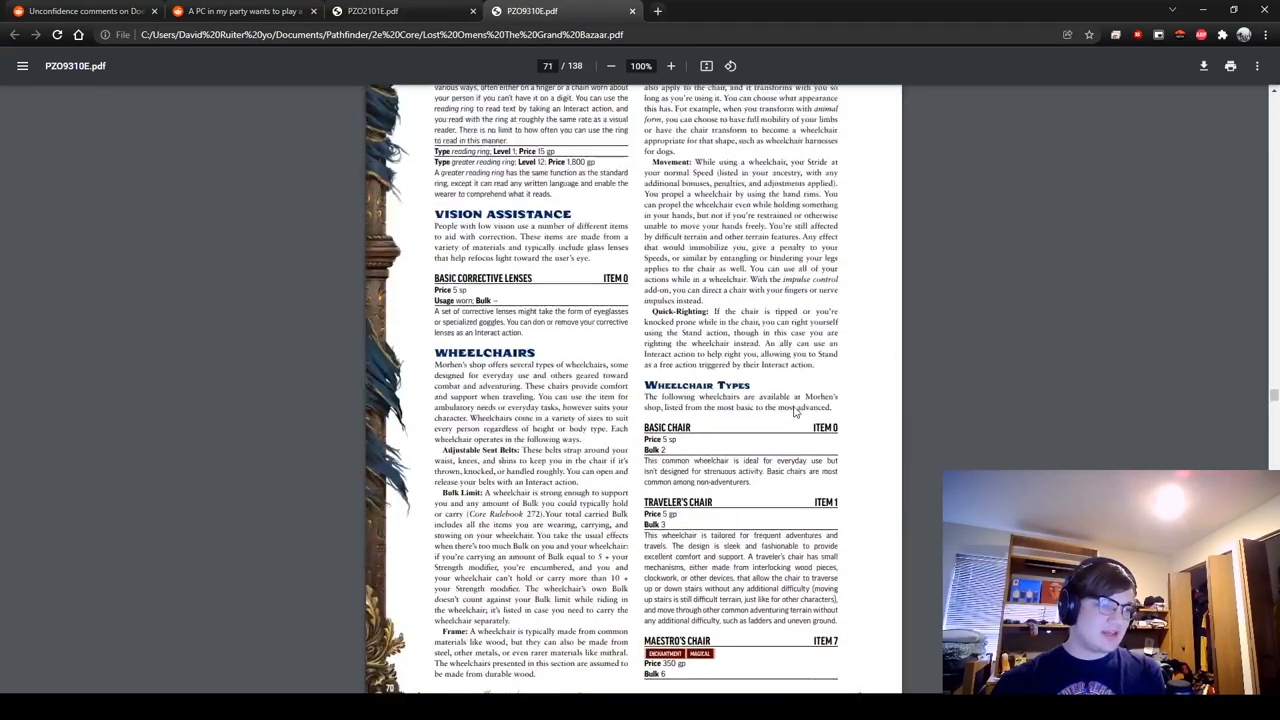
scroll("up", 3)
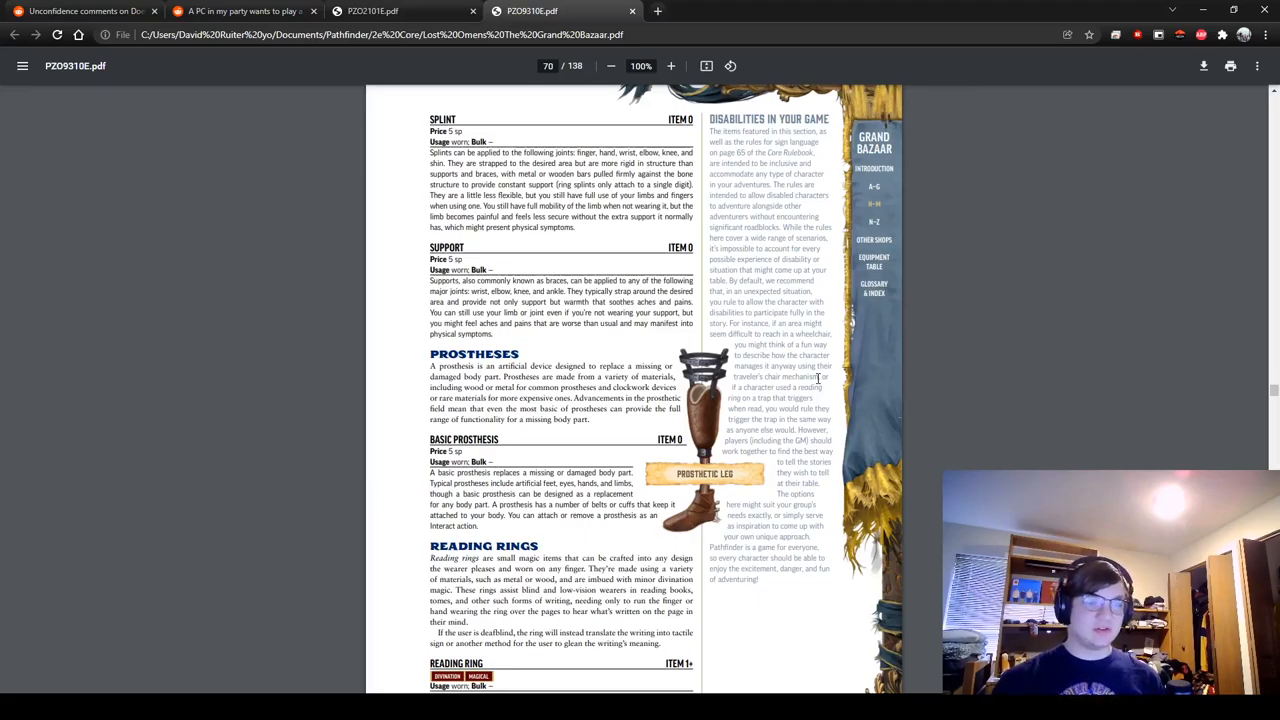
mouse_move(1117, 336)
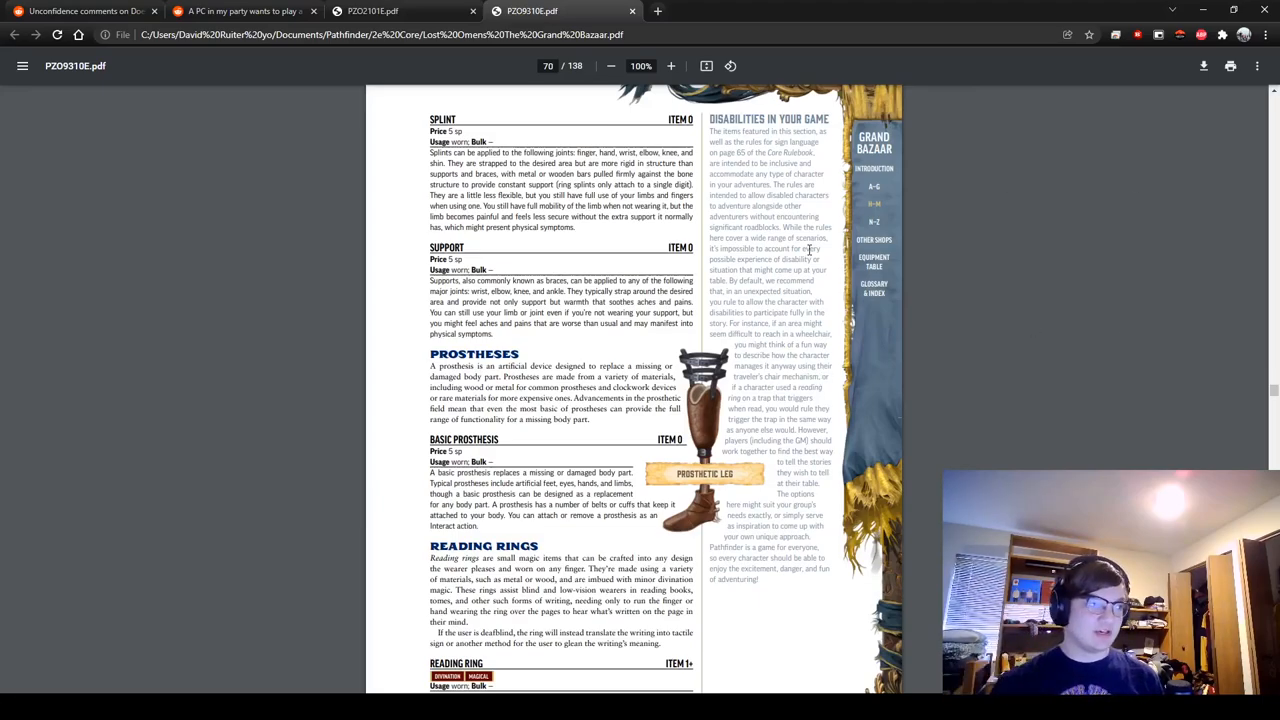
Step: Switch to the PZO2101E.pdf Core Rulebook and scroll page 488 to the Missing Limb and Mental Illness sidebar
left_click(400, 11)
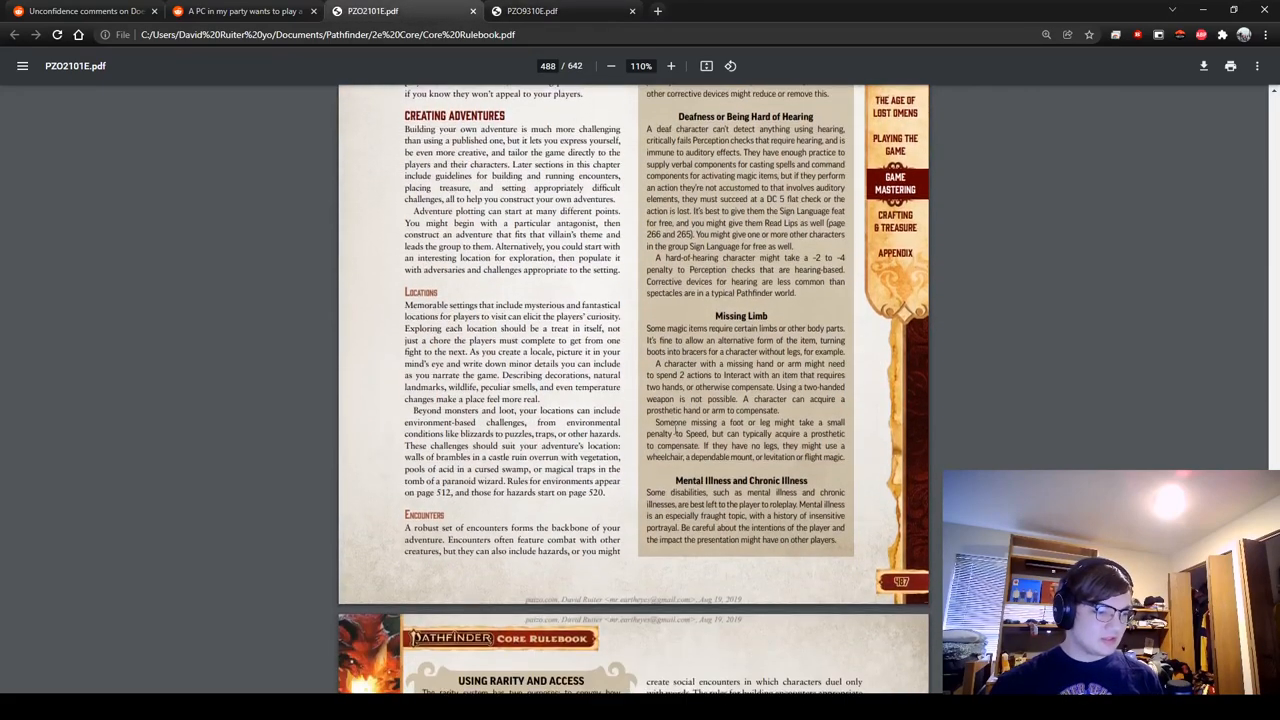
scroll("up", 3)
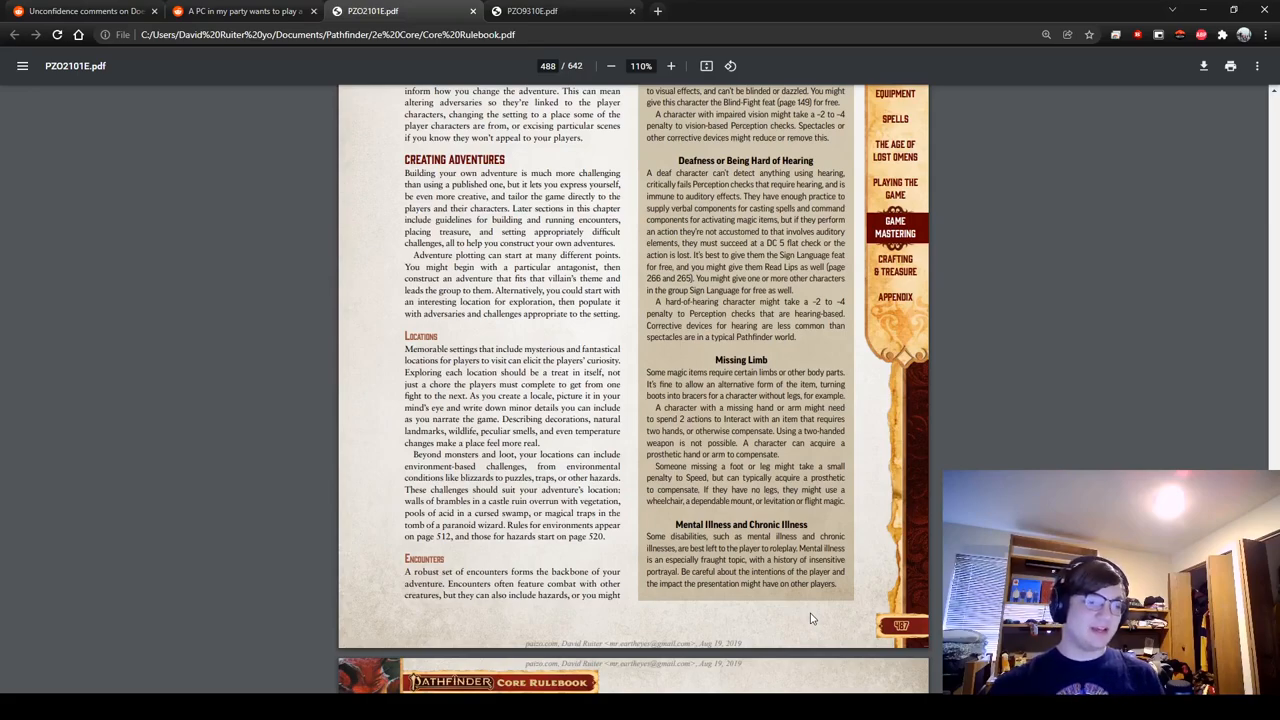
scroll("up", 3)
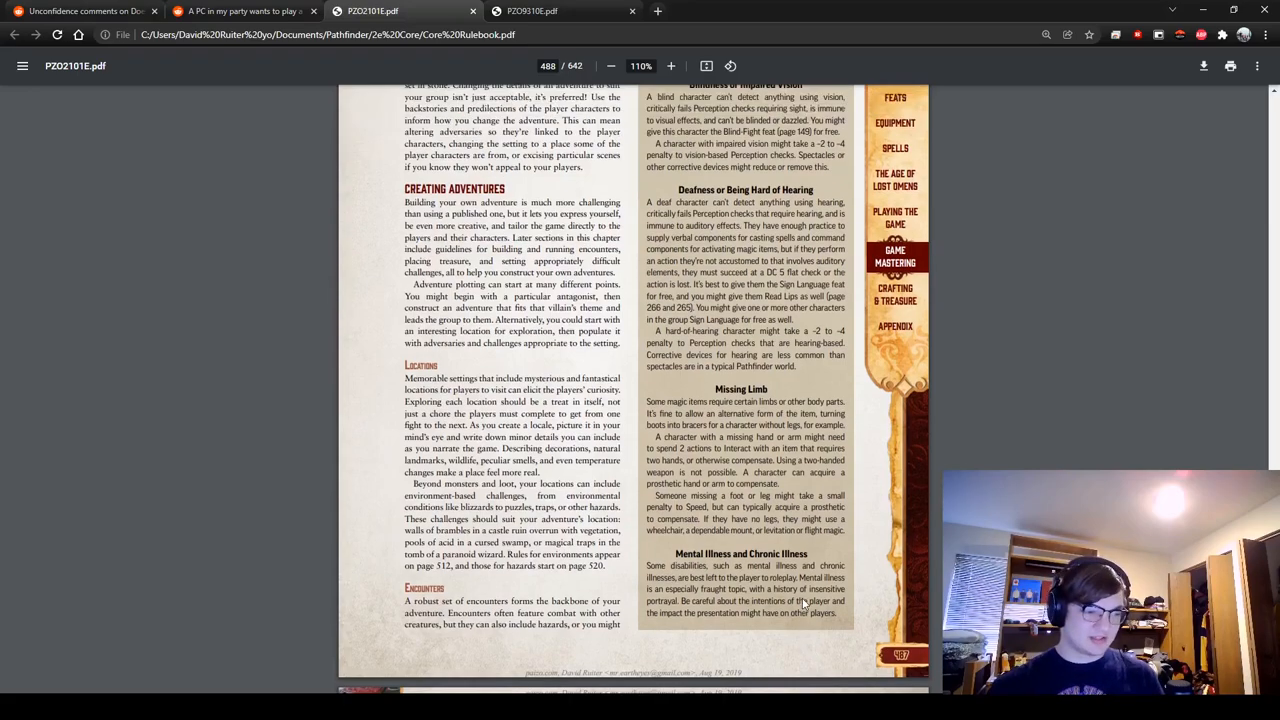
scroll("up", 3)
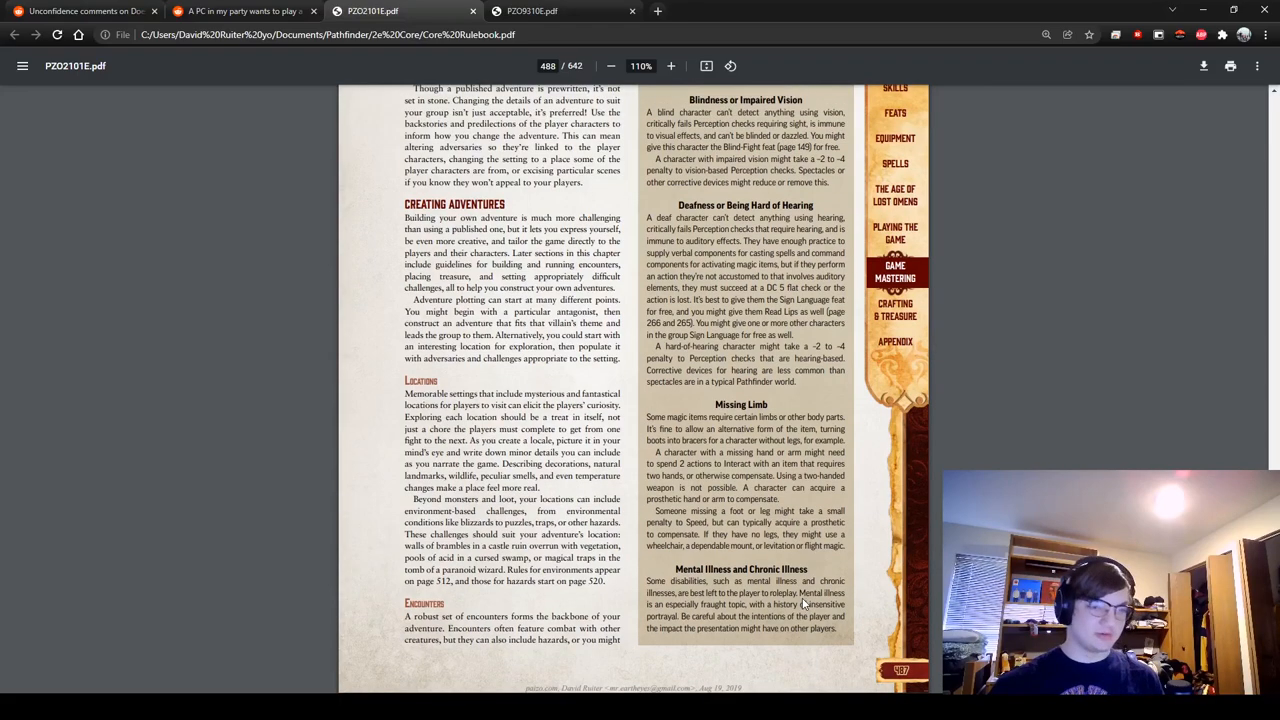